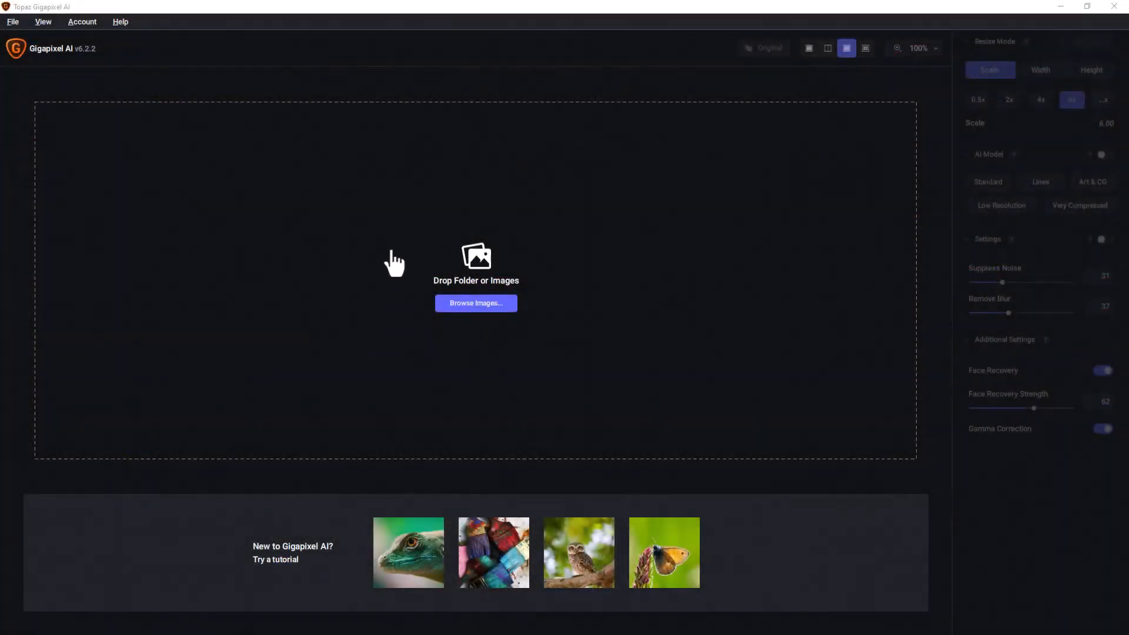
- Browse to the Monkey and apes folder and load the bespectacled monkey portrait
left_click(475, 302)
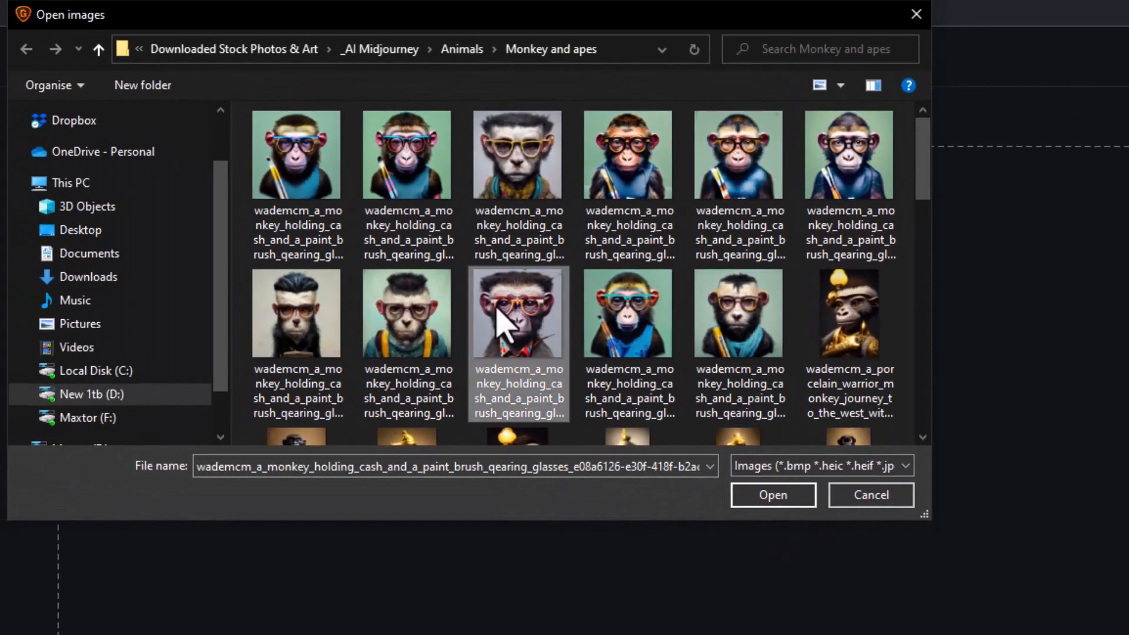
left_click(772, 495)
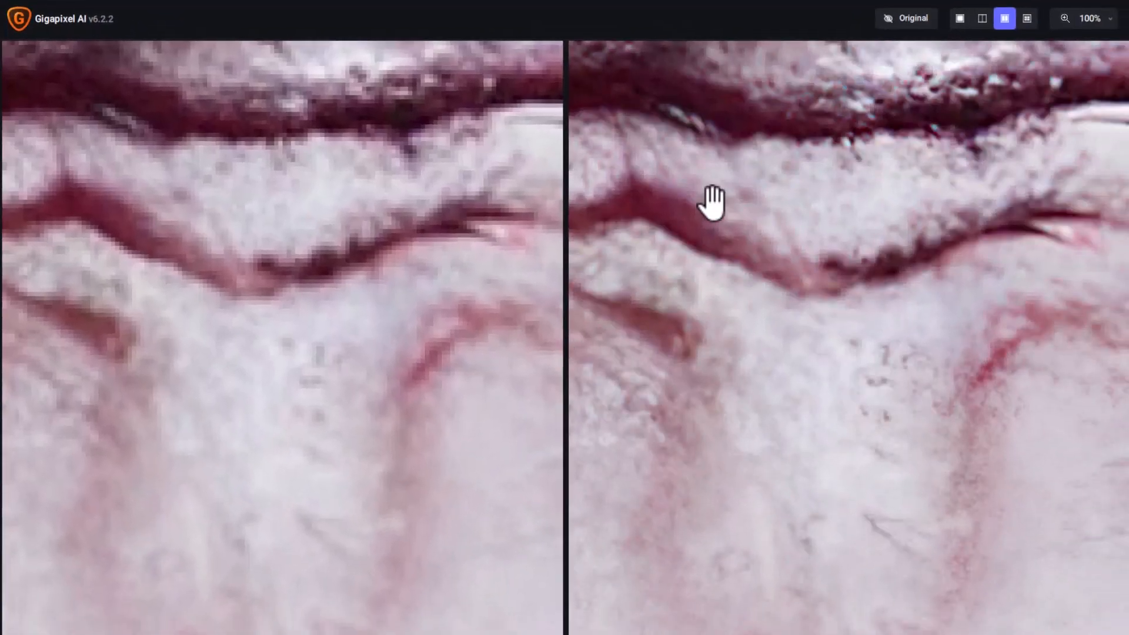
mouse_move(900, 112)
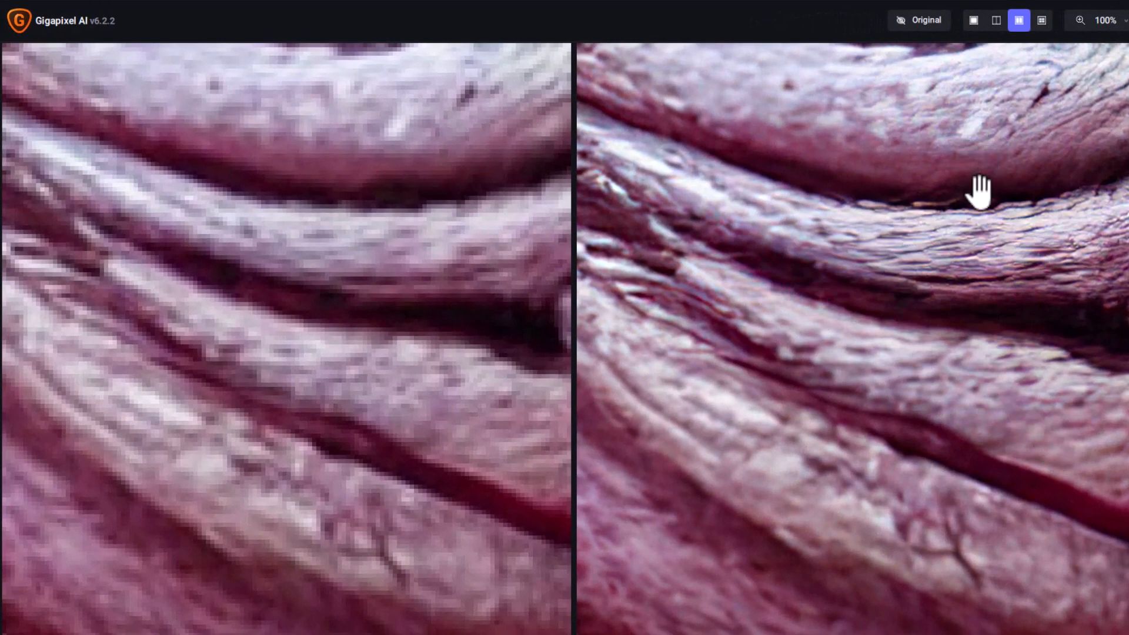
mouse_move(334, 201)
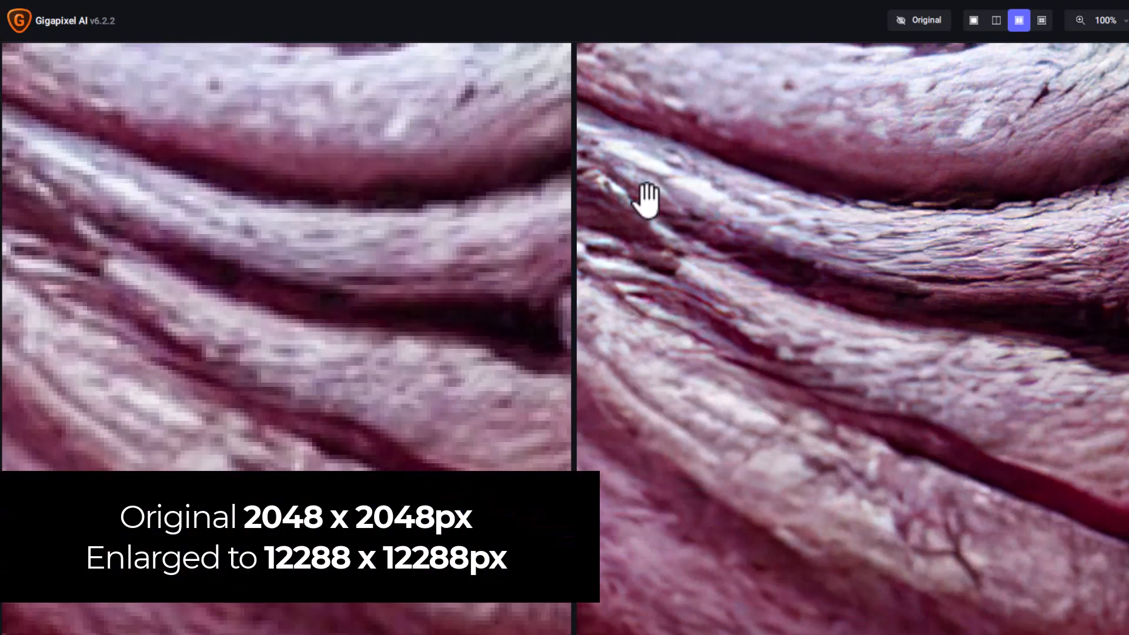
mouse_move(1022, 299)
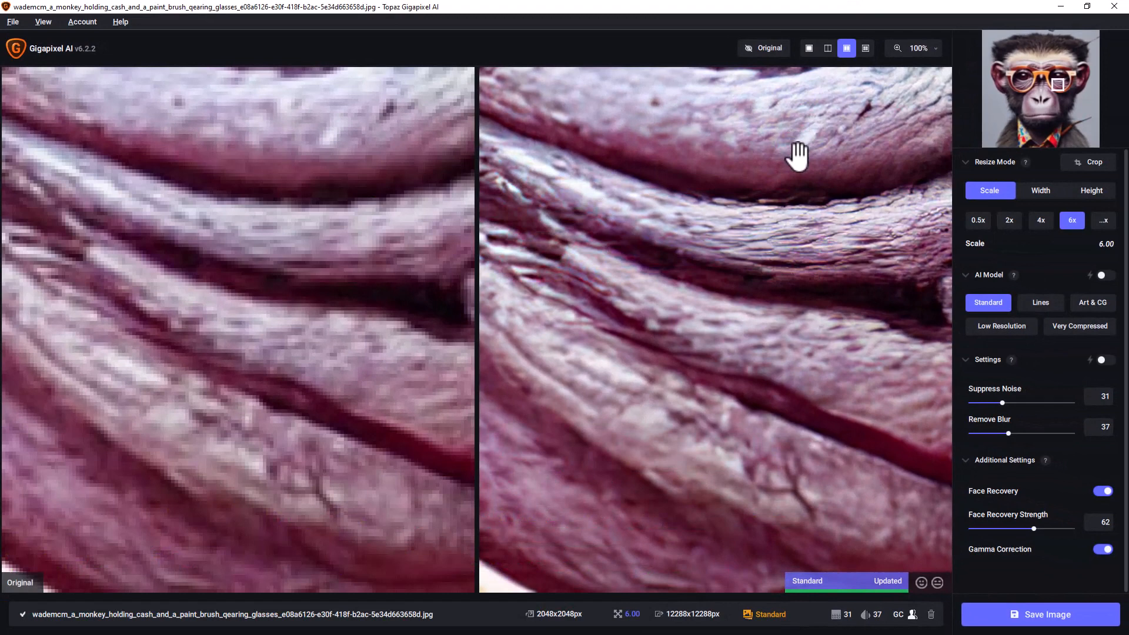
mouse_move(799, 160)
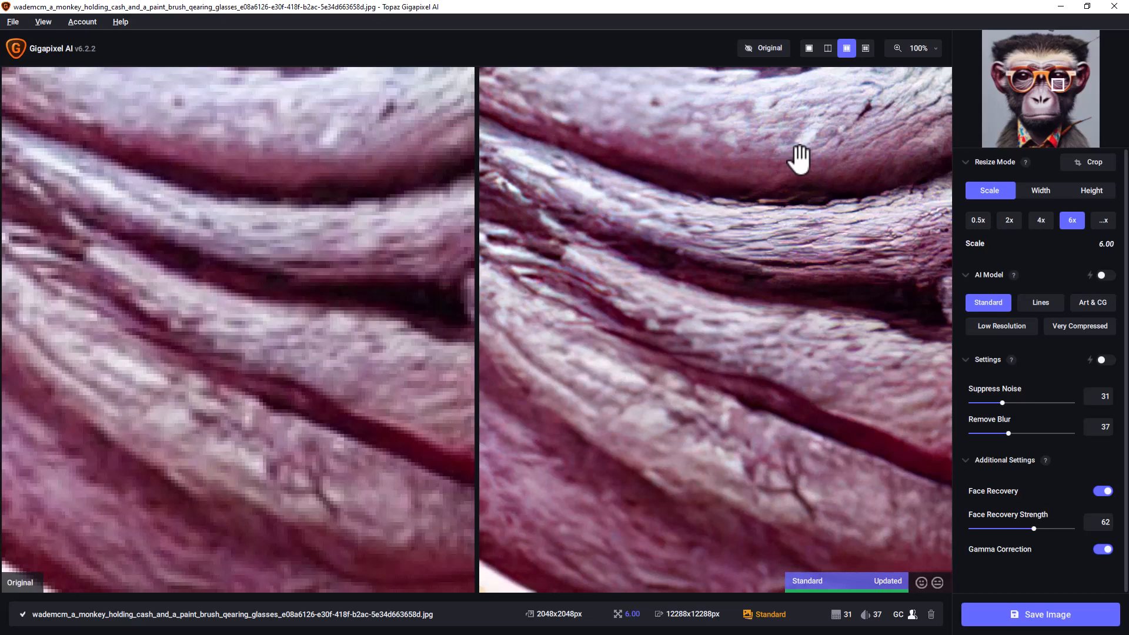
mouse_move(776, 154)
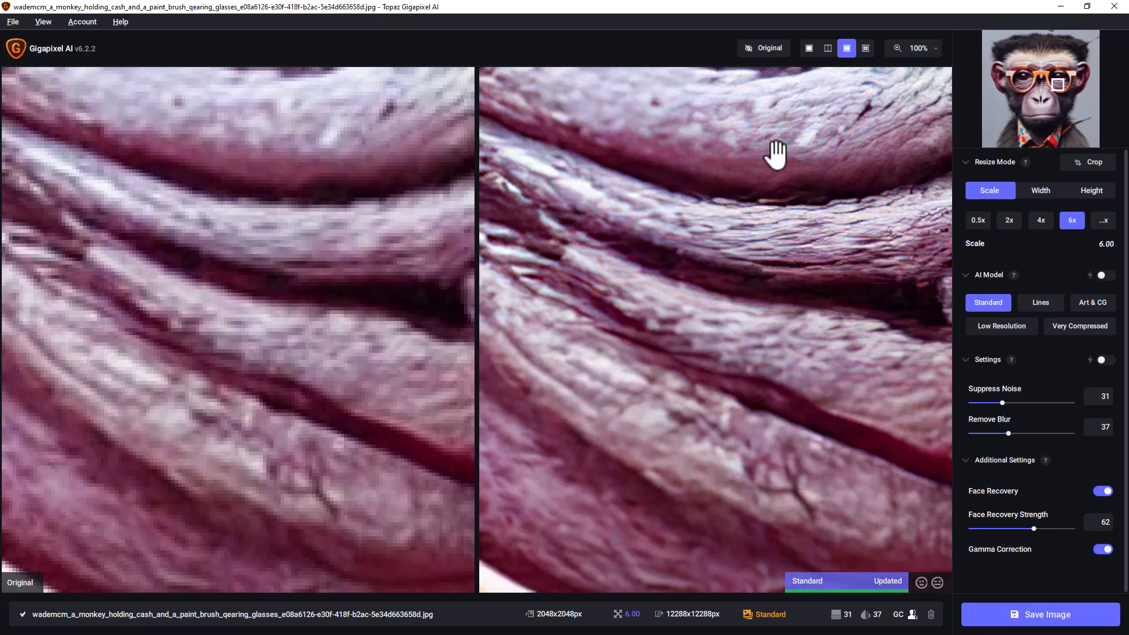
mouse_move(809, 118)
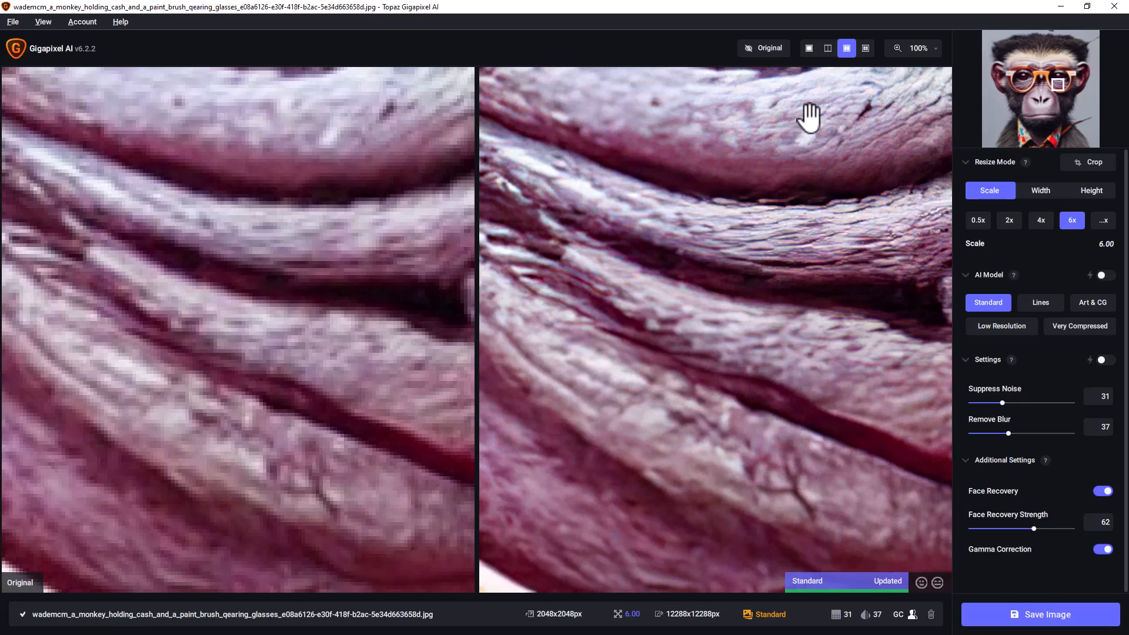
mouse_move(802, 141)
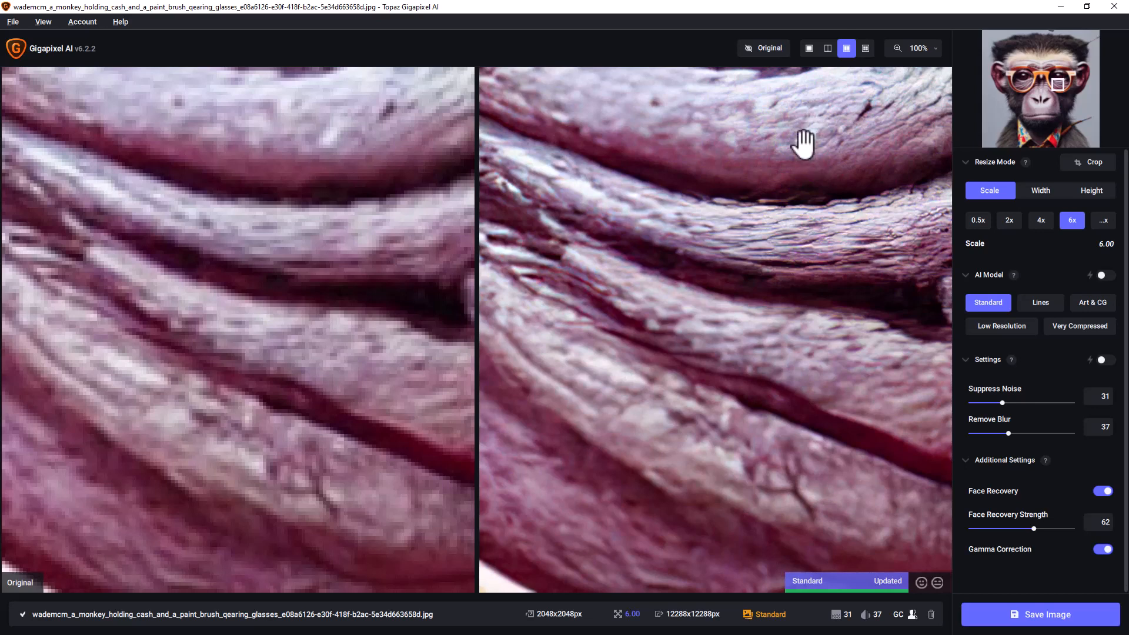
mouse_move(804, 123)
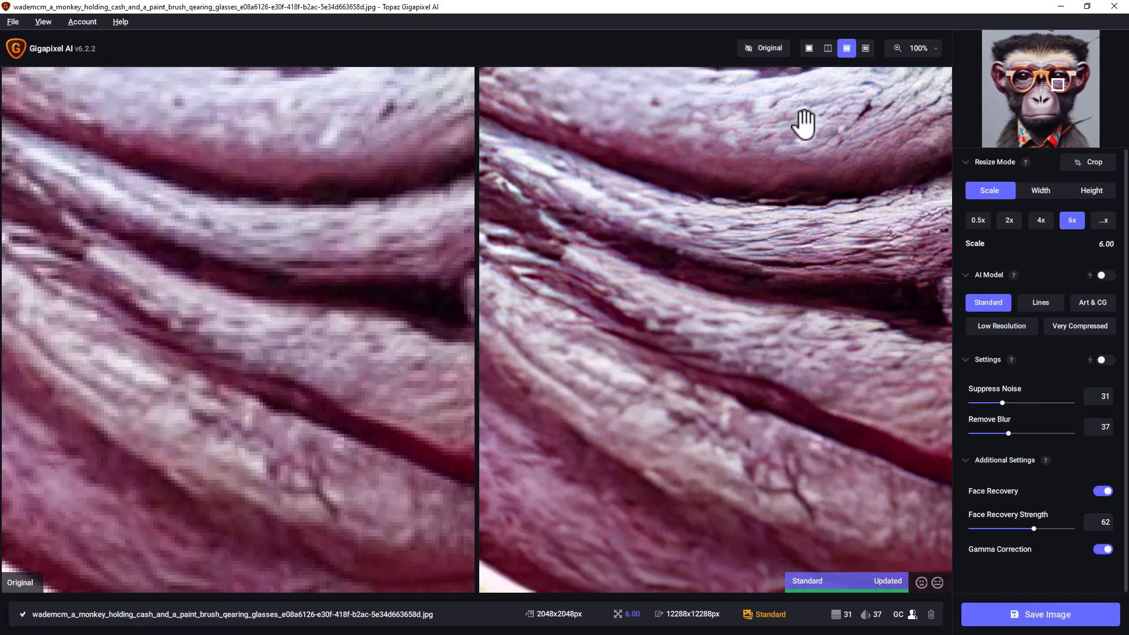
mouse_move(779, 117)
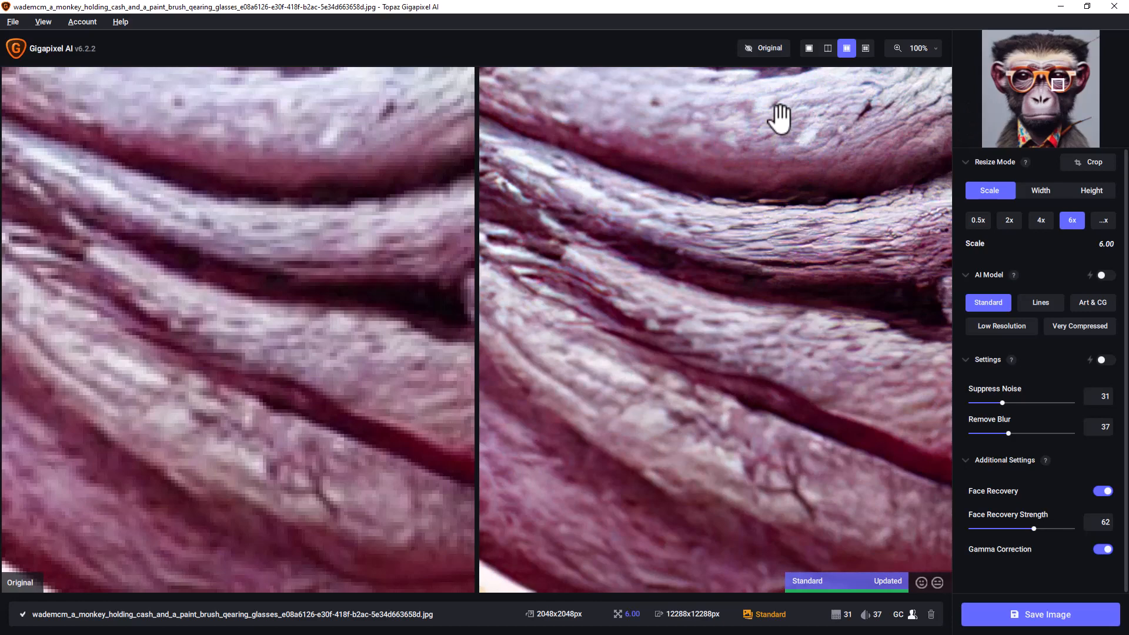
- Pan the 6x Standard split preview from the skin detail to the monkey's eye
left_click(762, 48)
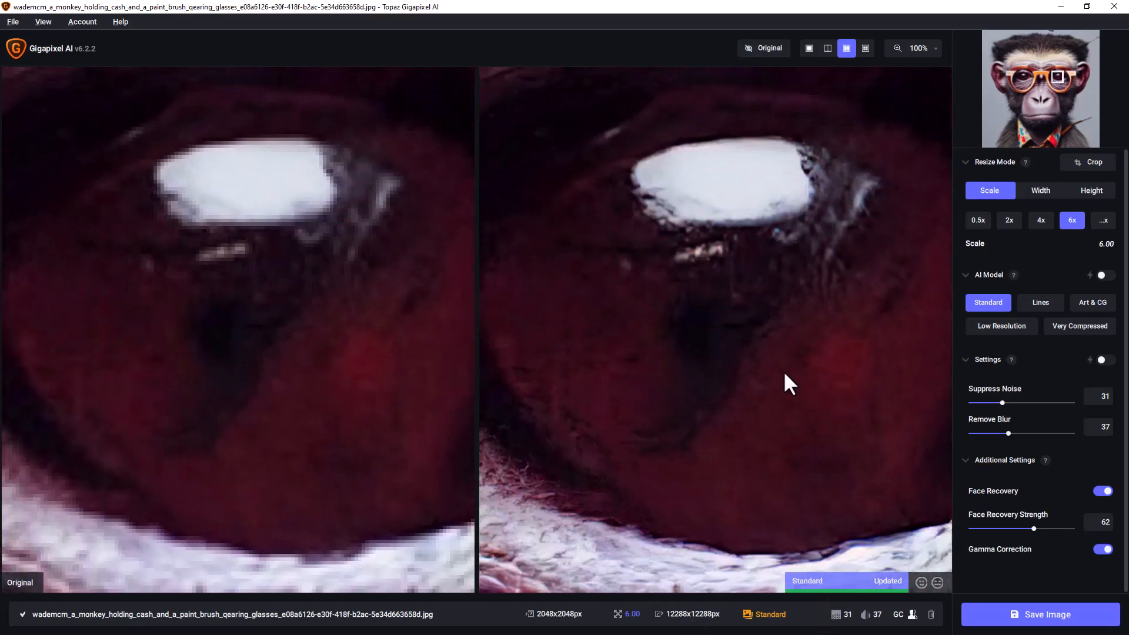
mouse_move(539, 493)
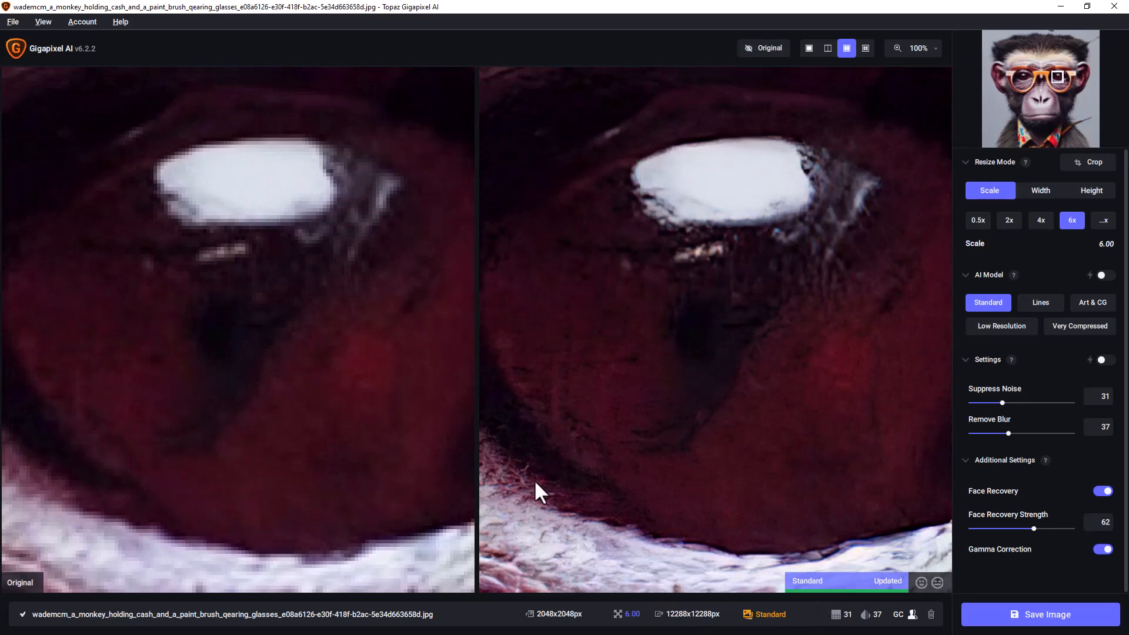
mouse_move(843, 92)
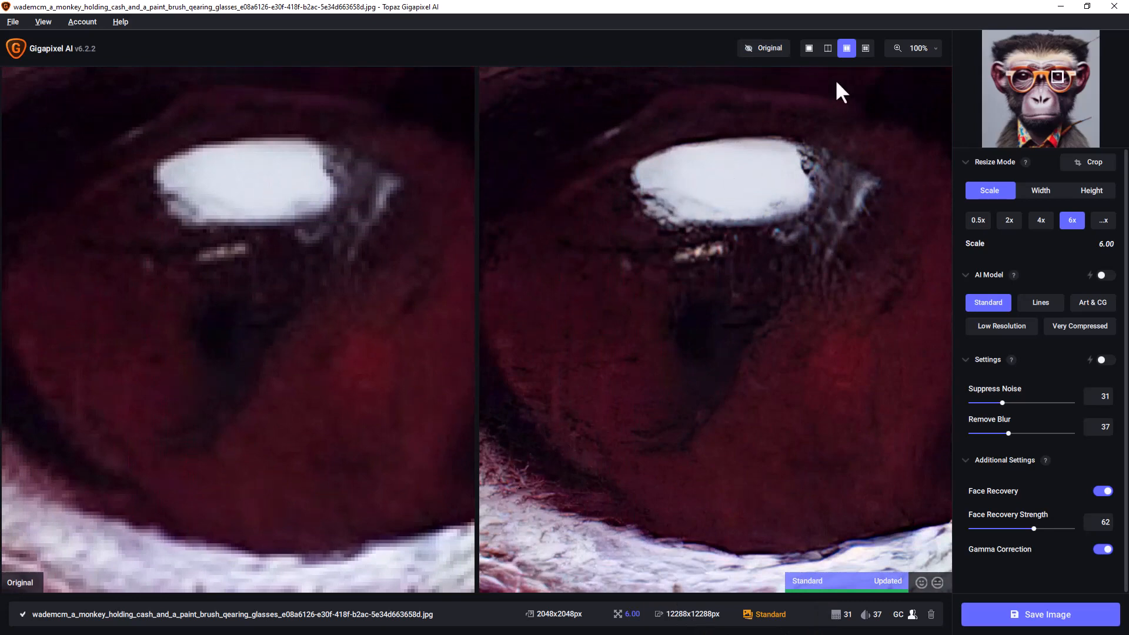
mouse_move(936, 61)
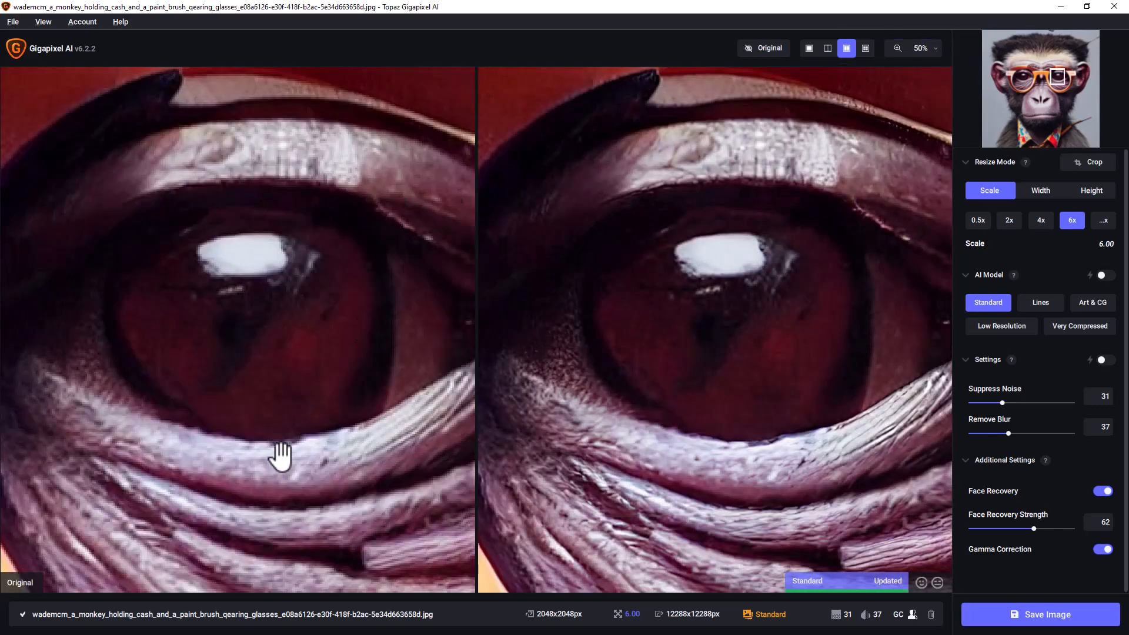
mouse_move(336, 286)
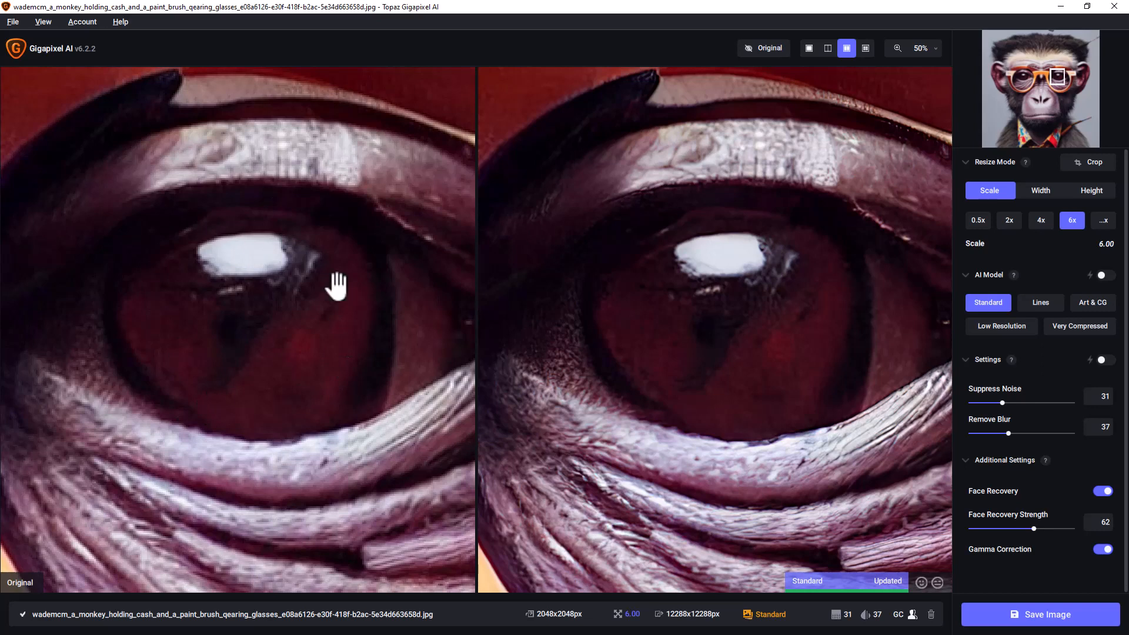
mouse_move(871, 479)
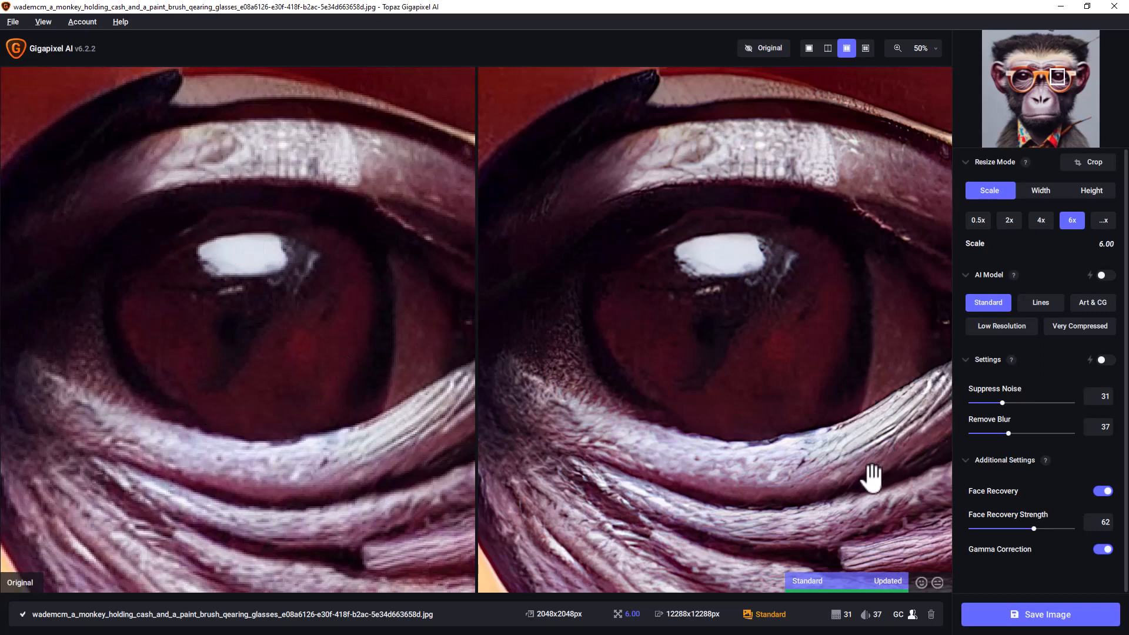
mouse_move(770, 144)
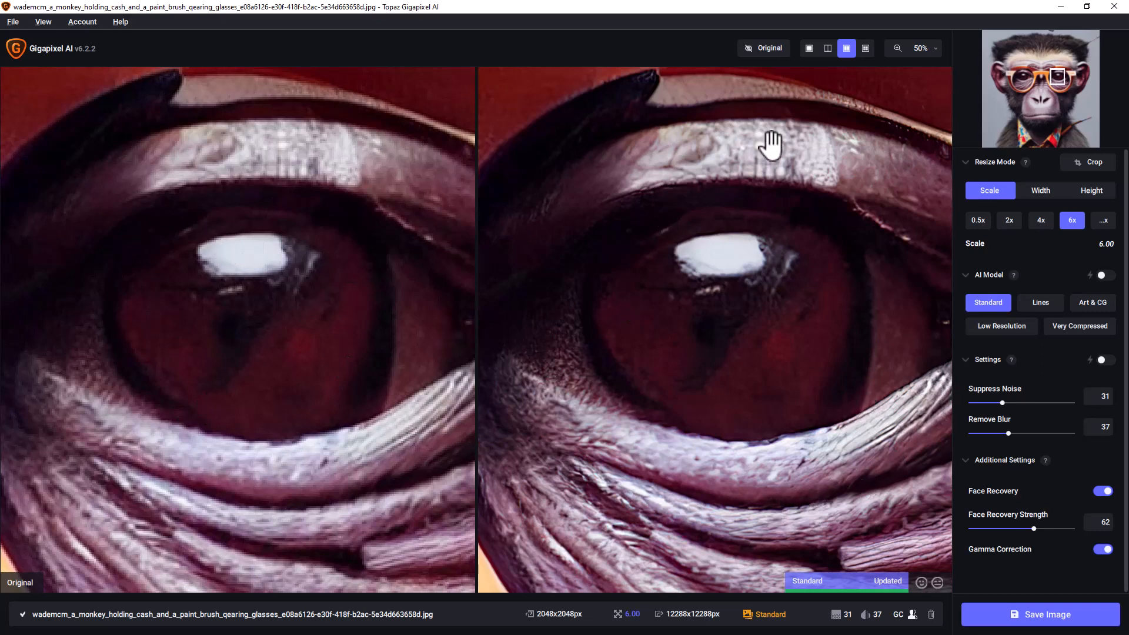
mouse_move(597, 392)
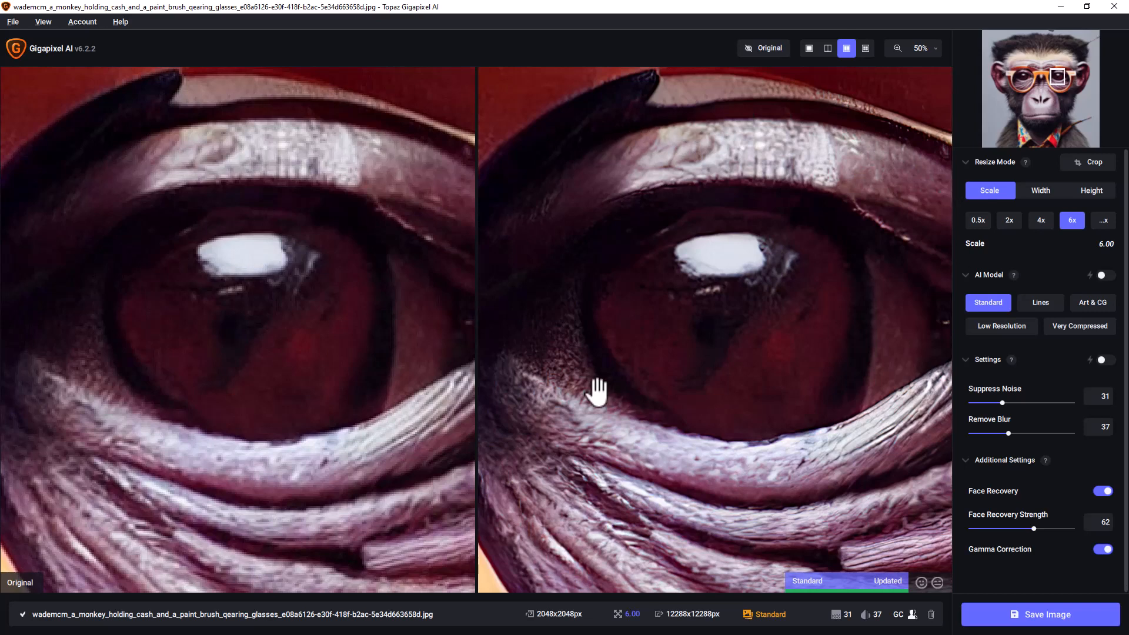
mouse_move(840, 403)
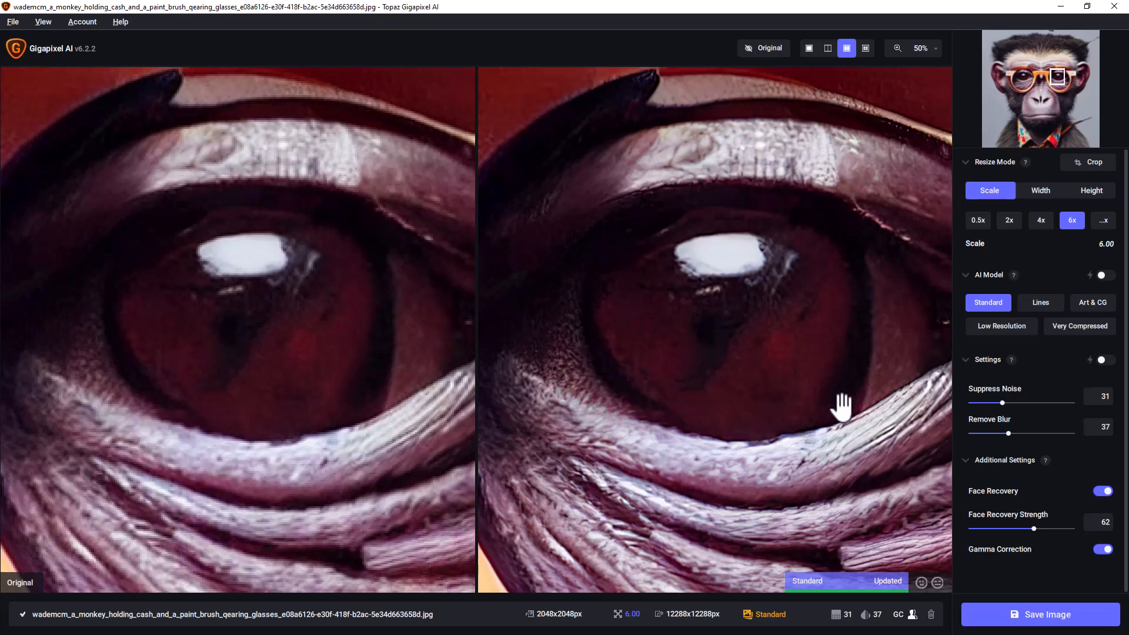
mouse_move(824, 144)
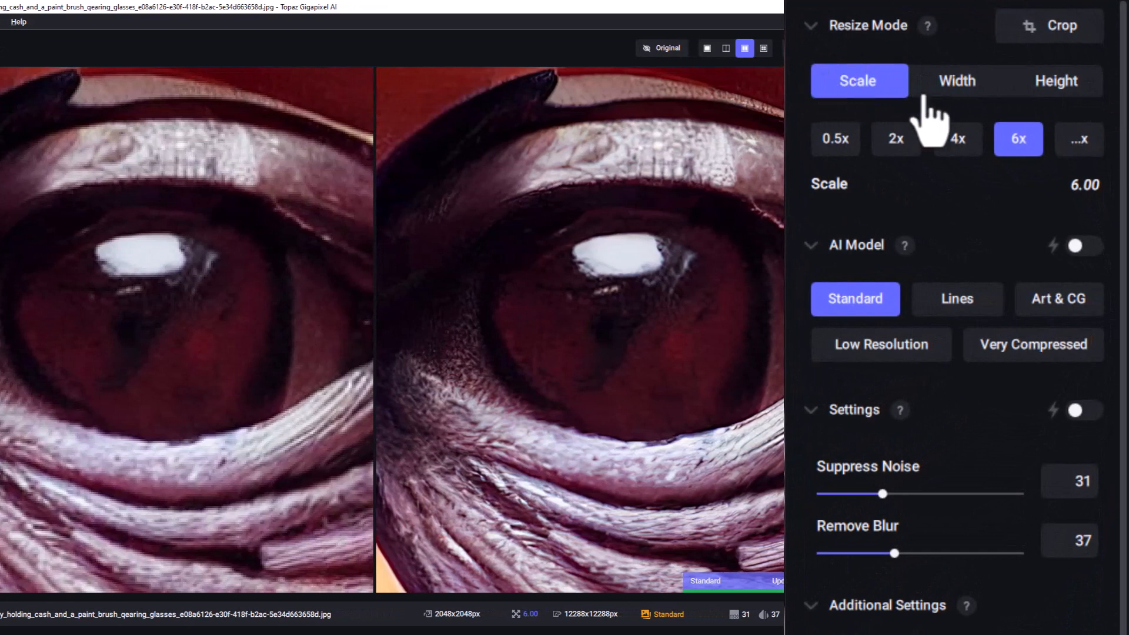
mouse_move(958, 108)
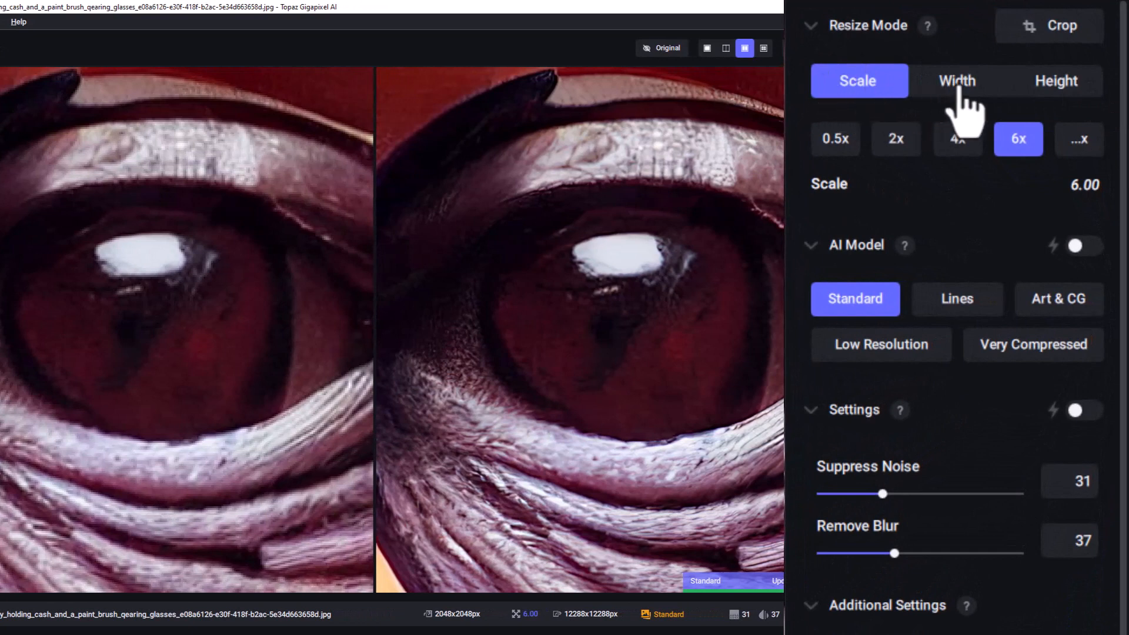
mouse_move(1108, 54)
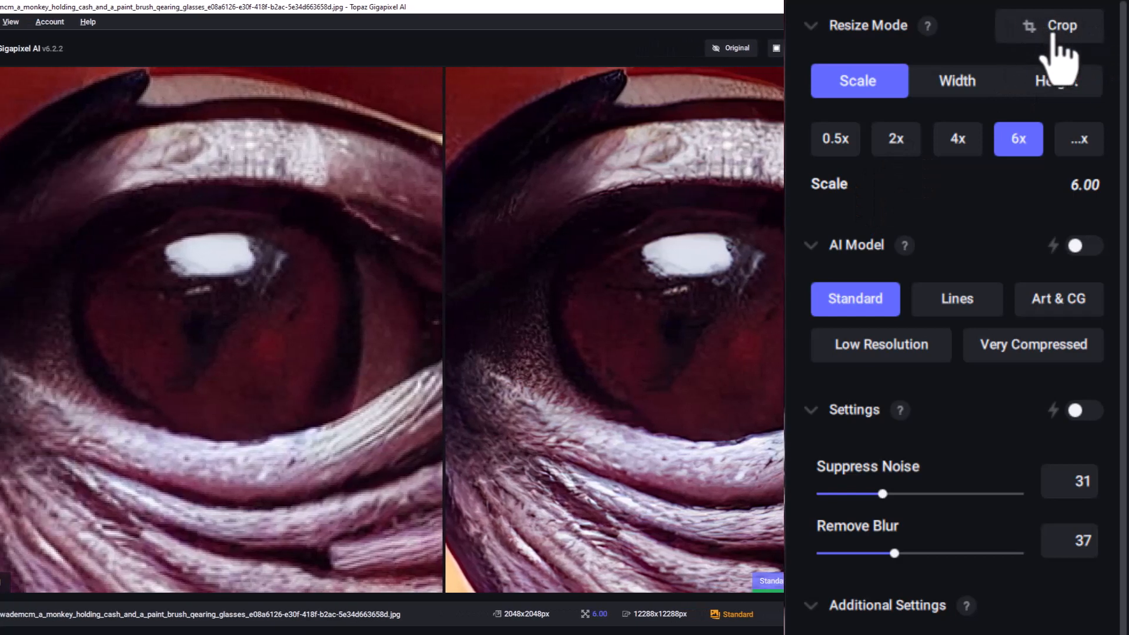
- Crop the portrait around the face to 1538x1516 px, giving 9230x9096 px output
left_click(1059, 25)
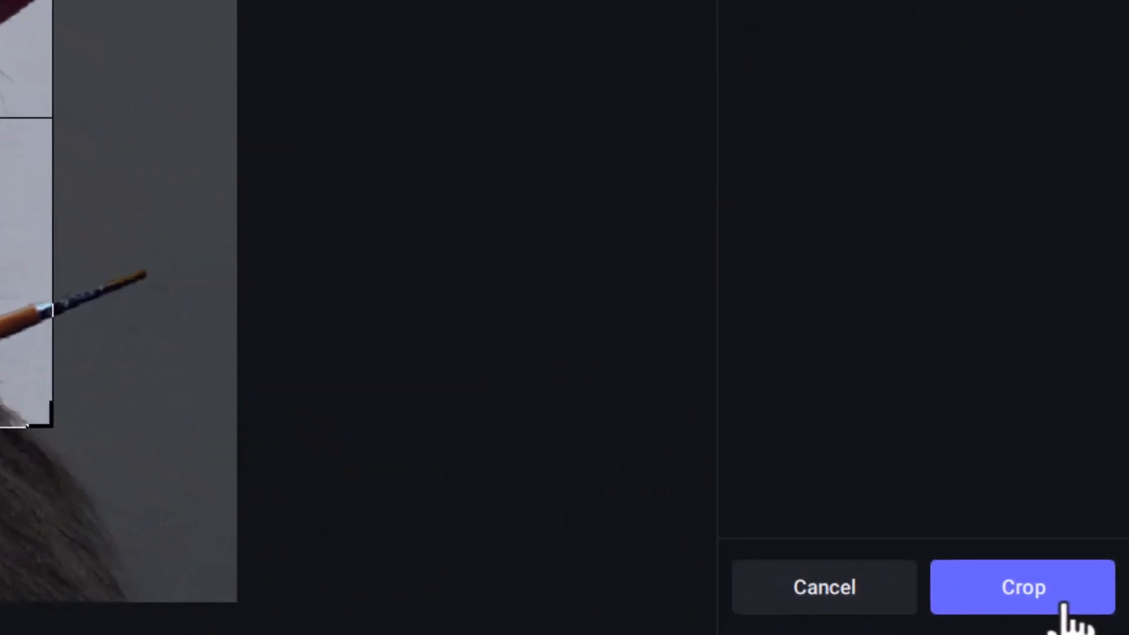
left_click(1021, 587)
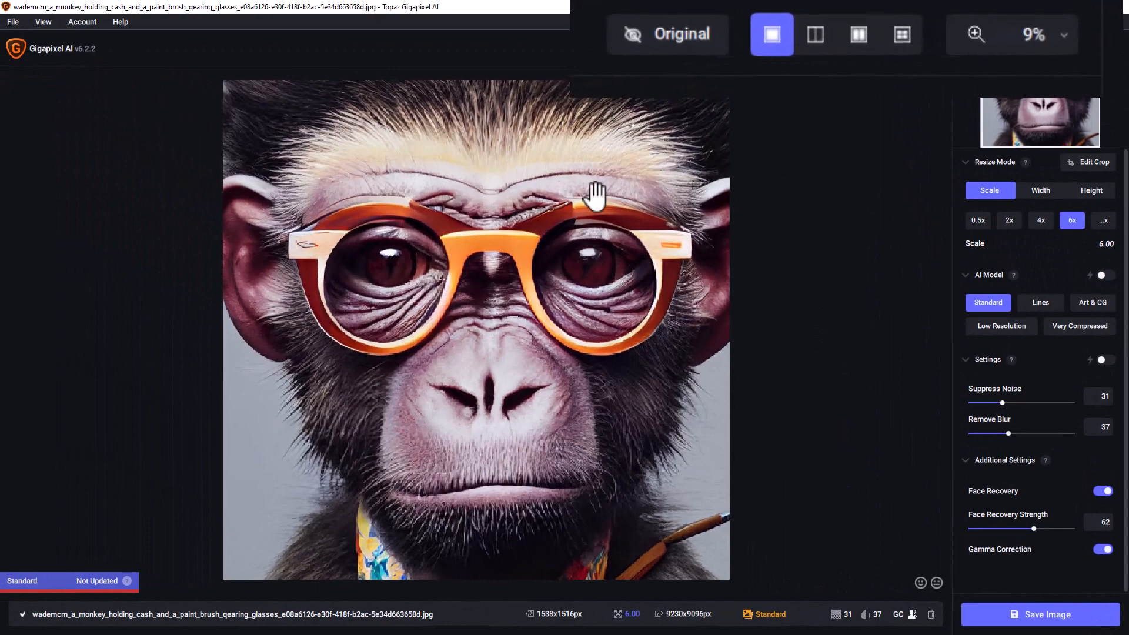
- Compare the cropped face's original and Standard 6x upscale up close
left_click(858, 34)
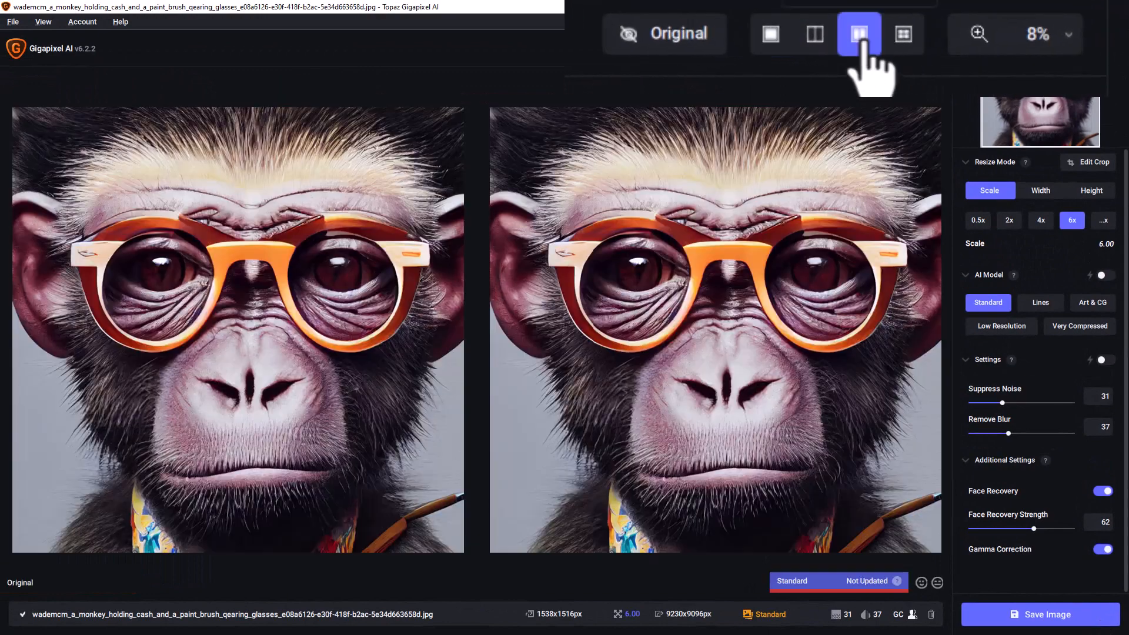
left_click(814, 34)
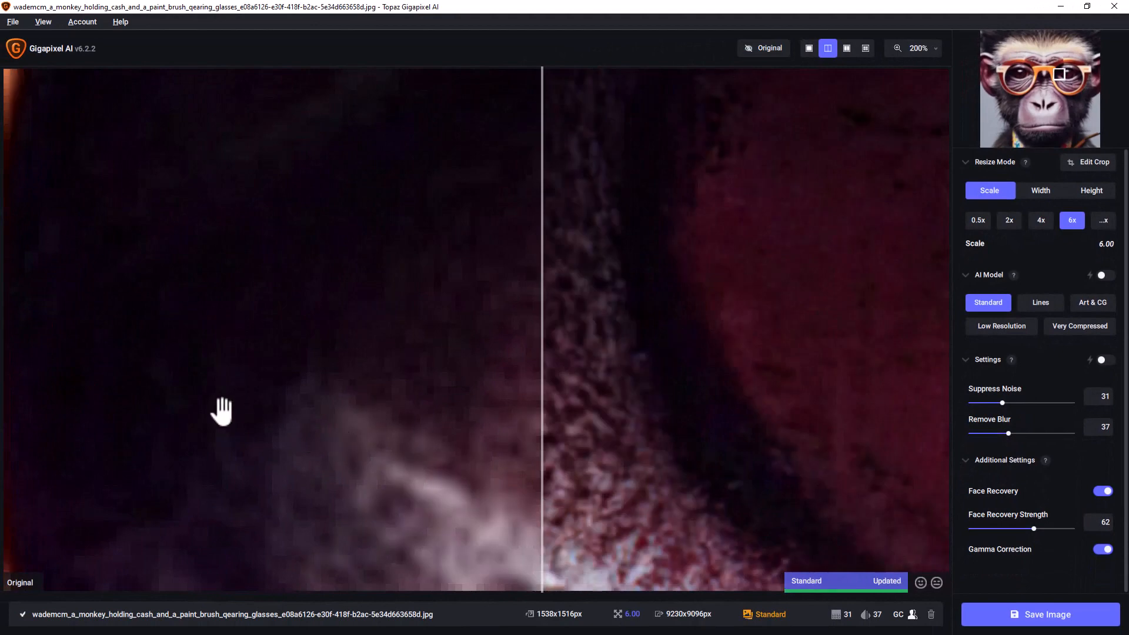
mouse_move(641, 360)
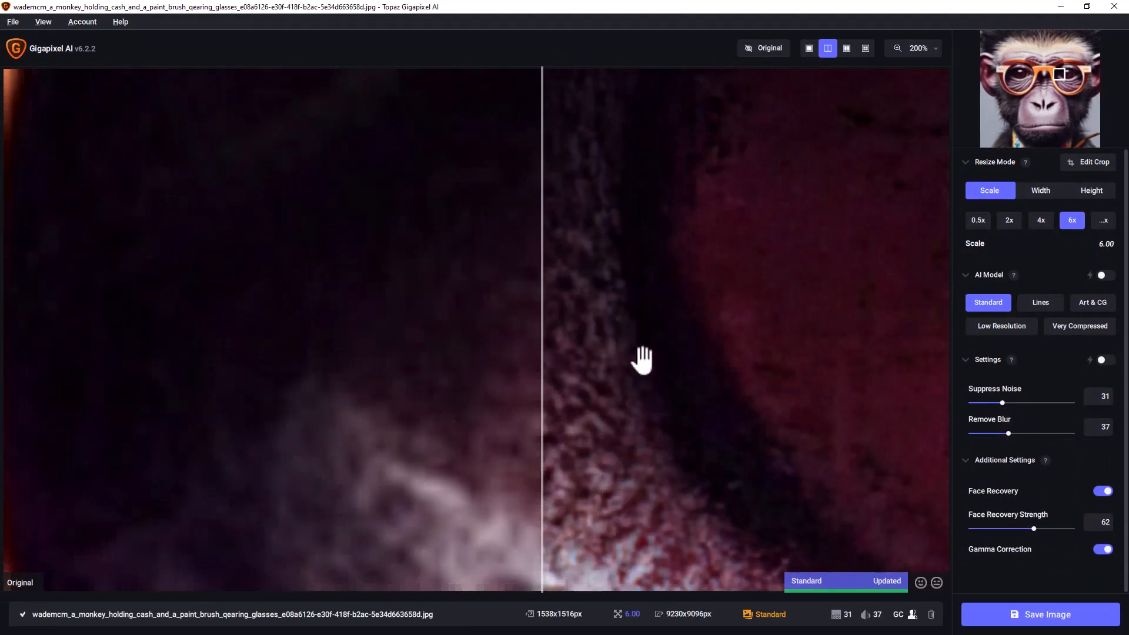
mouse_move(539, 257)
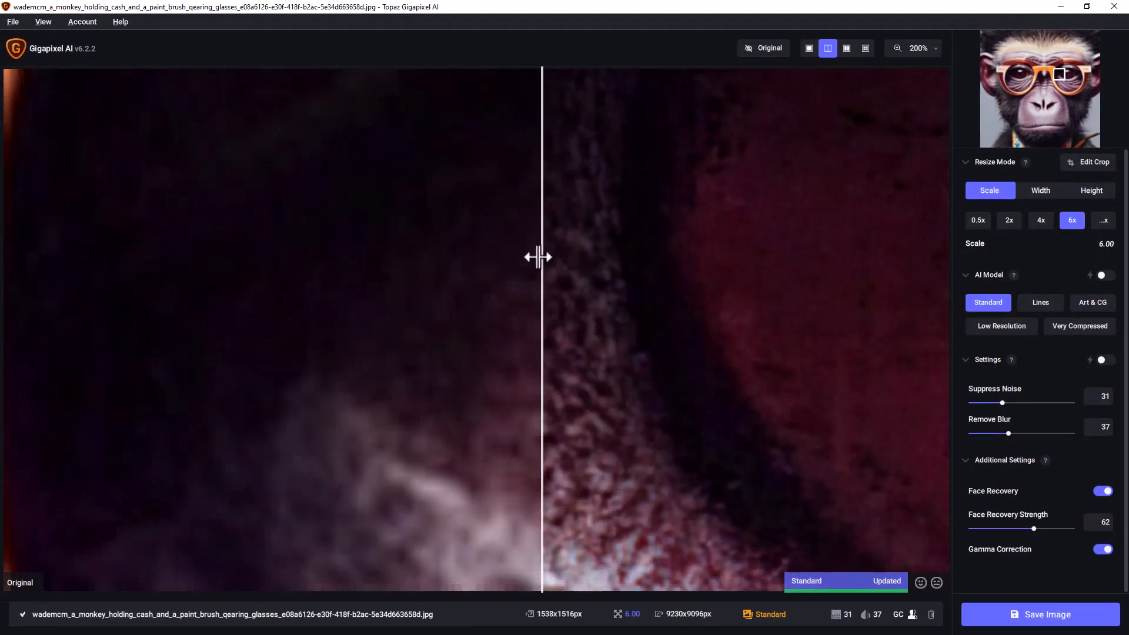
mouse_move(862, 181)
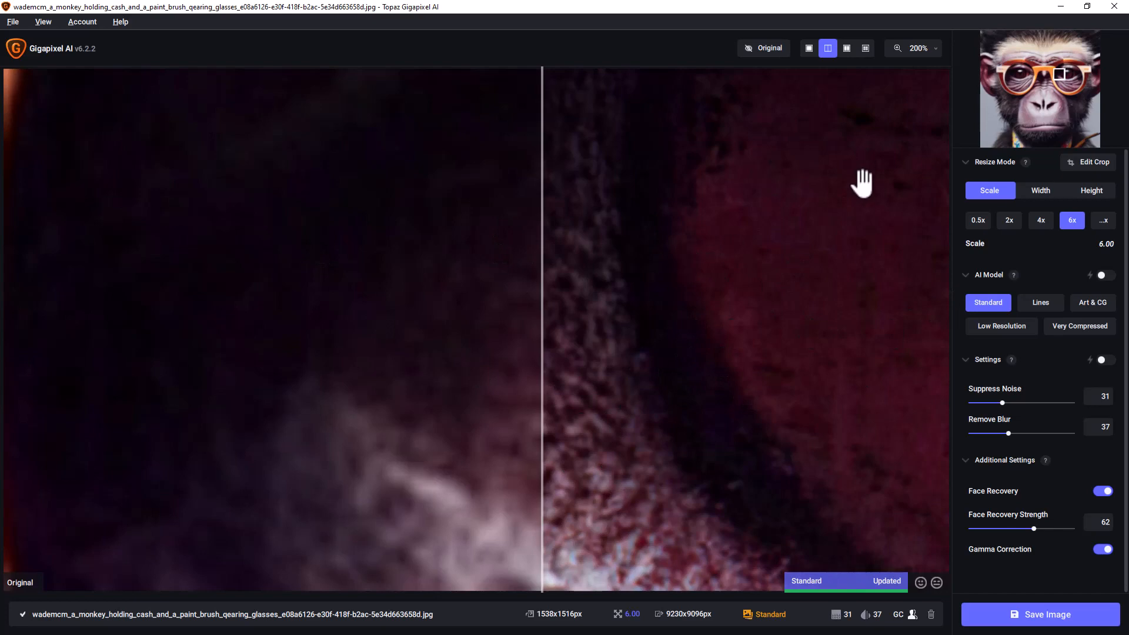
mouse_move(1058, 75)
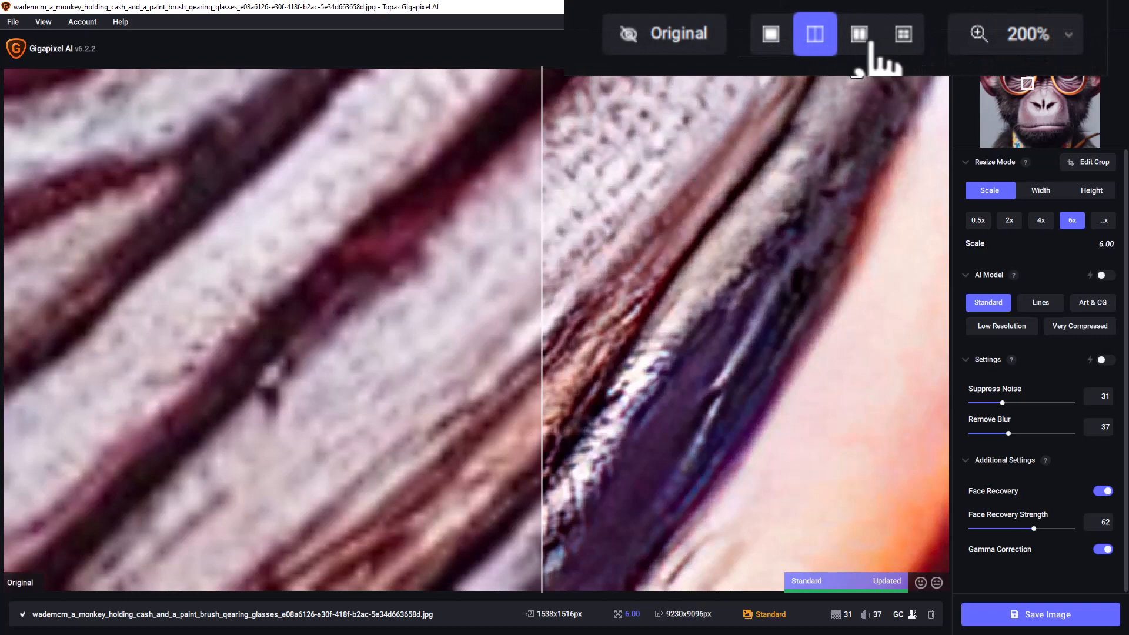
- View original and upscale side by side at the glasses rim, toggling auto model on and off
left_click(858, 34)
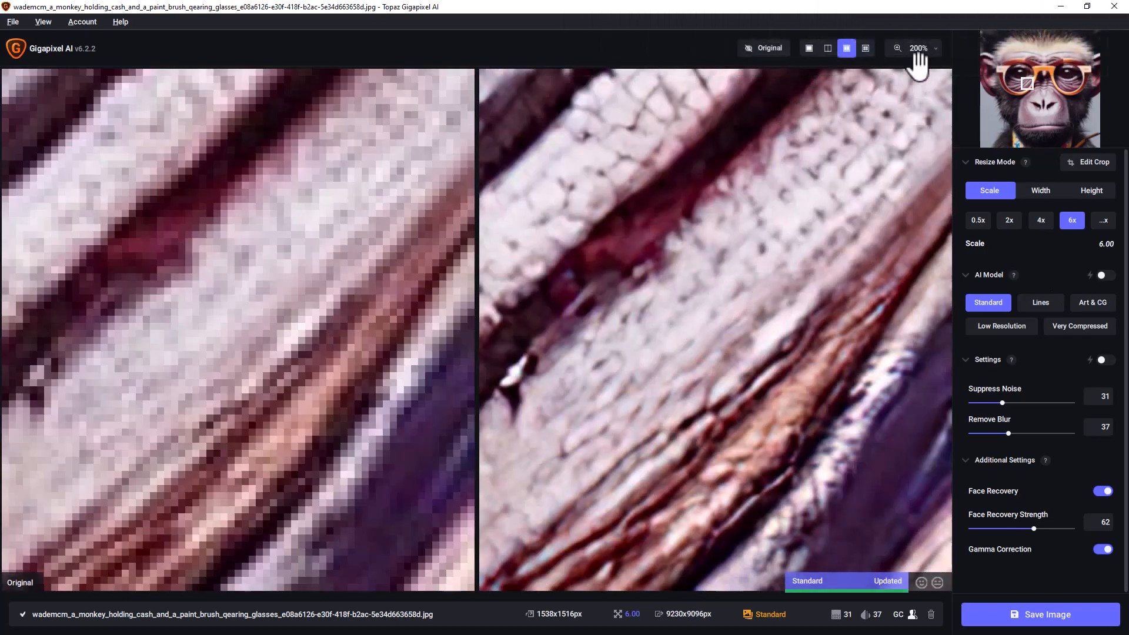
left_click(917, 47)
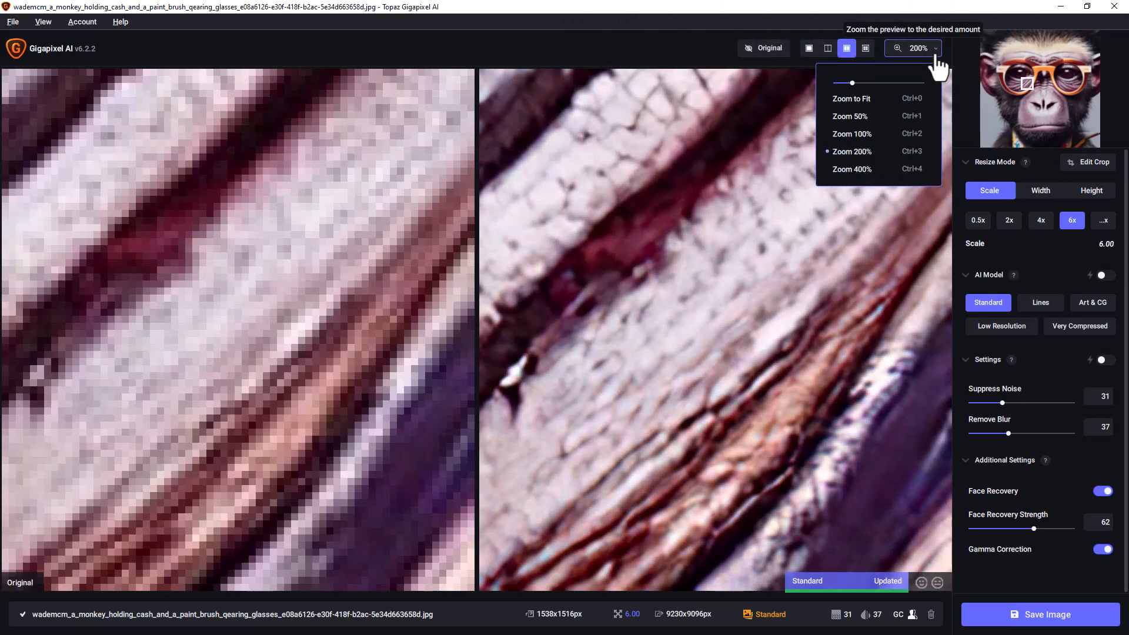
mouse_move(863, 134)
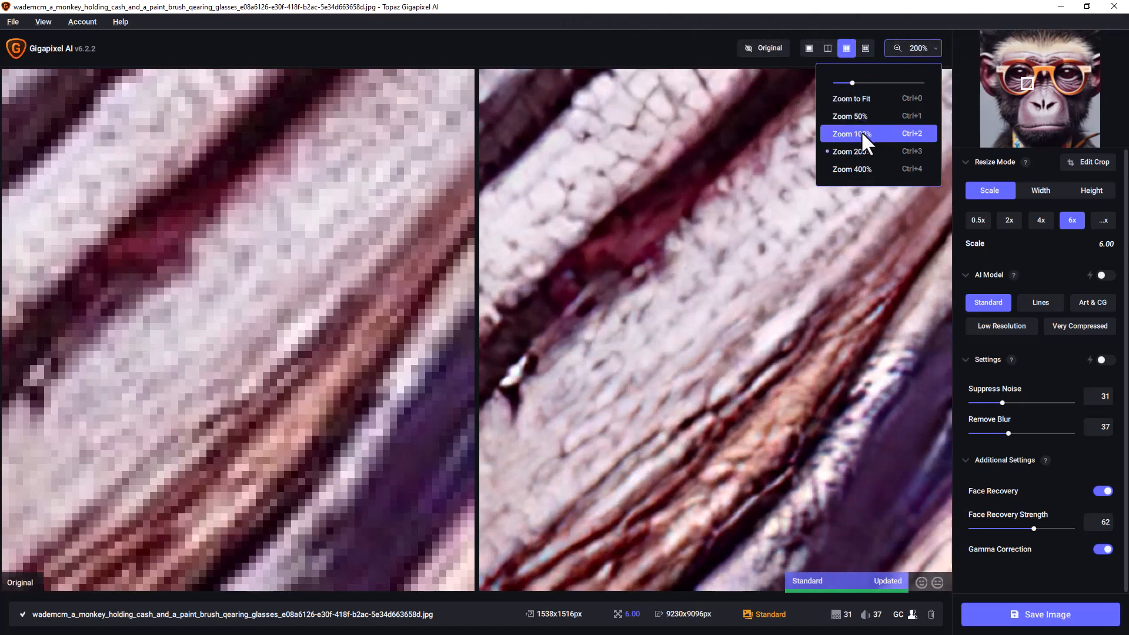
mouse_move(862, 119)
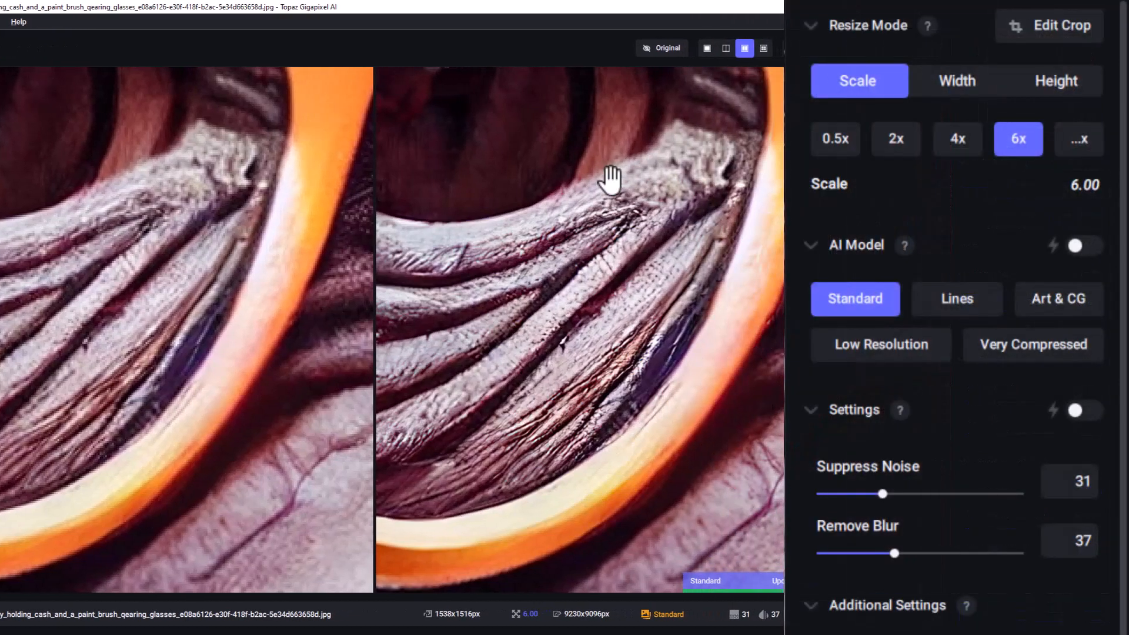
mouse_move(1029, 285)
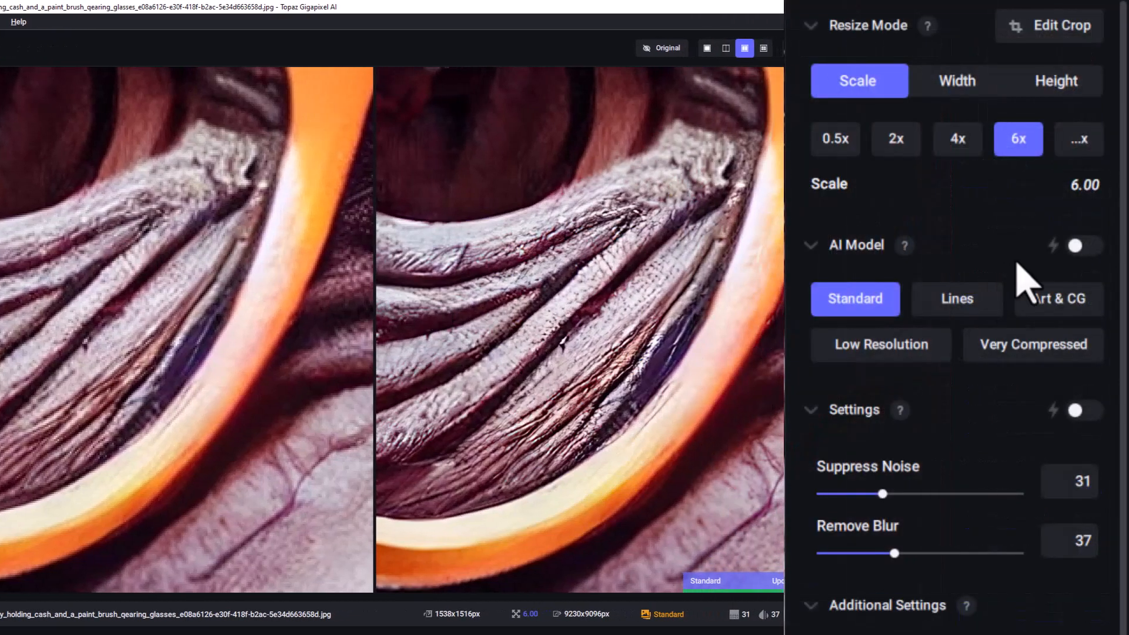
mouse_move(1074, 245)
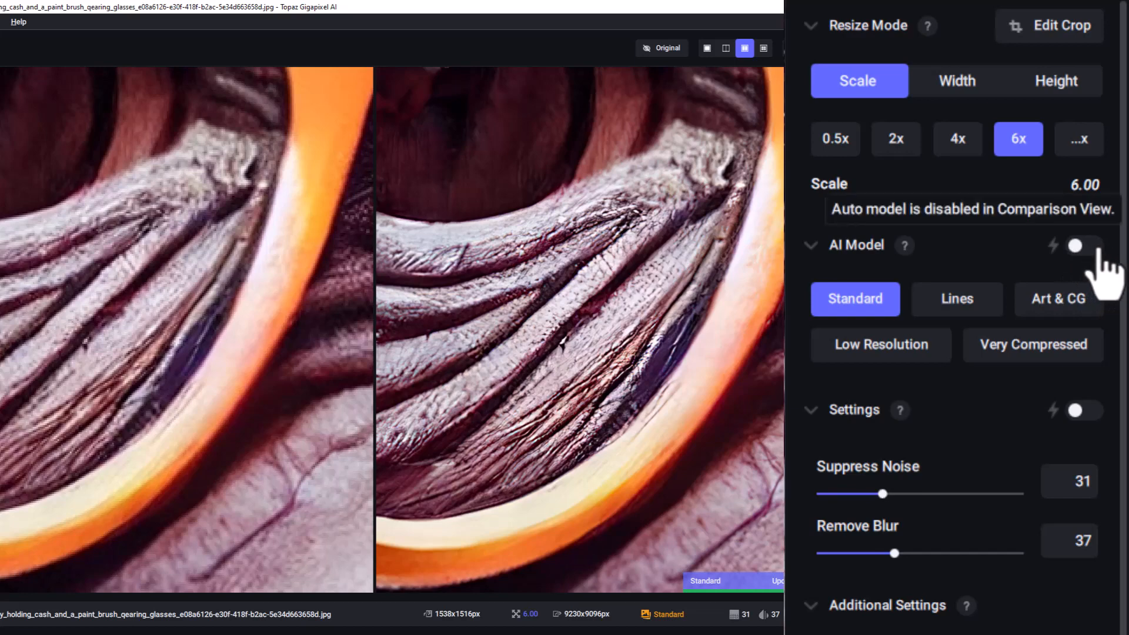
mouse_move(1074, 246)
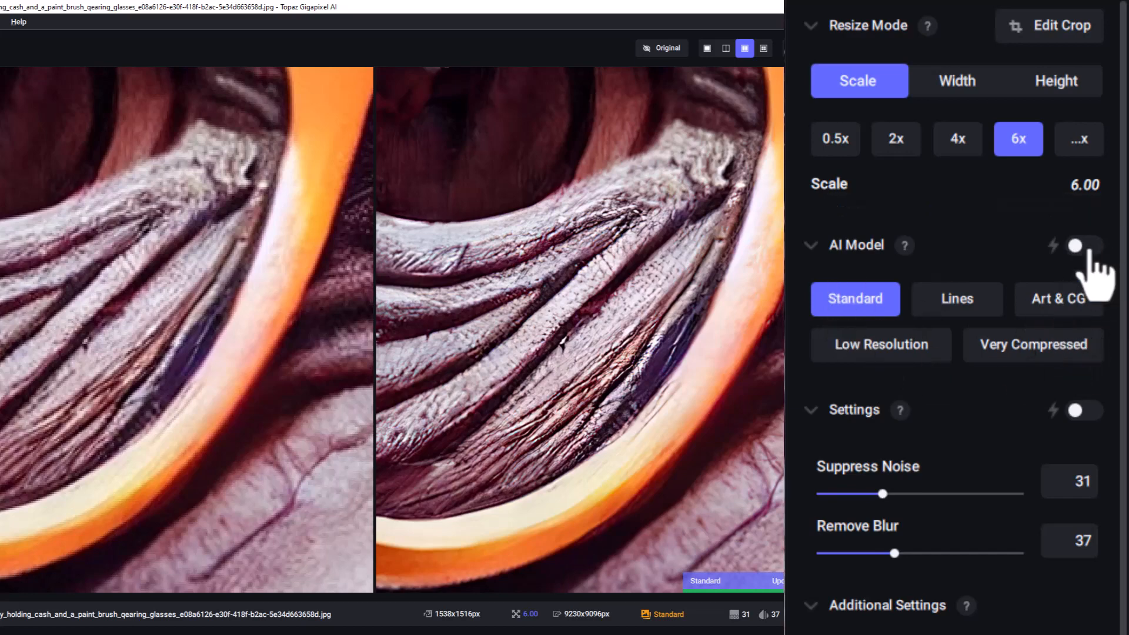
left_click(1083, 246)
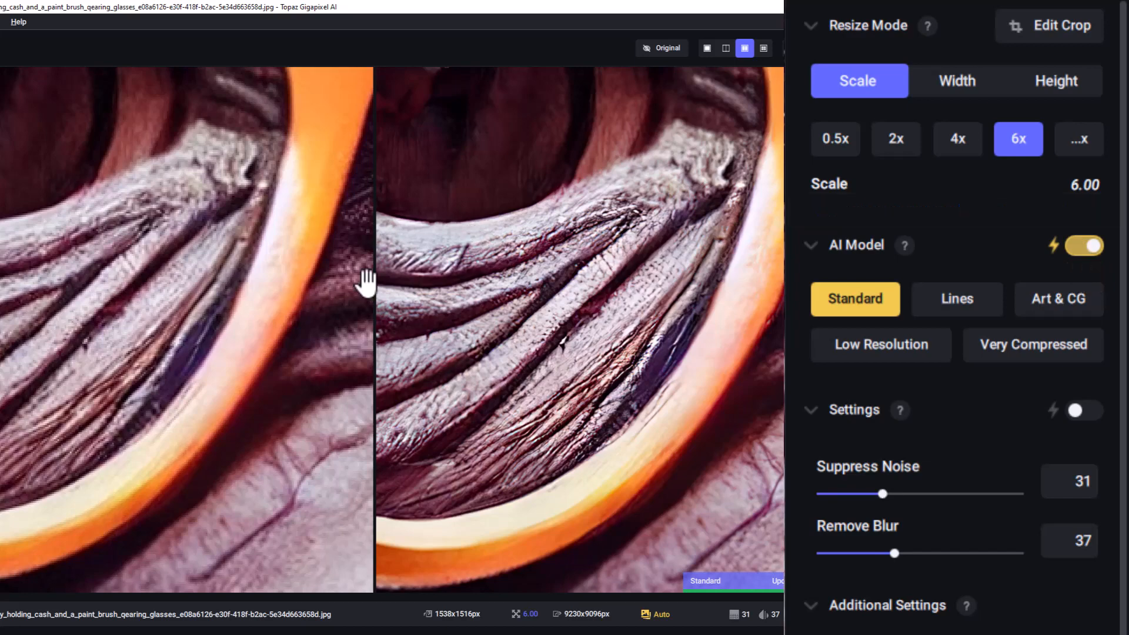
left_click(1086, 245)
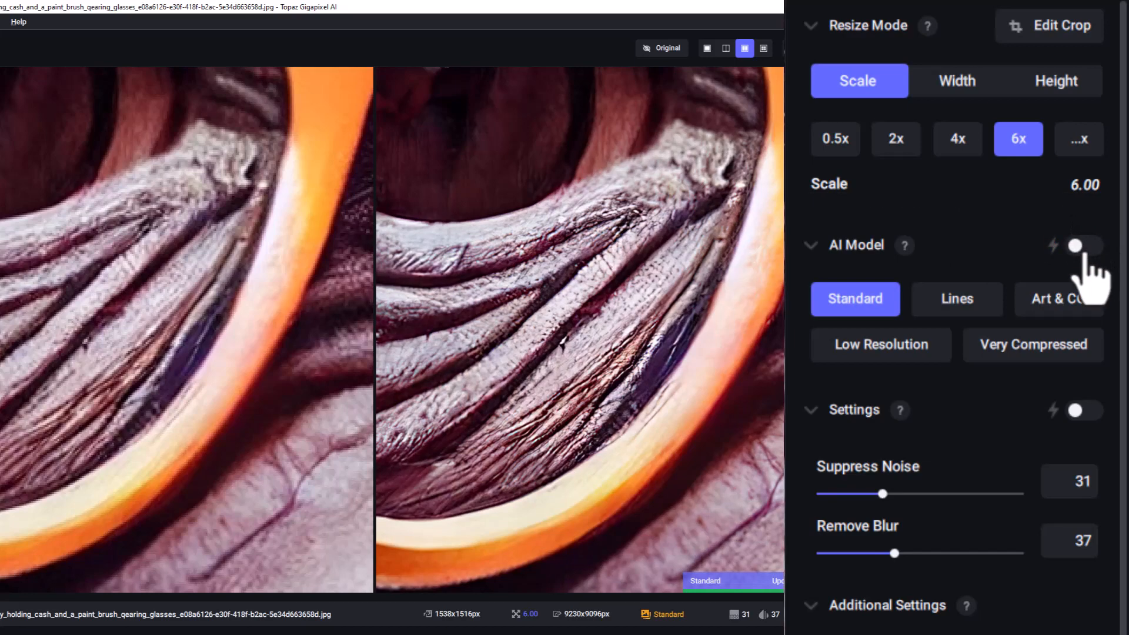
mouse_move(114, 241)
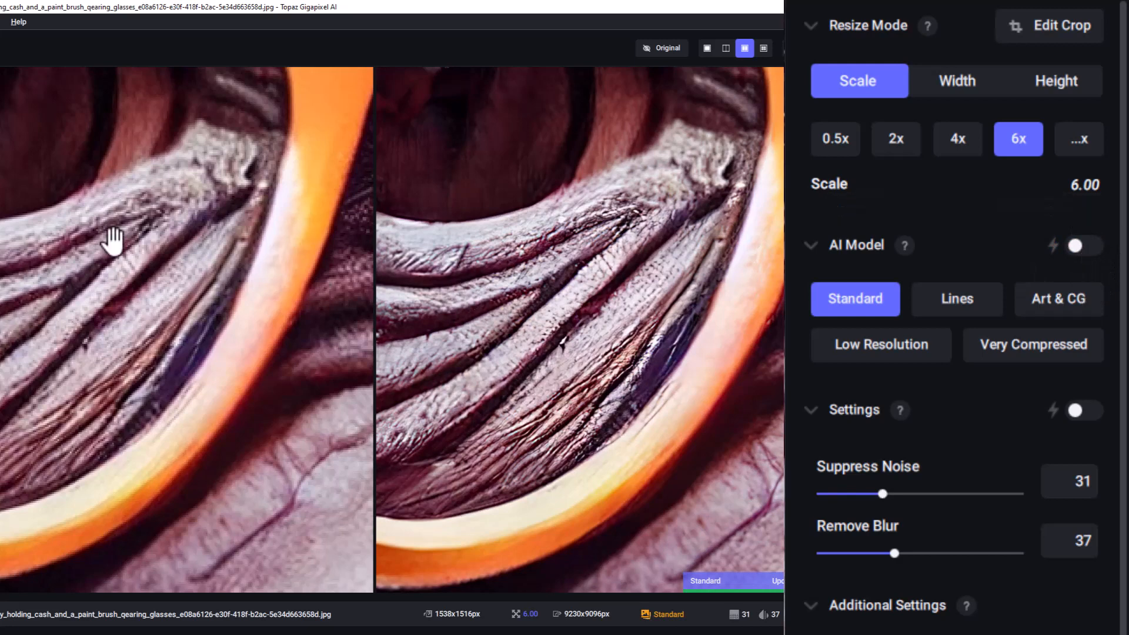
mouse_move(1047, 381)
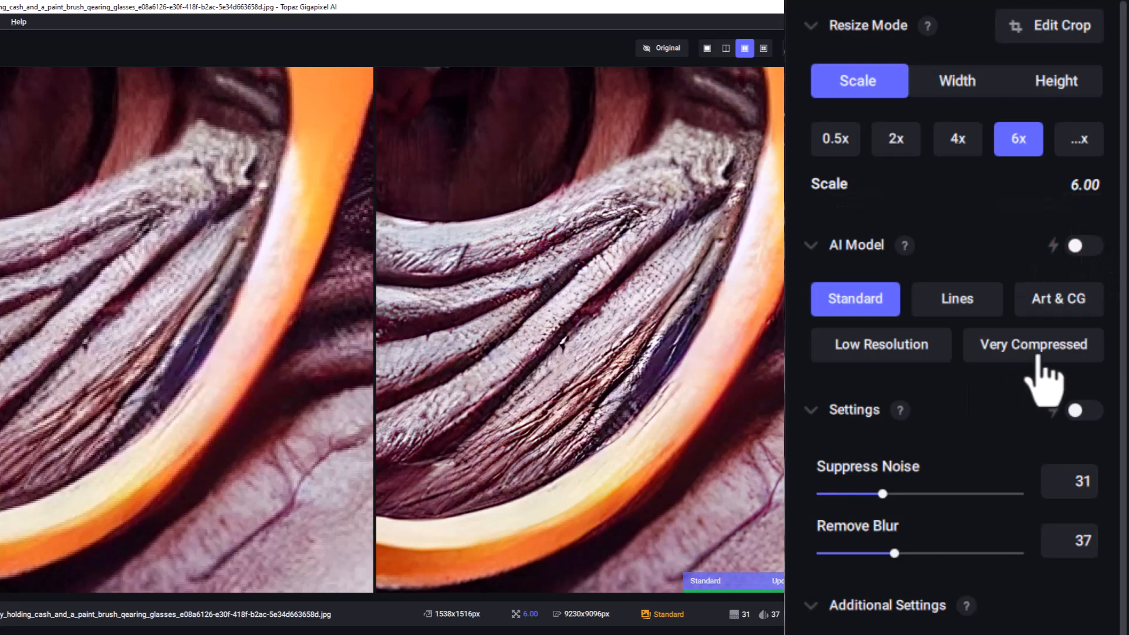
mouse_move(971, 331)
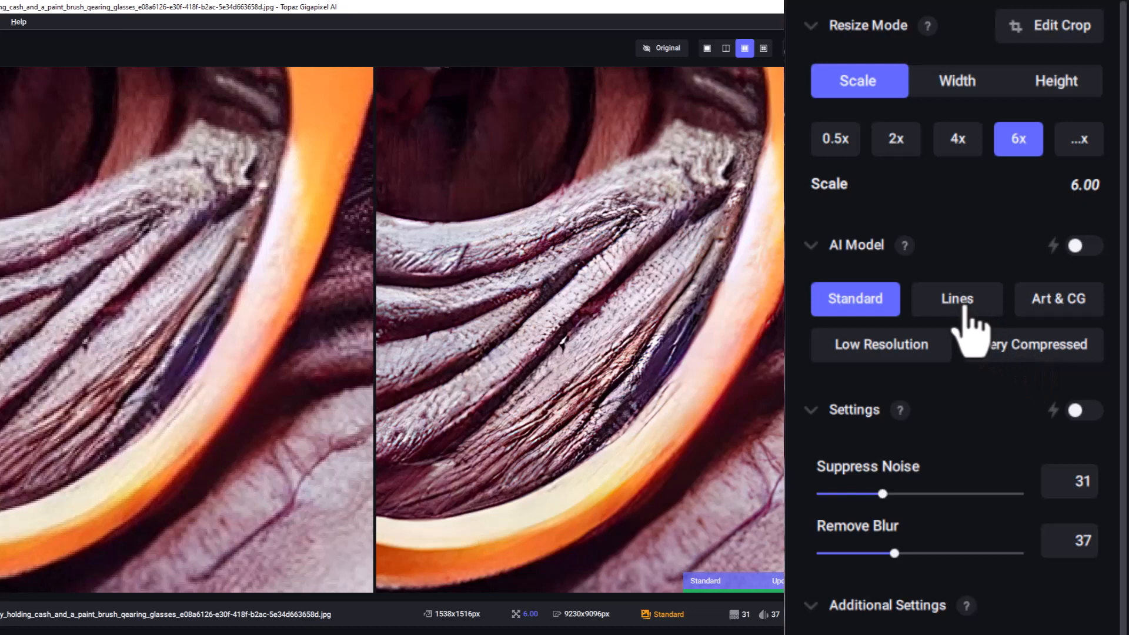
mouse_move(979, 339)
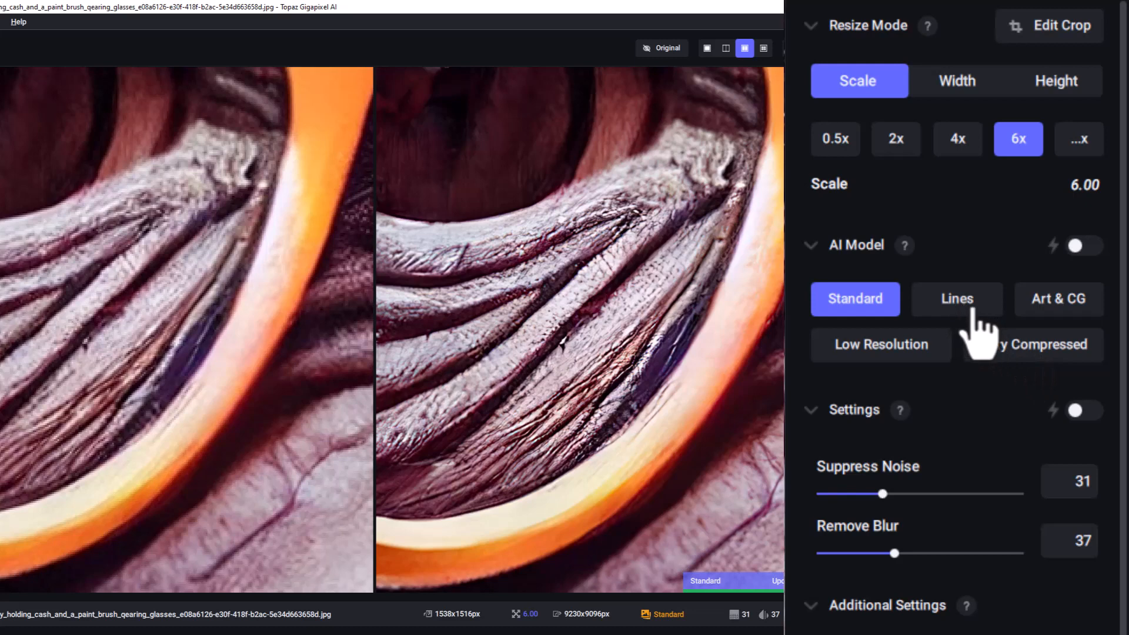
- Preview the upscale with Lines, Art & CG, Standard, Low Resolution, then Very Compressed
left_click(956, 298)
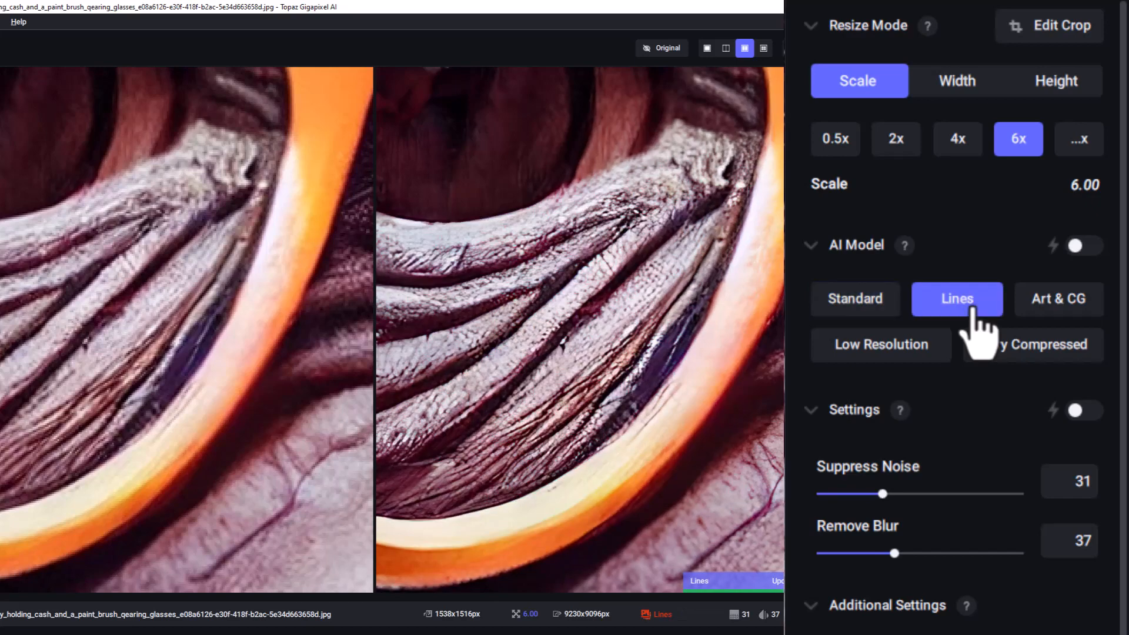
mouse_move(706, 437)
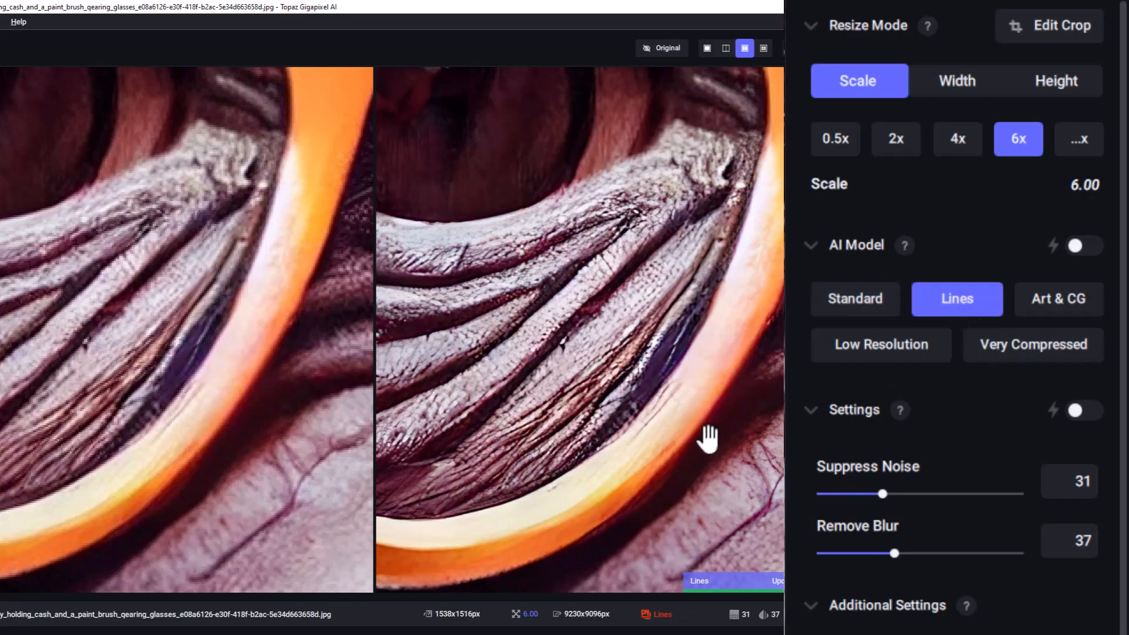
mouse_move(482, 281)
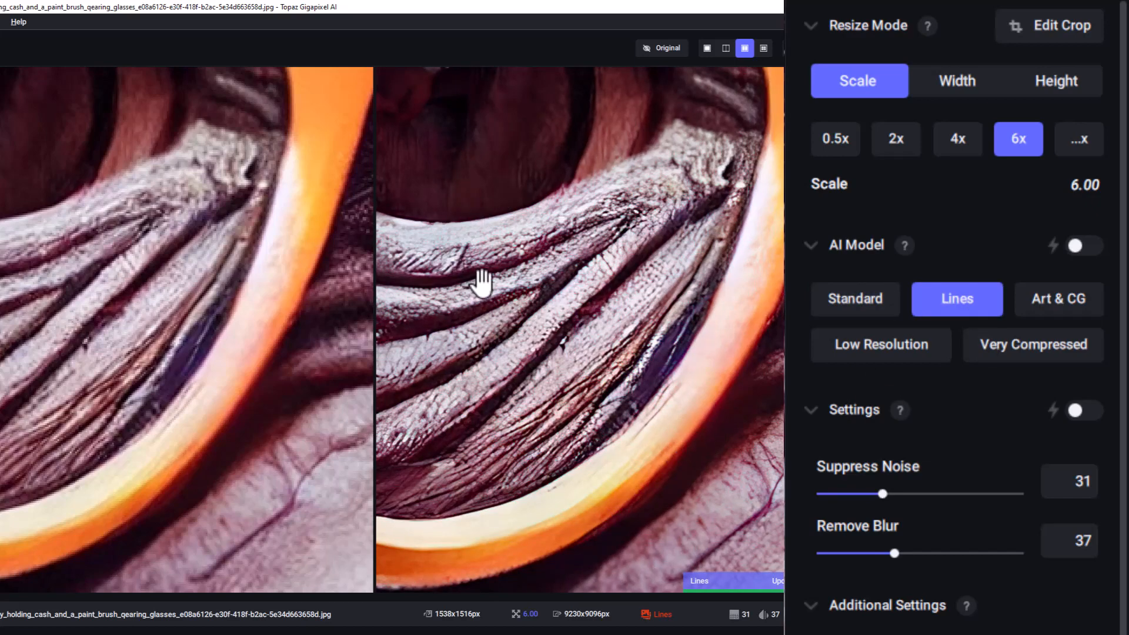
mouse_move(450, 442)
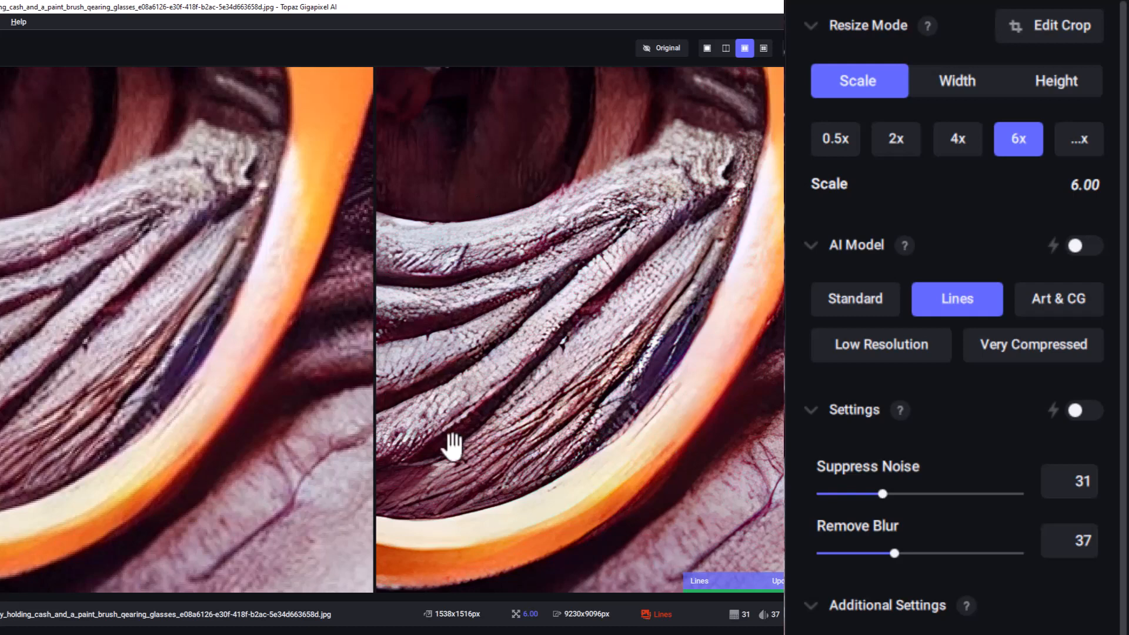
mouse_move(709, 227)
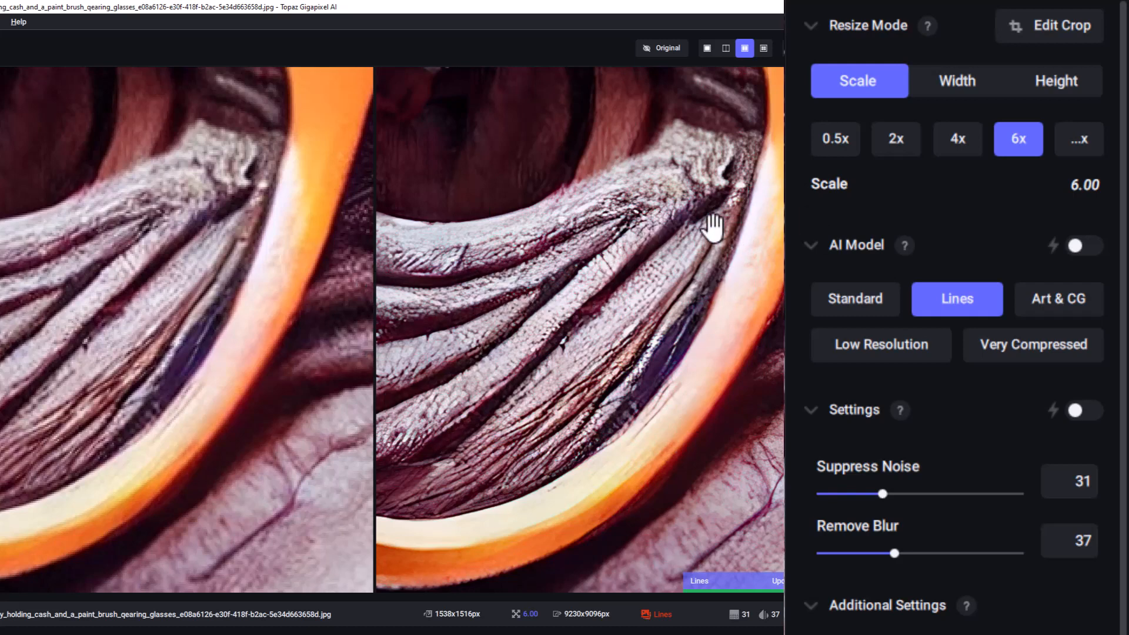
mouse_move(932, 234)
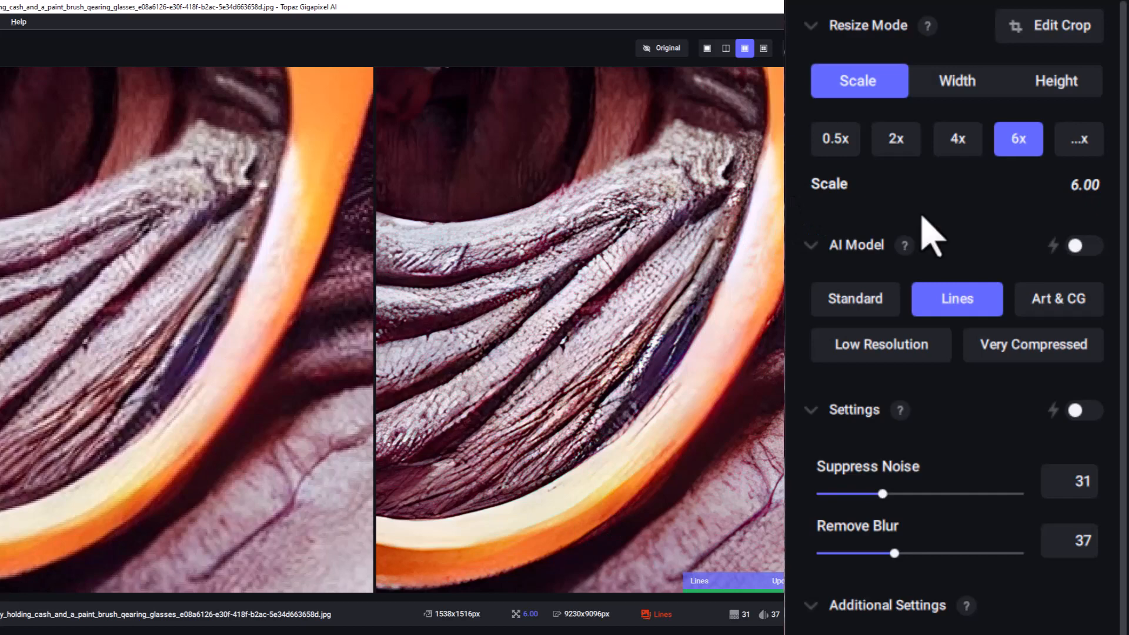
mouse_move(1080, 339)
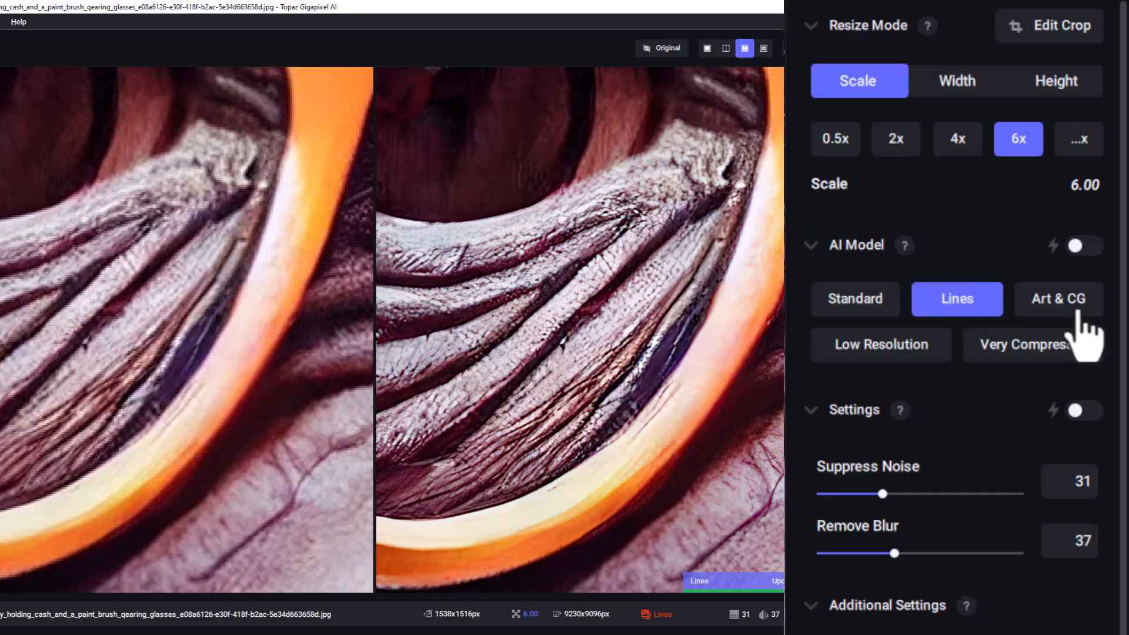
left_click(1058, 298)
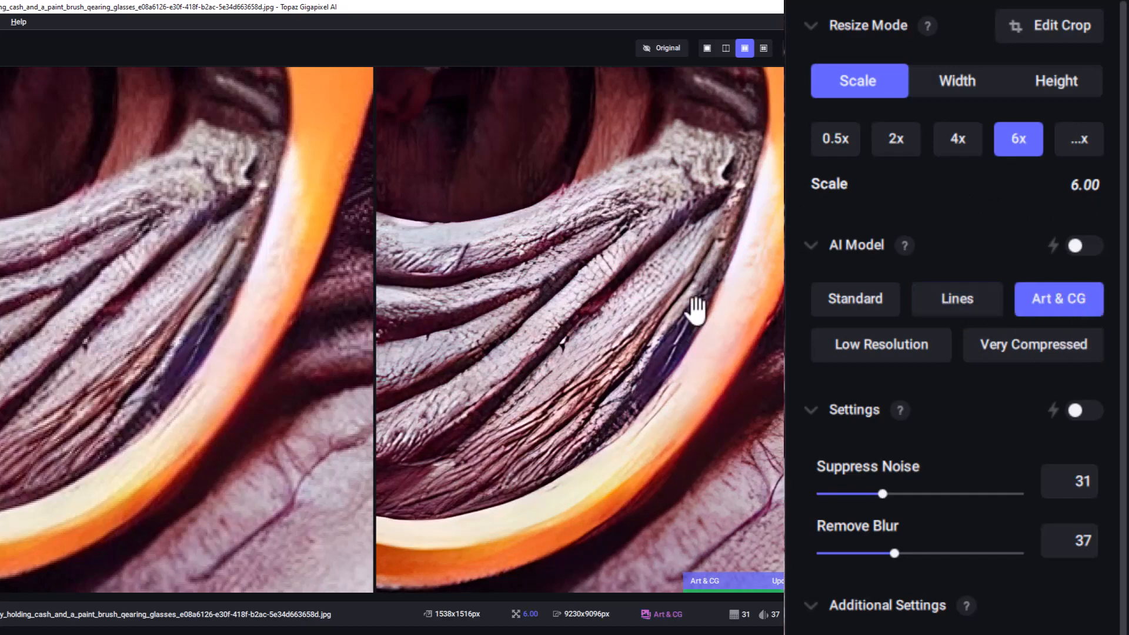
mouse_move(871, 324)
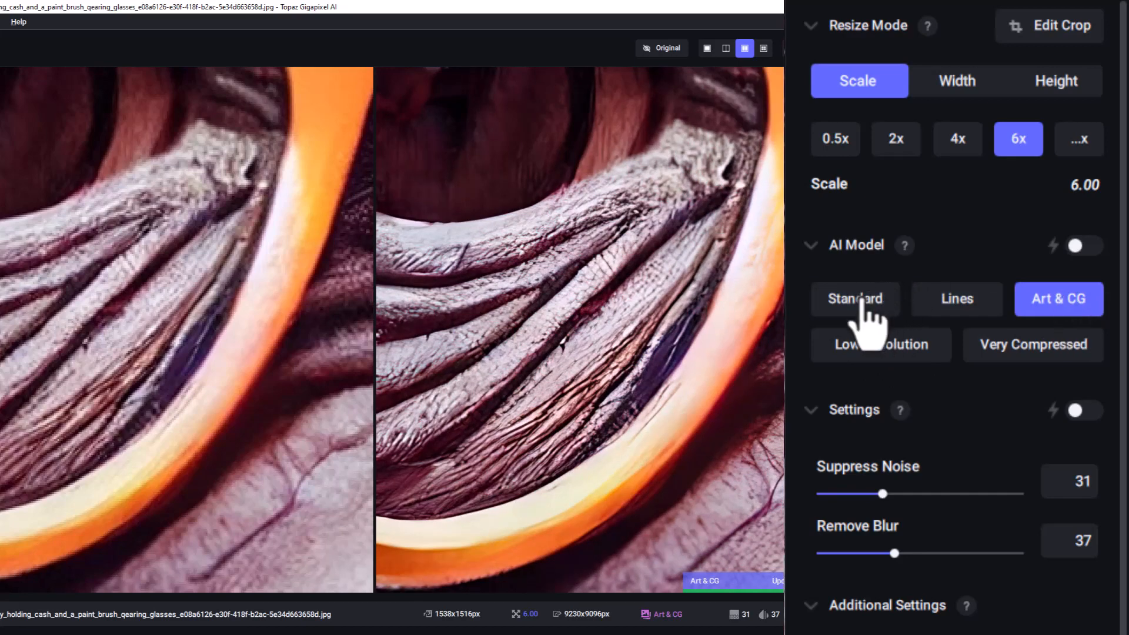
left_click(854, 299)
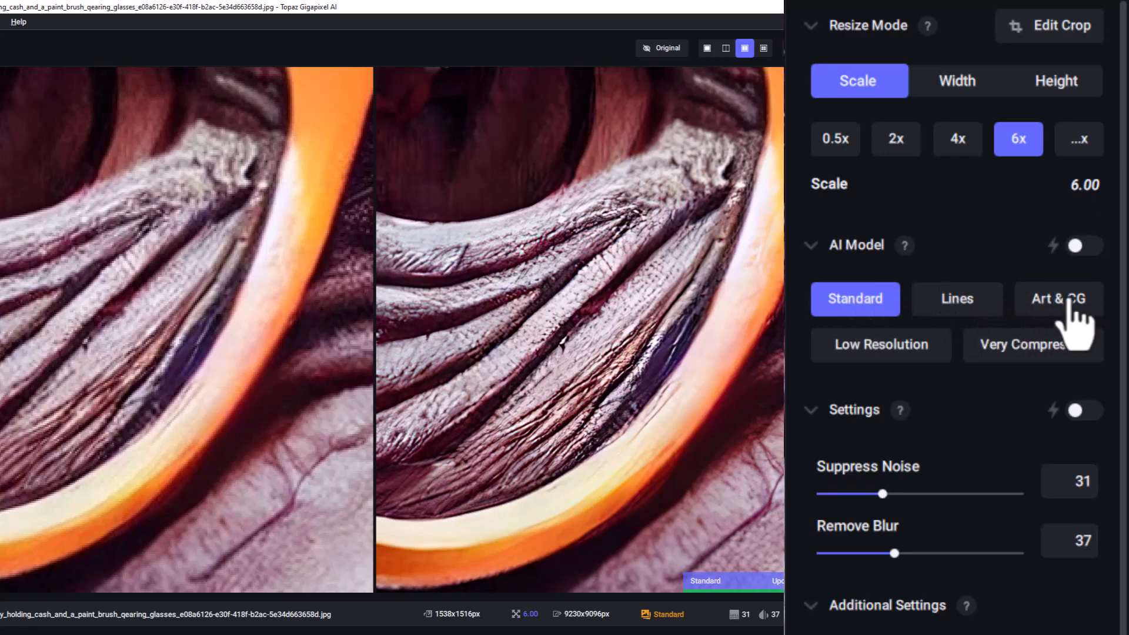
left_click(1057, 299)
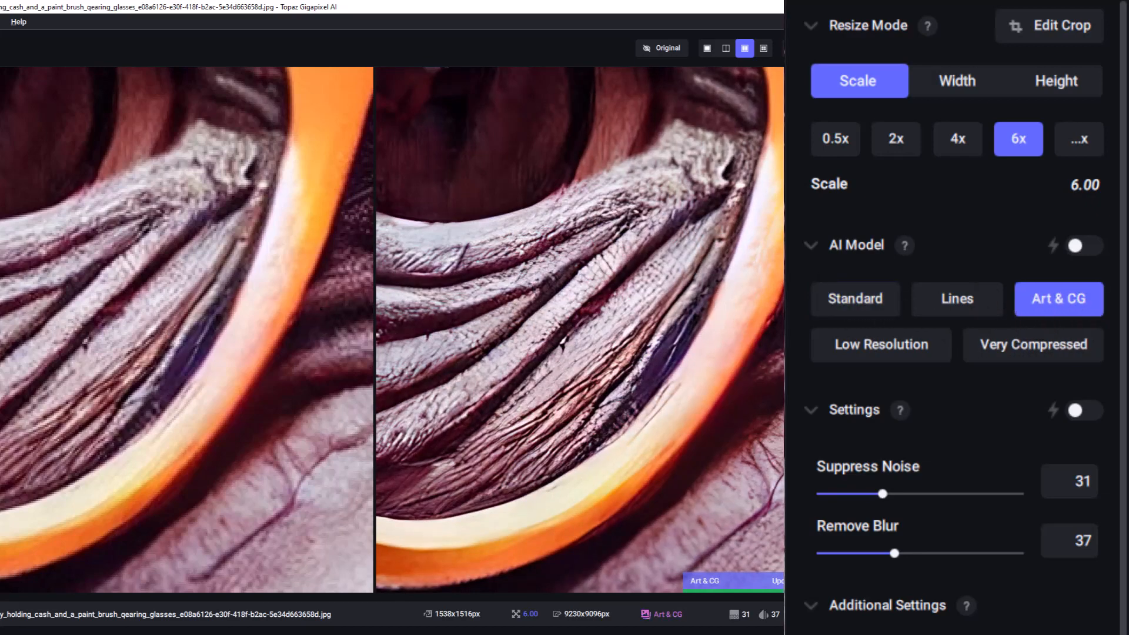
left_click(880, 344)
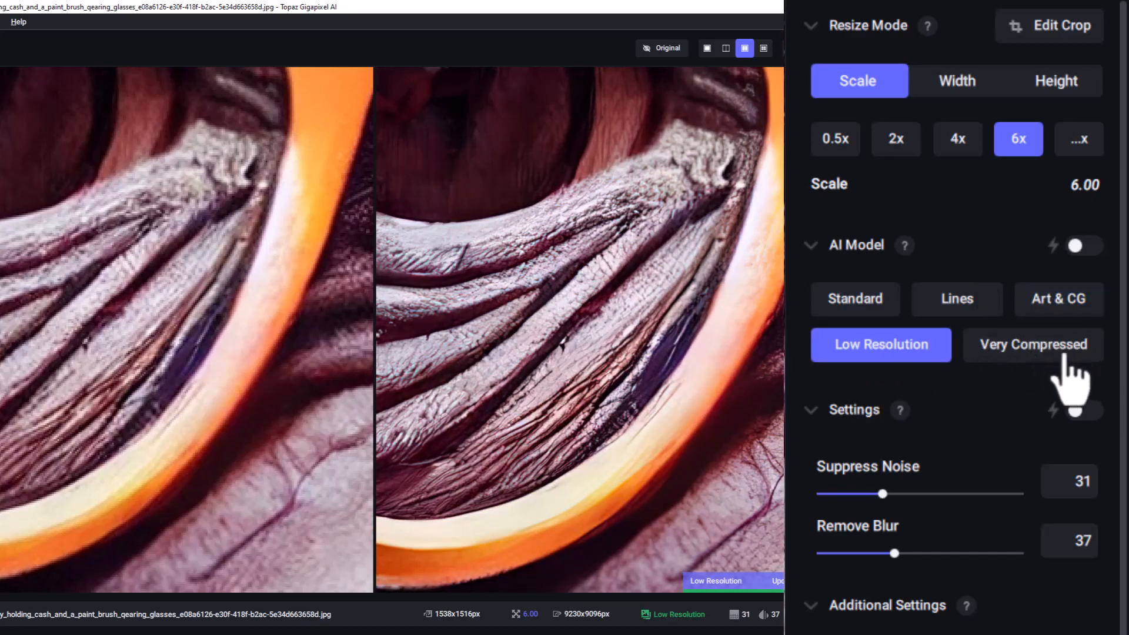
left_click(1032, 345)
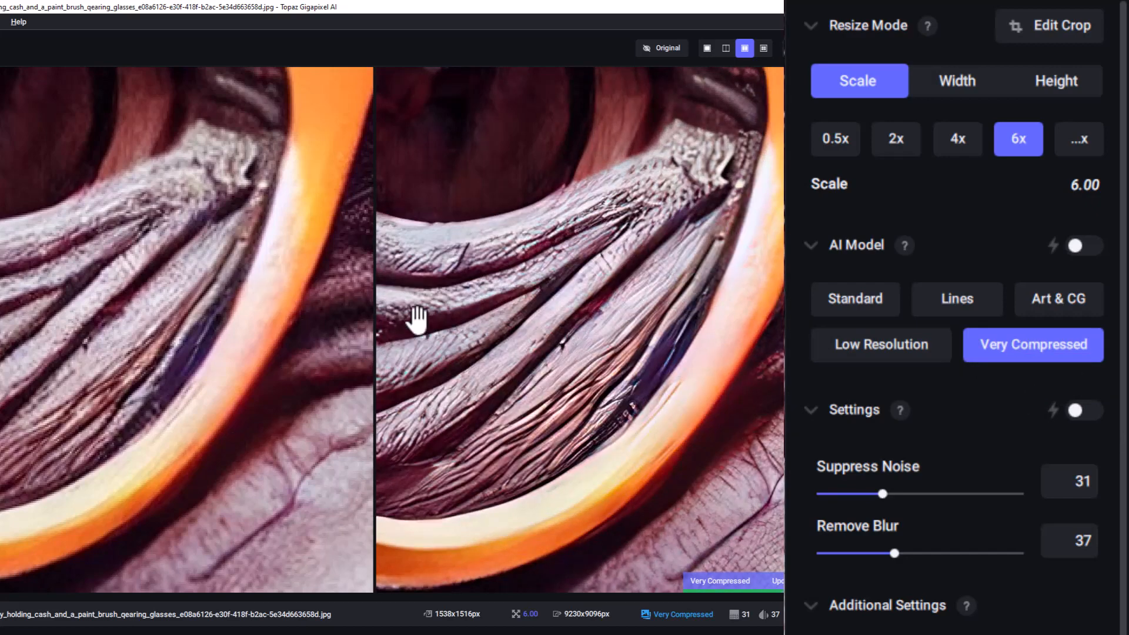
mouse_move(1083, 324)
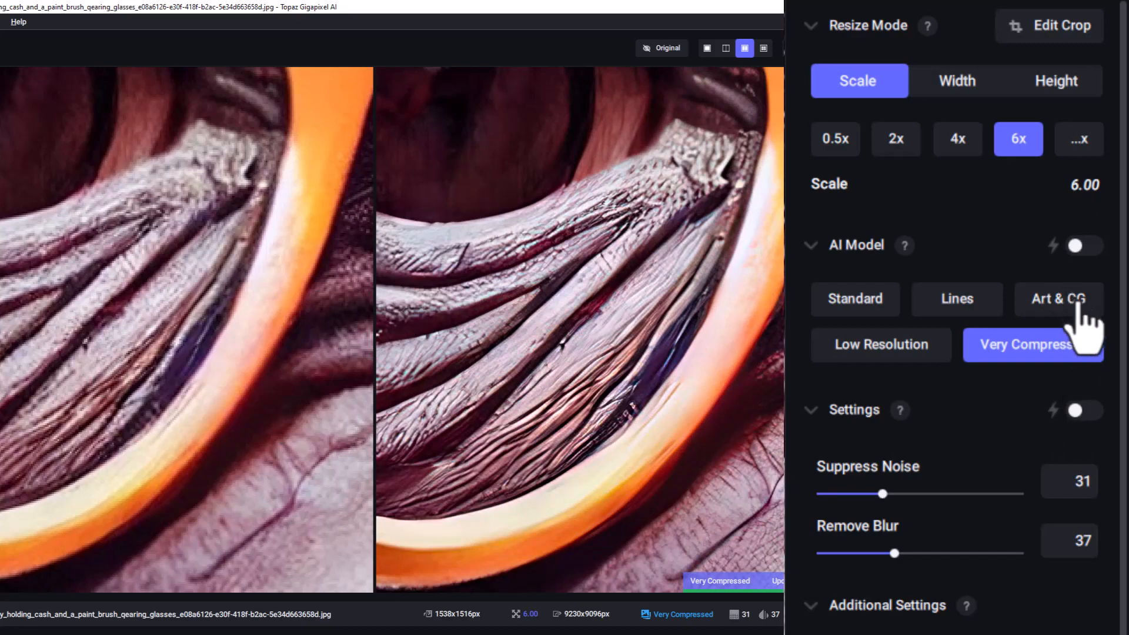
- Return to Art & CG with Suppress Noise 6 and Remove Blur 28
left_click(1058, 298)
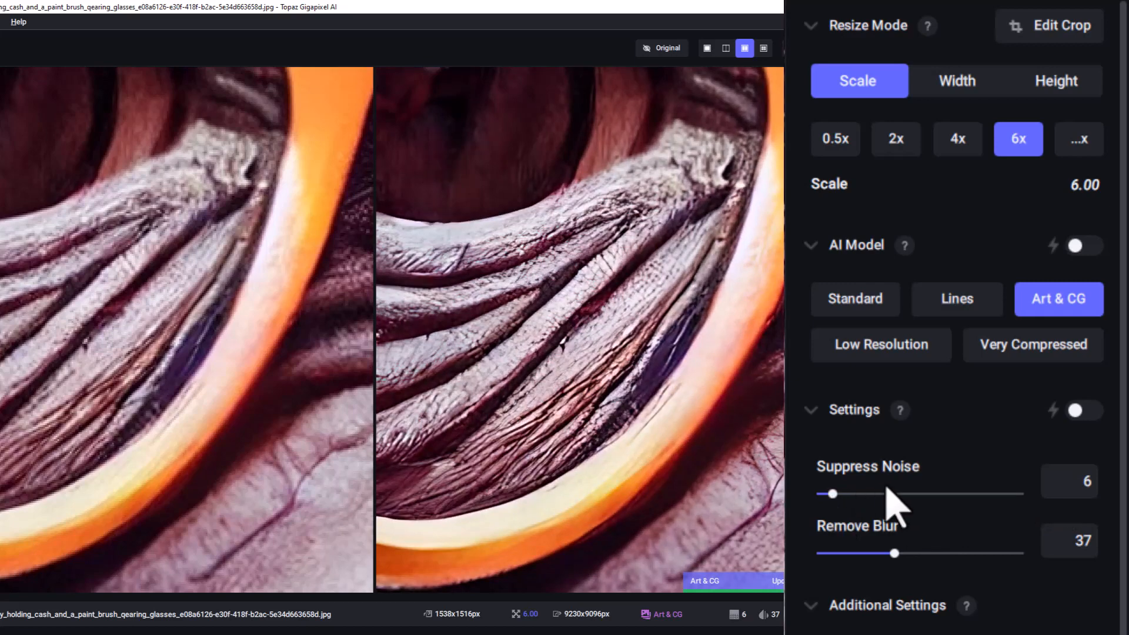
mouse_move(986, 568)
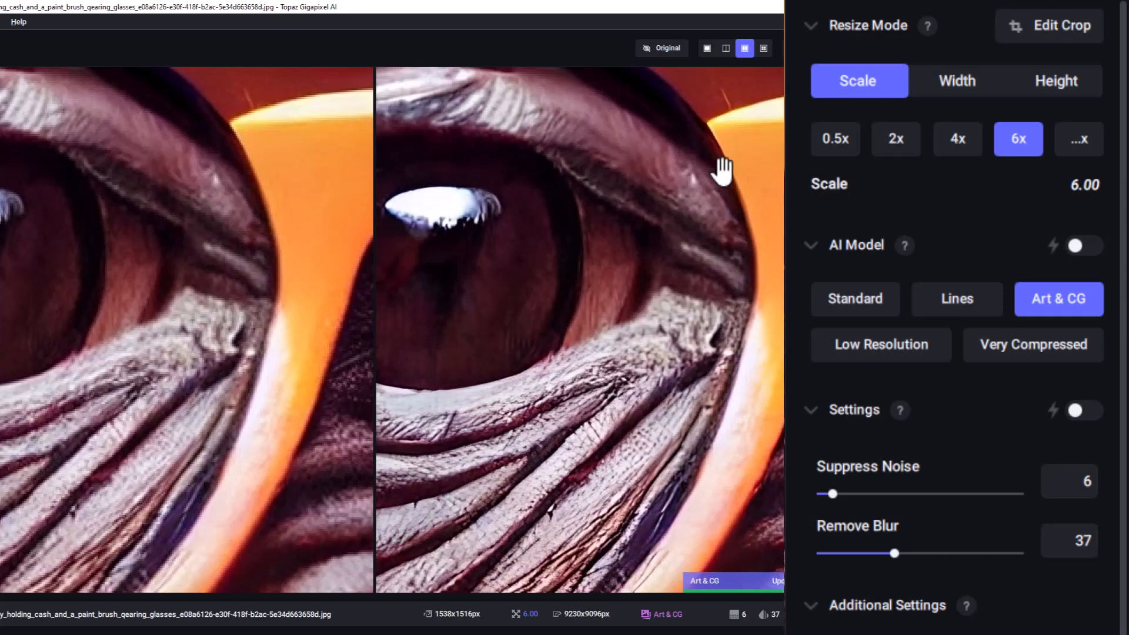
mouse_move(616, 458)
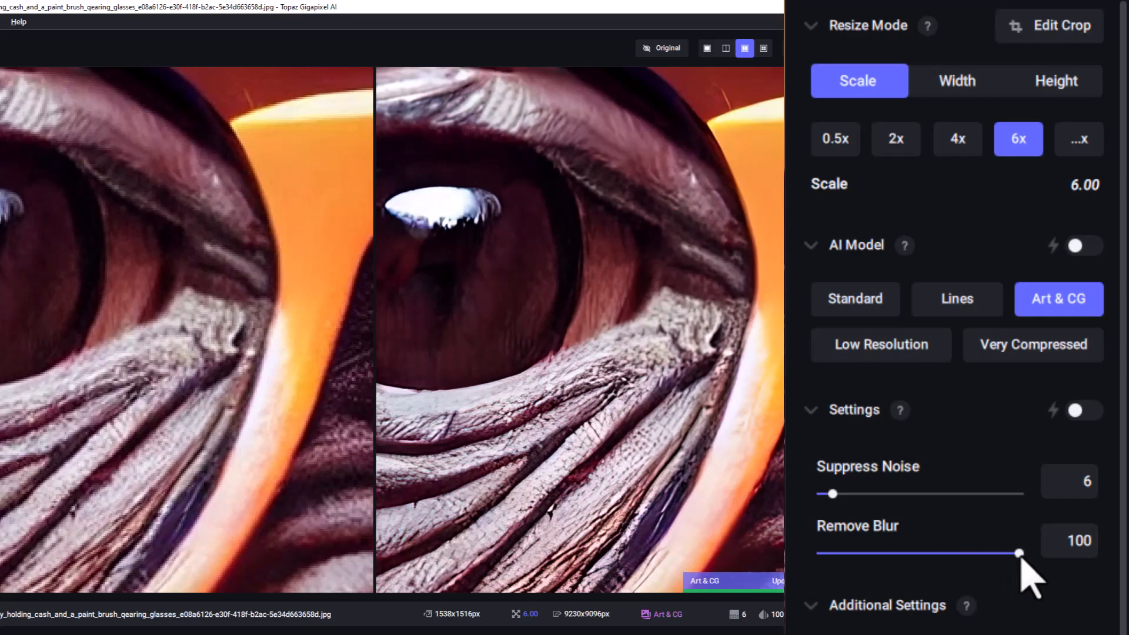
mouse_move(885, 576)
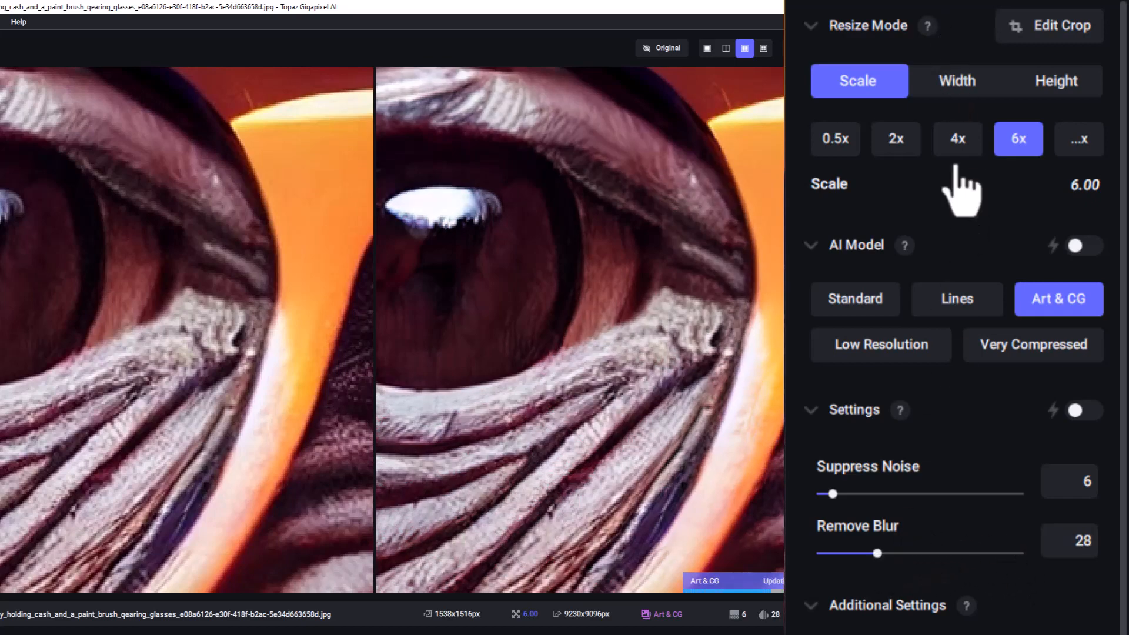
scroll("down", 3)
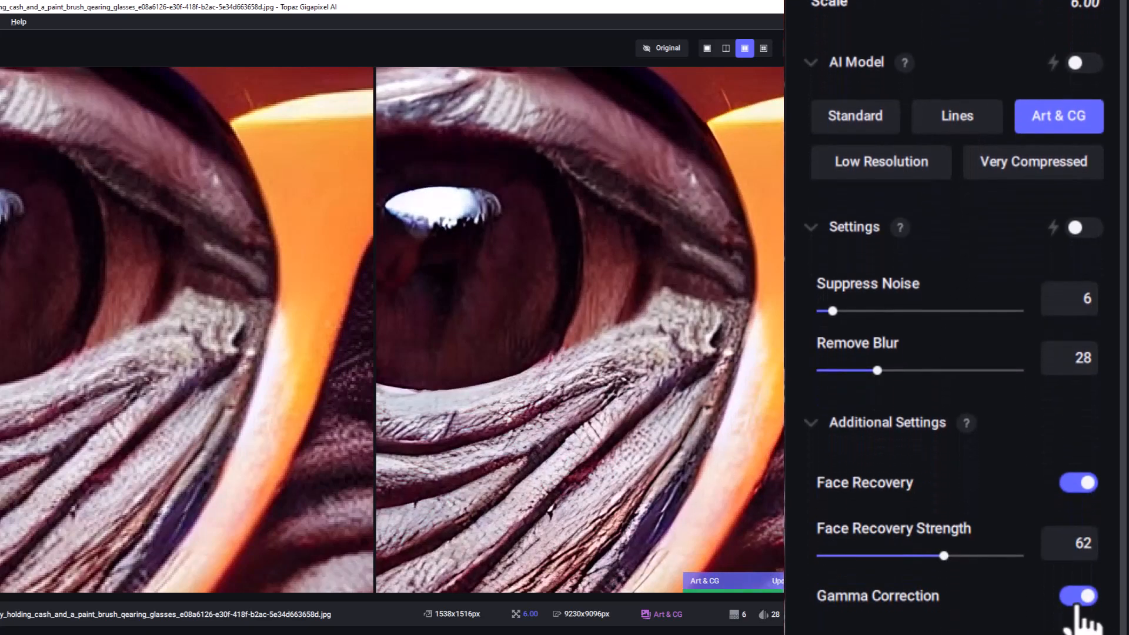
left_click(1077, 596)
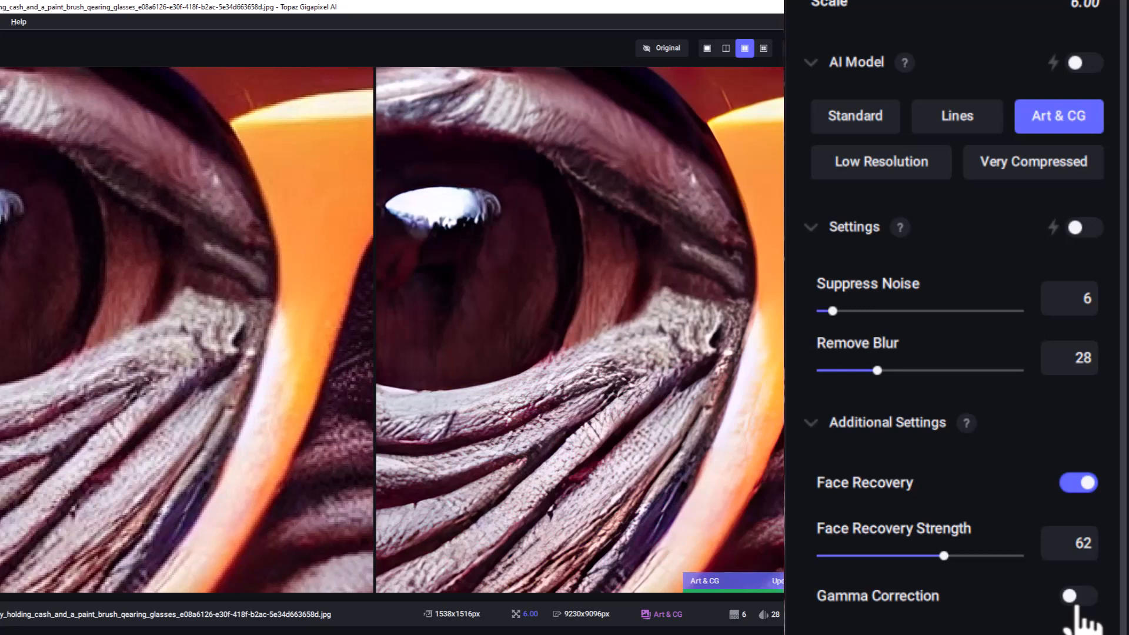
left_click(1078, 596)
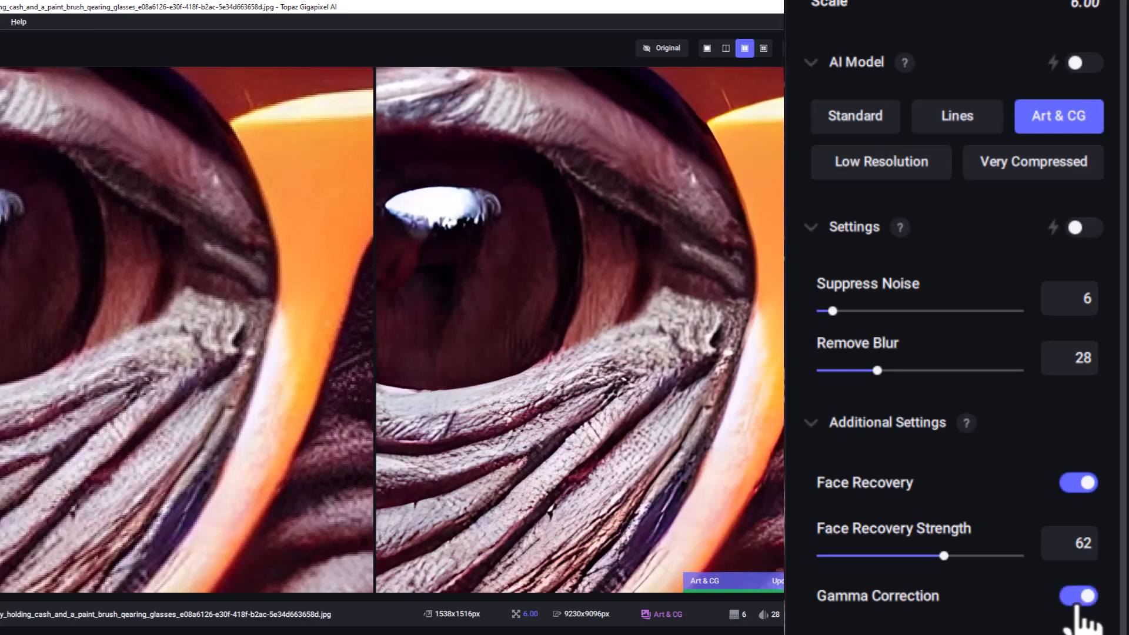
mouse_move(958, 583)
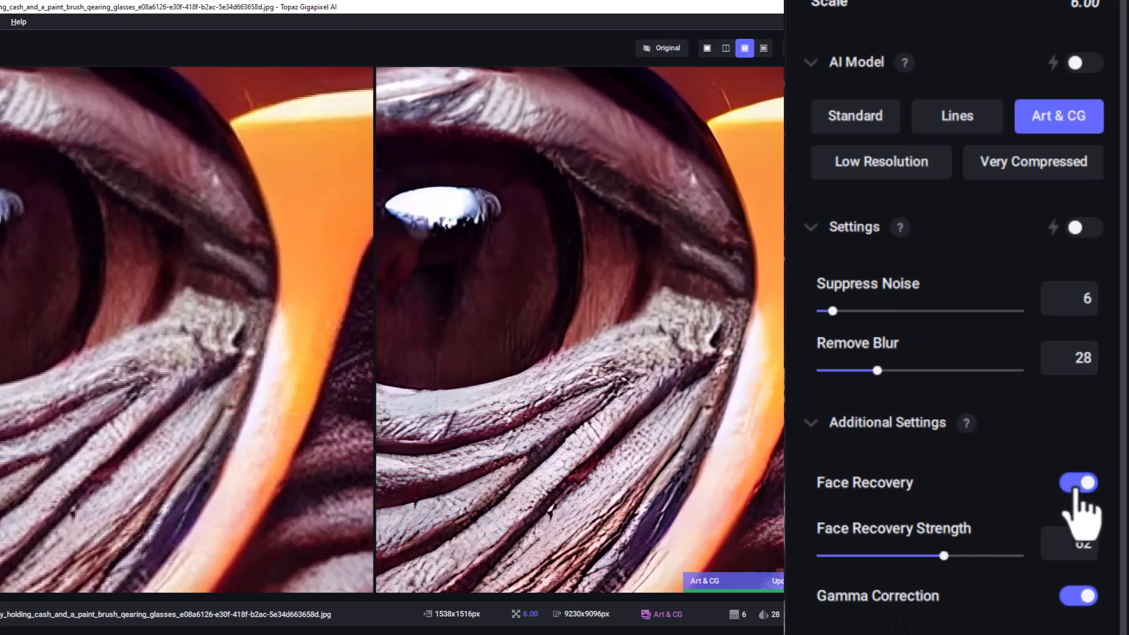
mouse_move(853, 584)
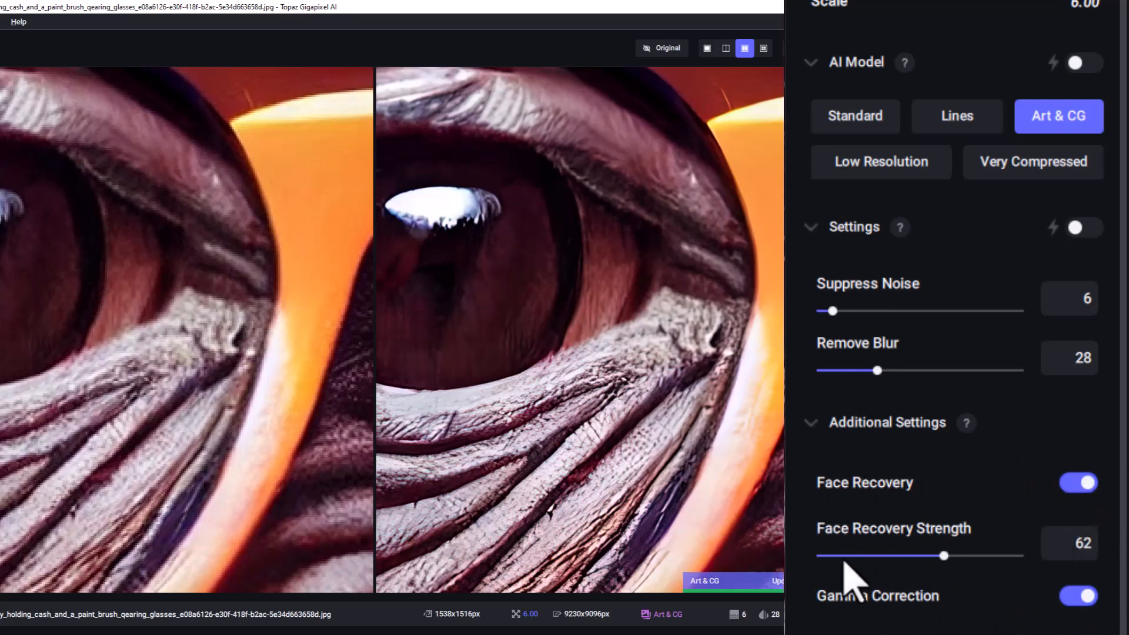
mouse_move(1019, 551)
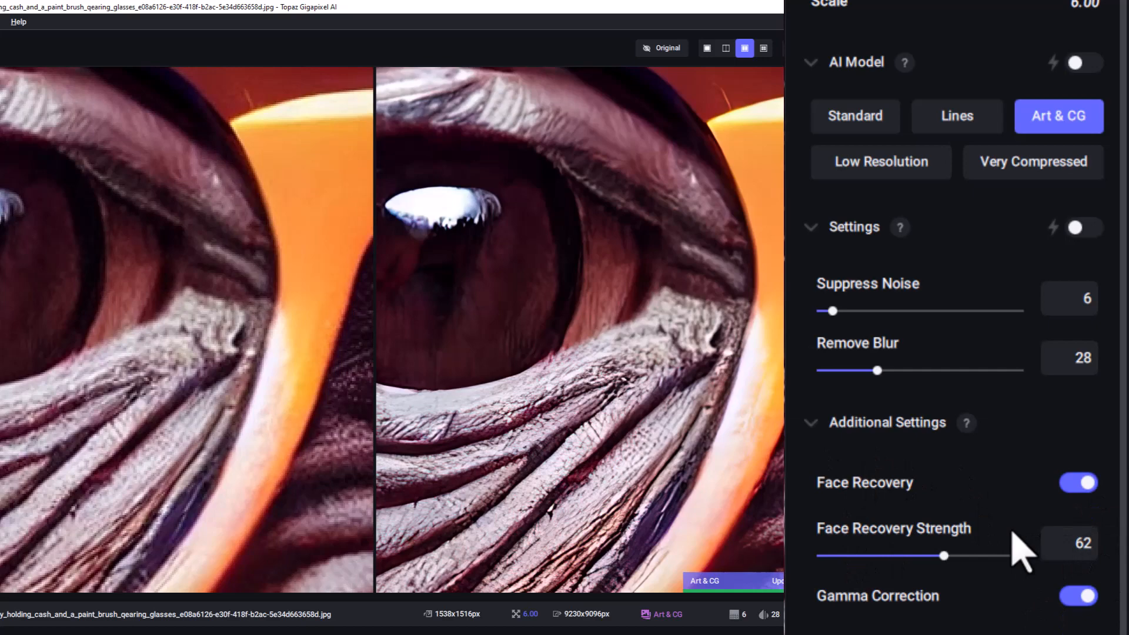
mouse_move(700, 399)
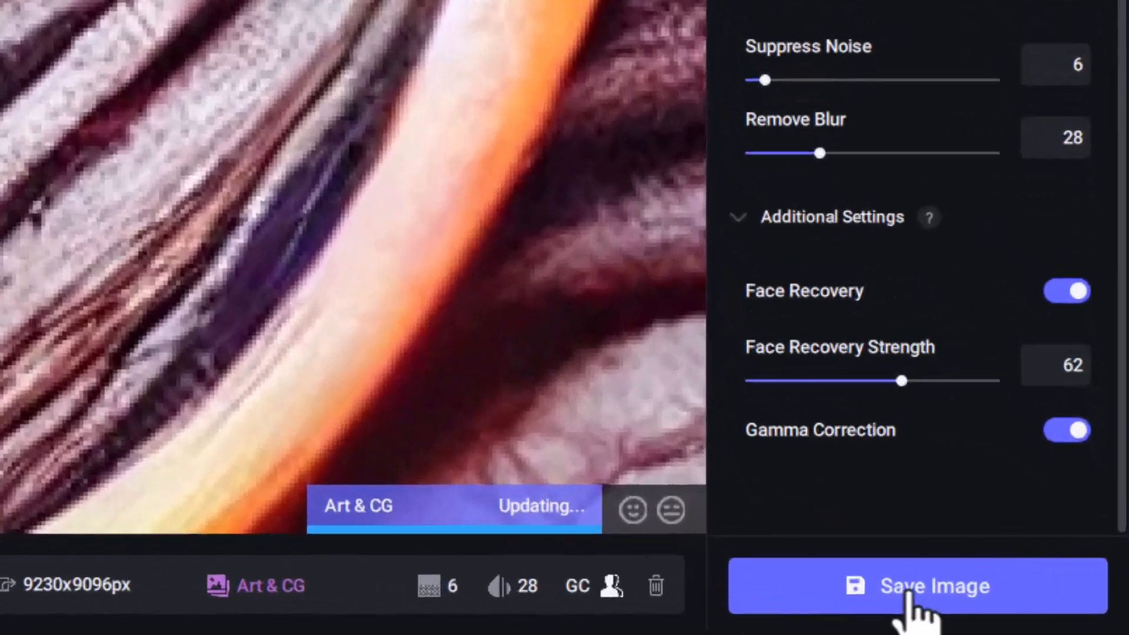
- Export the 6x upscale as JPG with filename monkeyai to the custom directory
left_click(918, 586)
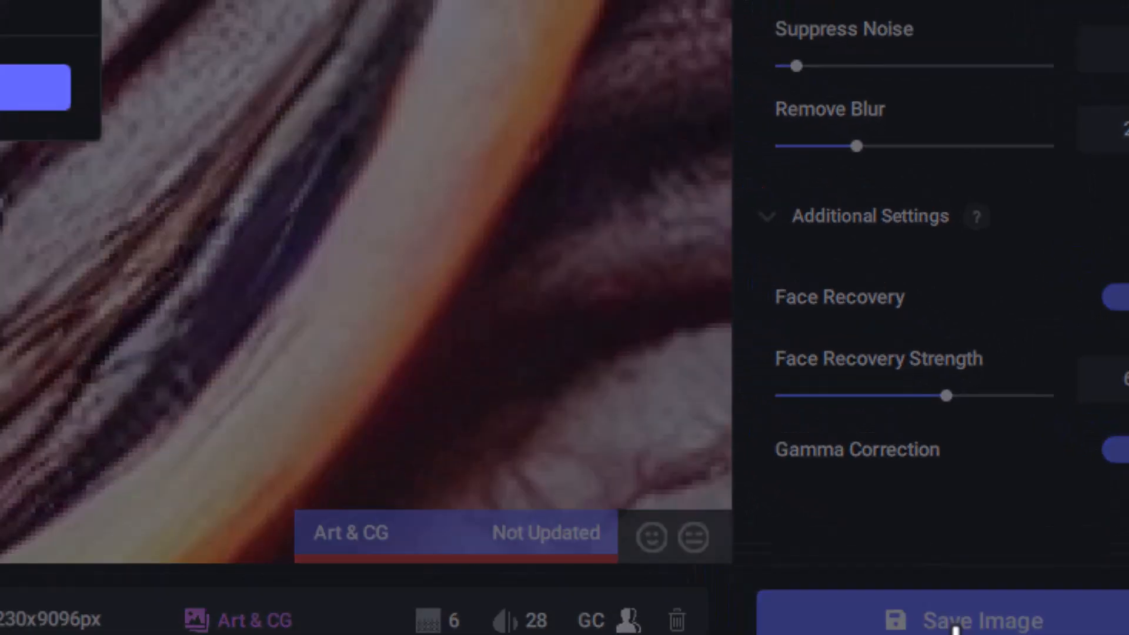
left_click(978, 619)
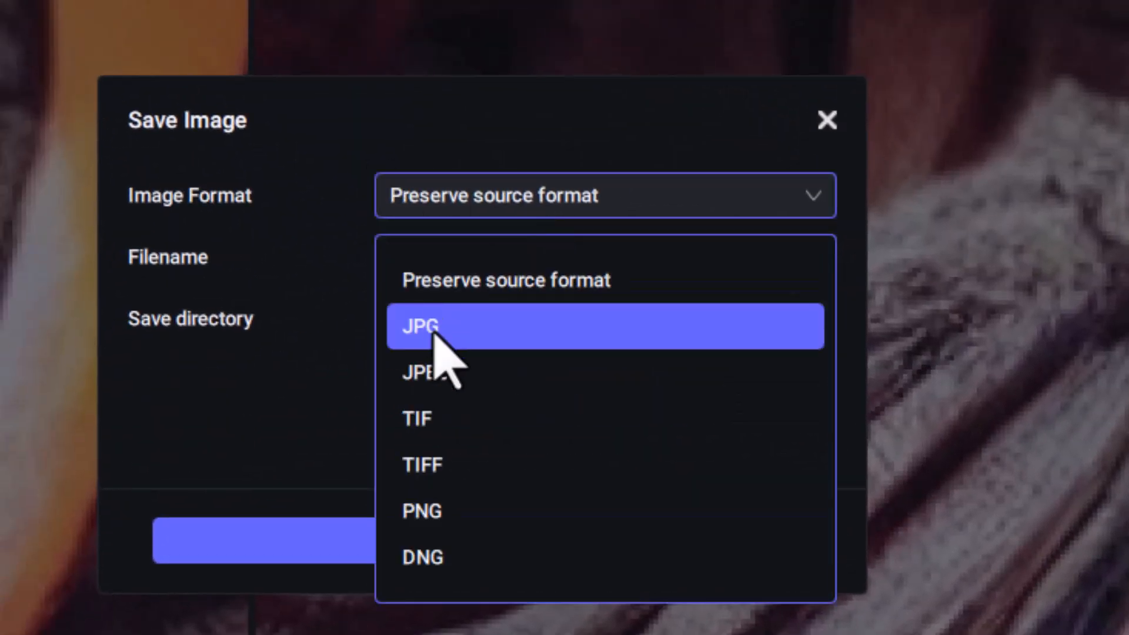
left_click(421, 325)
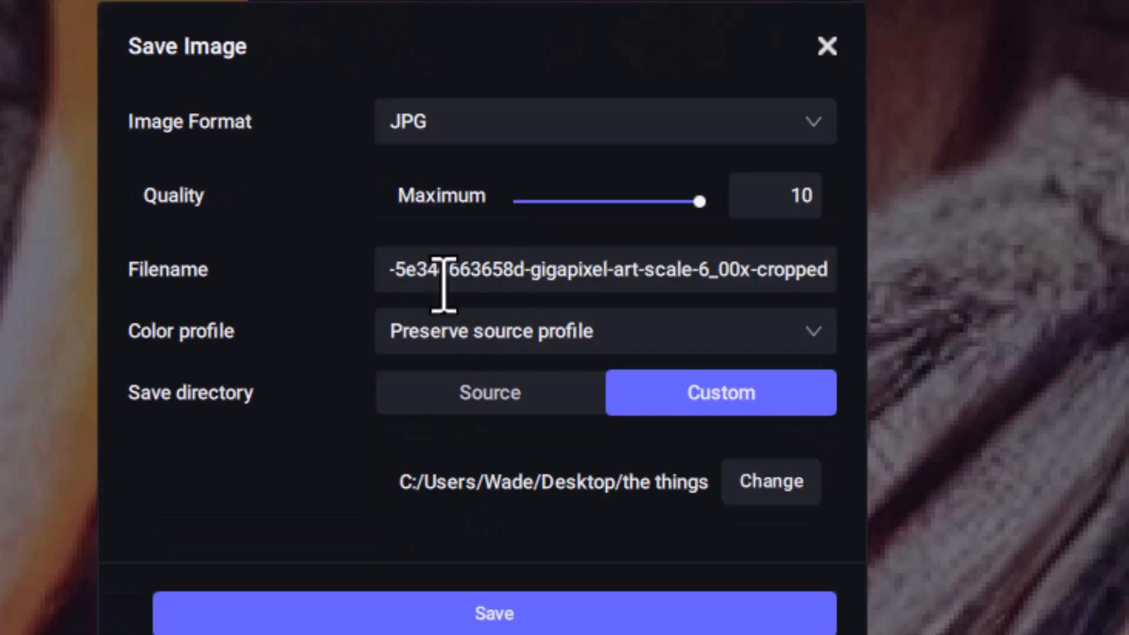
type("rio")
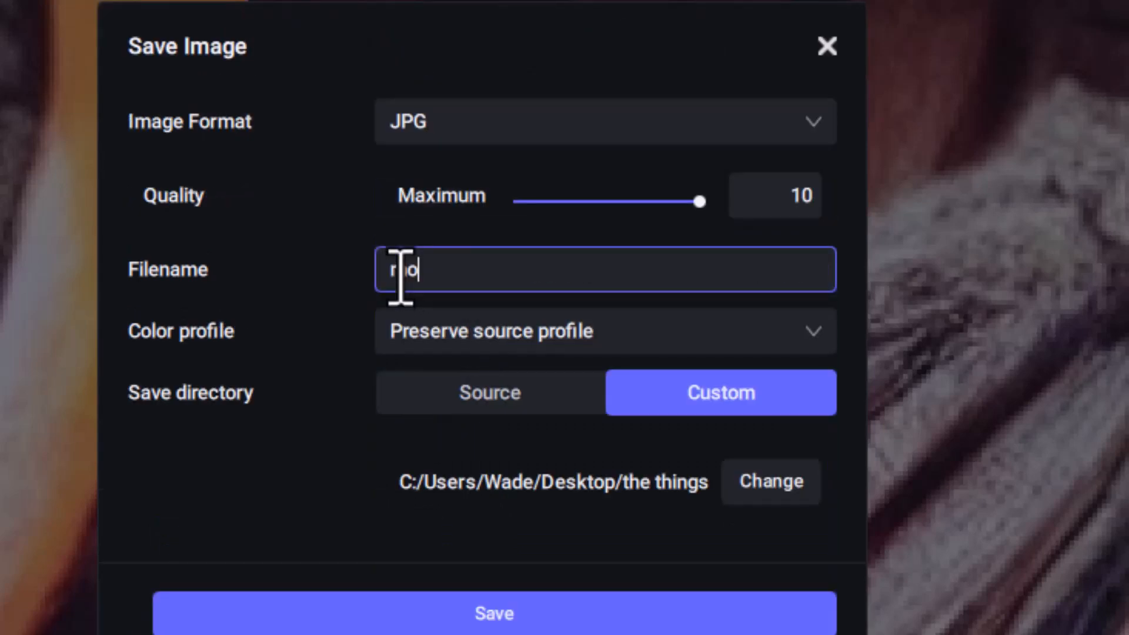
type("monkeyai")
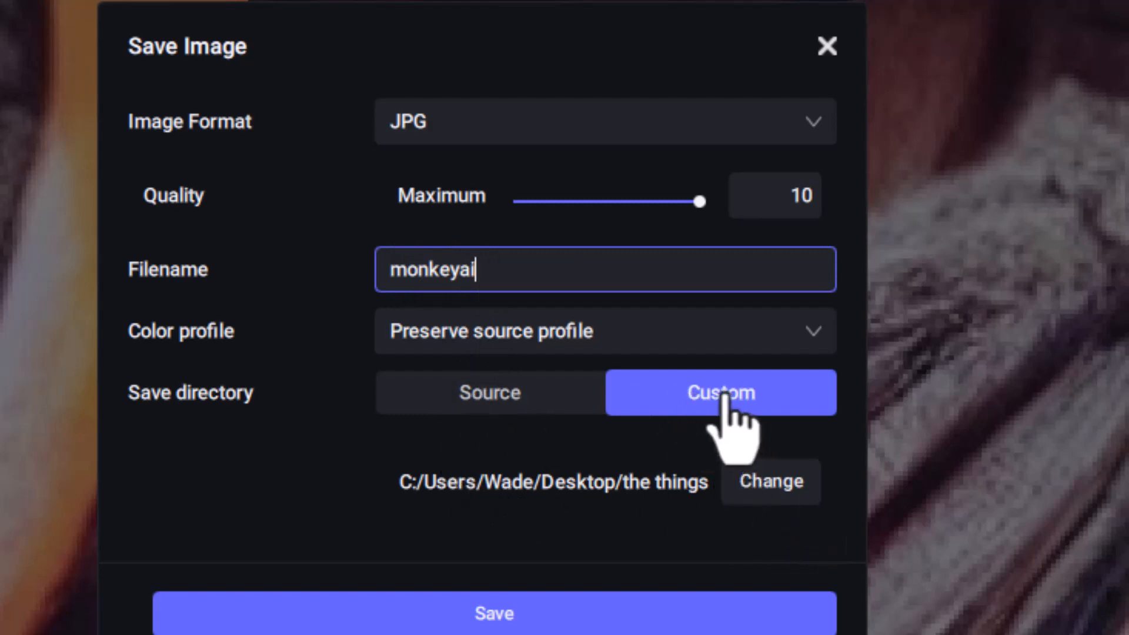
mouse_move(590, 183)
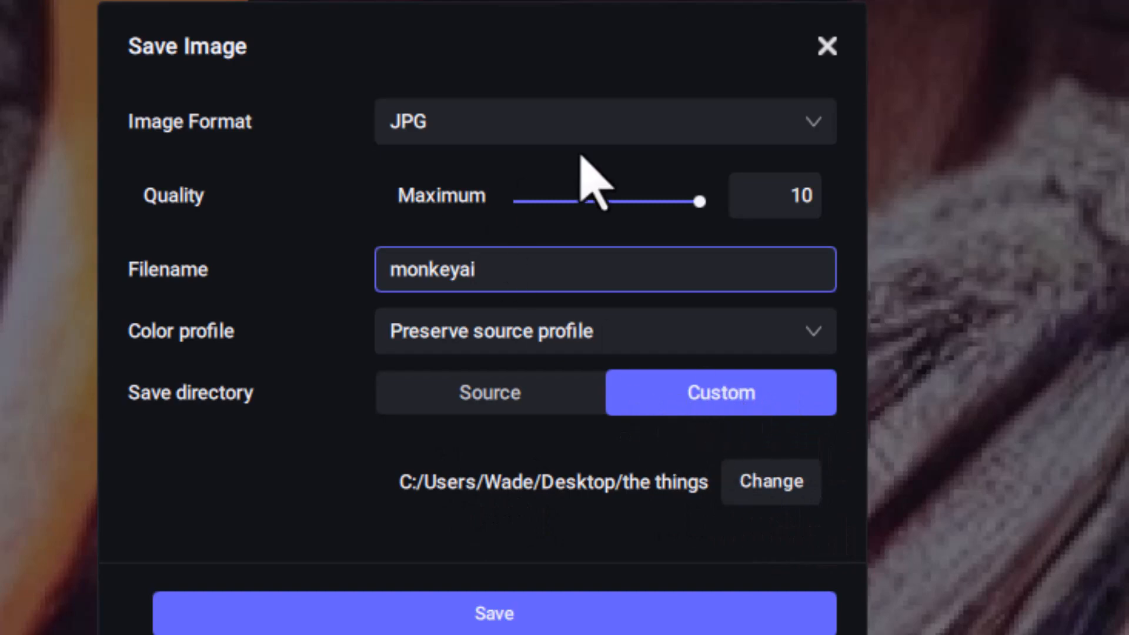
left_click(494, 612)
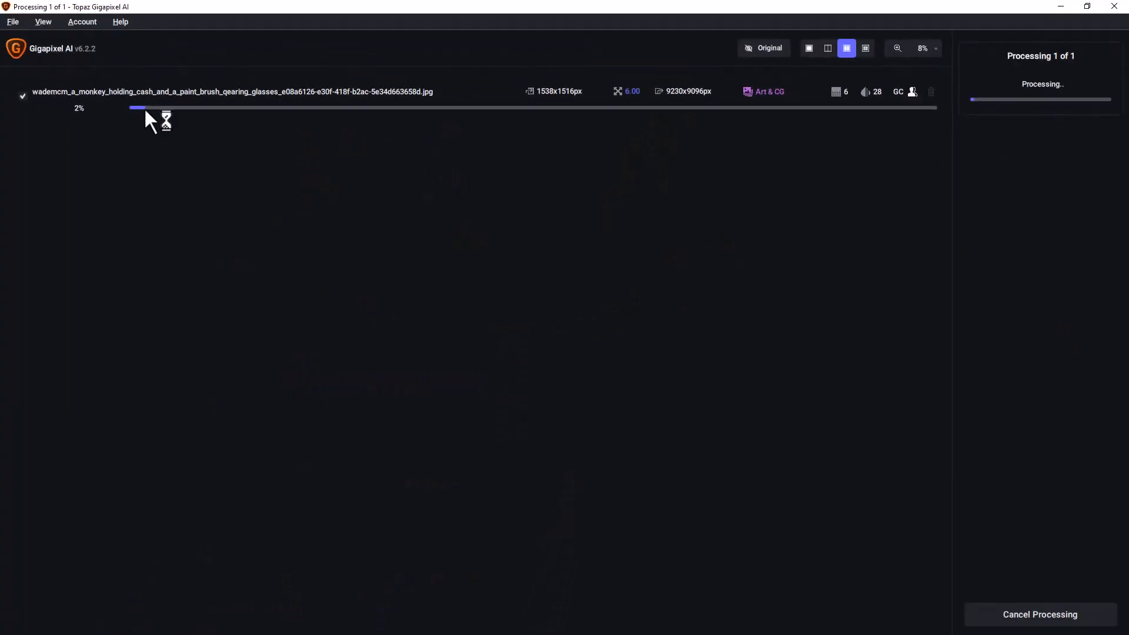
mouse_move(860, 159)
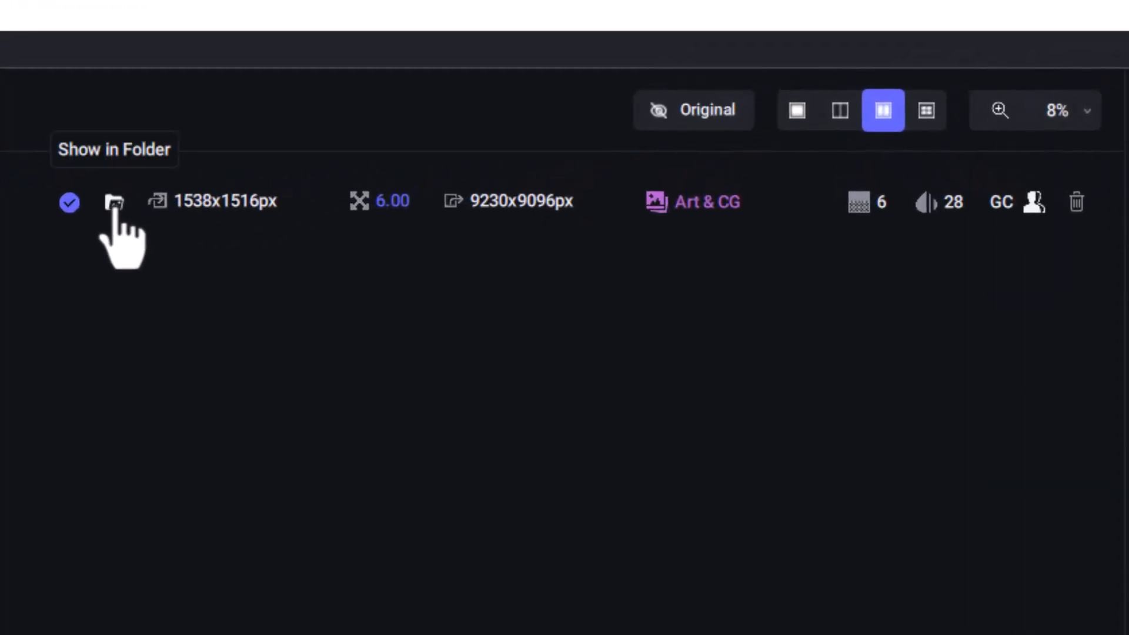
left_click(112, 201)
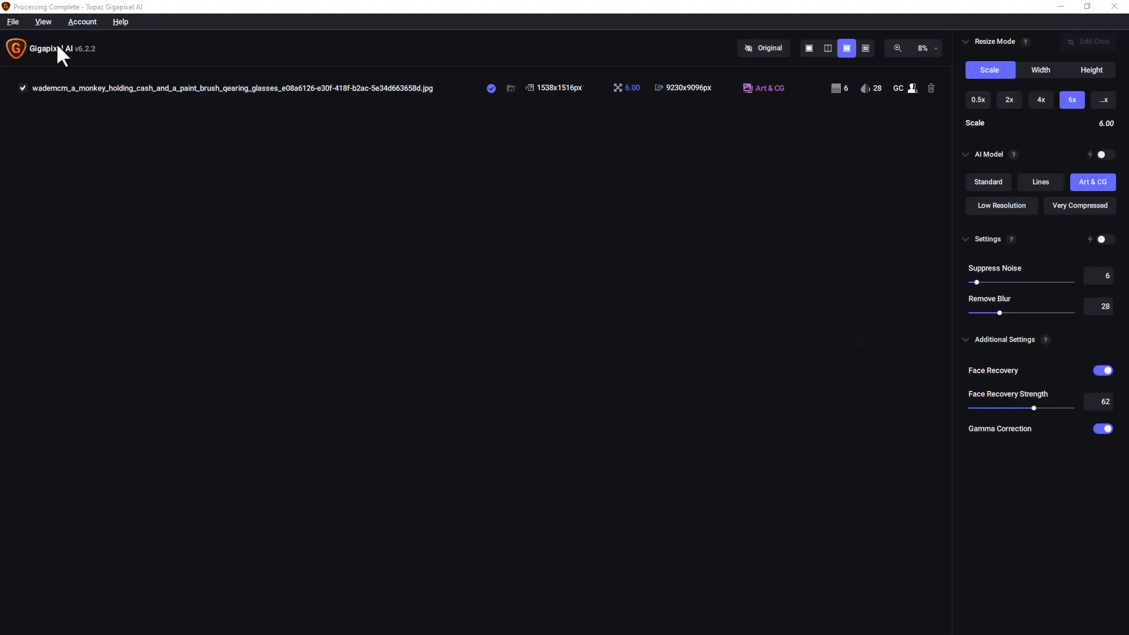
- Add more portraits and set the exoskeleton man image to Standard at 6x
left_click(12, 22)
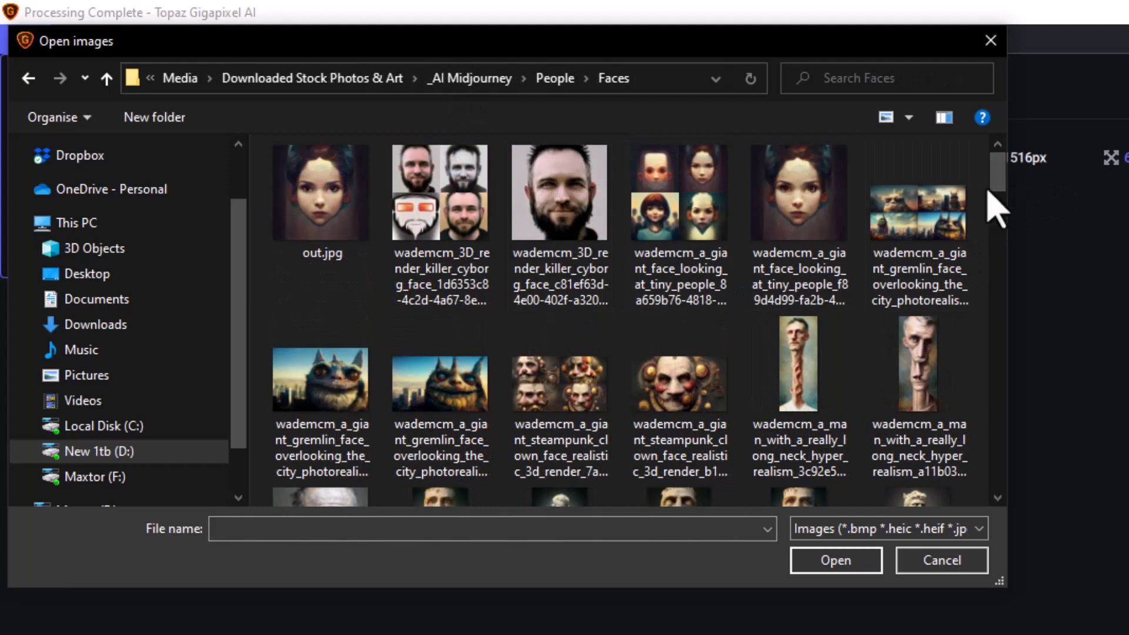
scroll("down", 3)
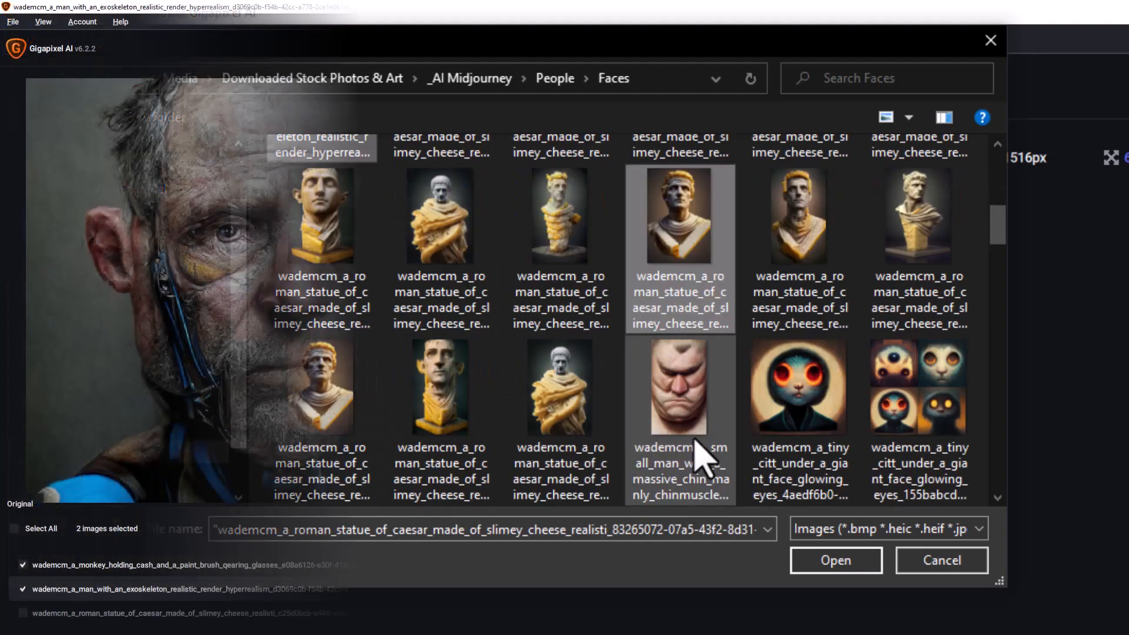
left_click(834, 560)
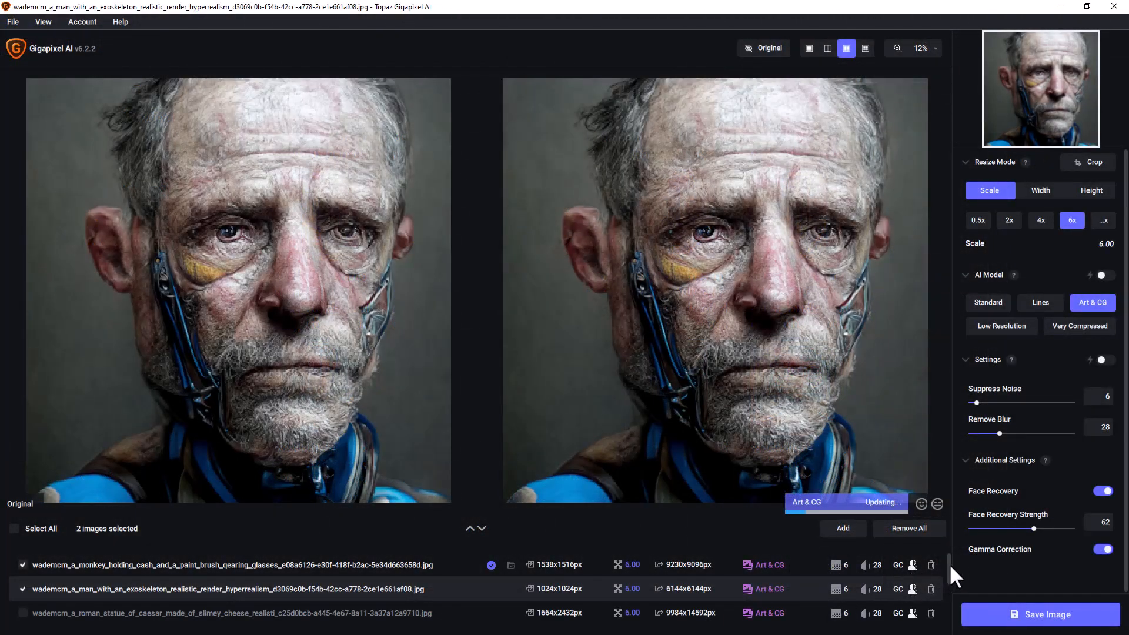
scroll("down", 3)
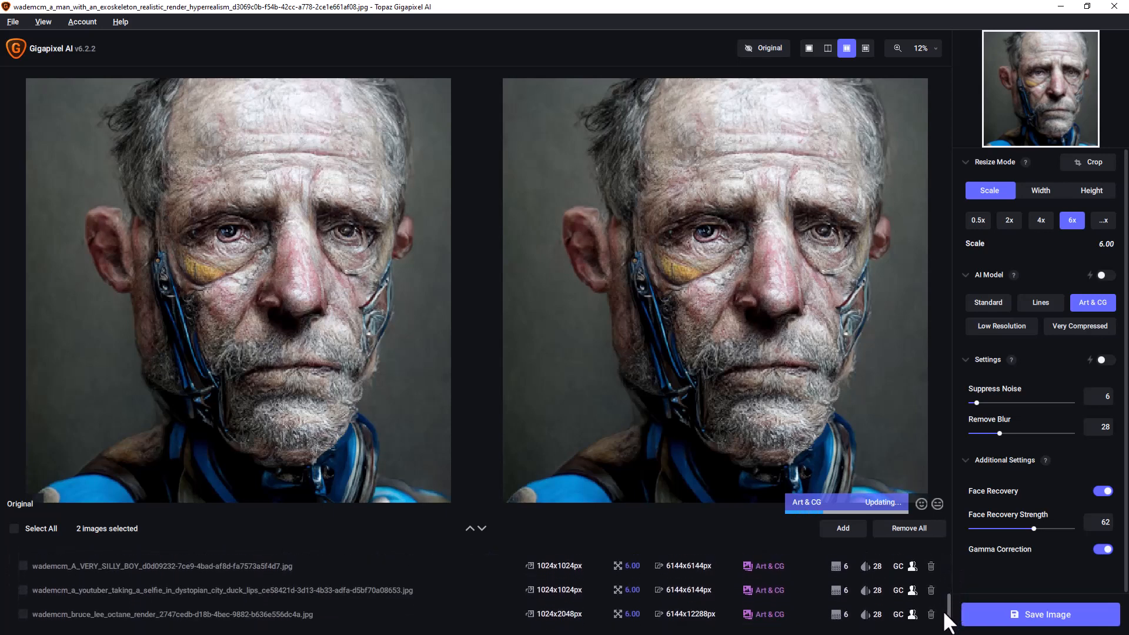
scroll("down", 3)
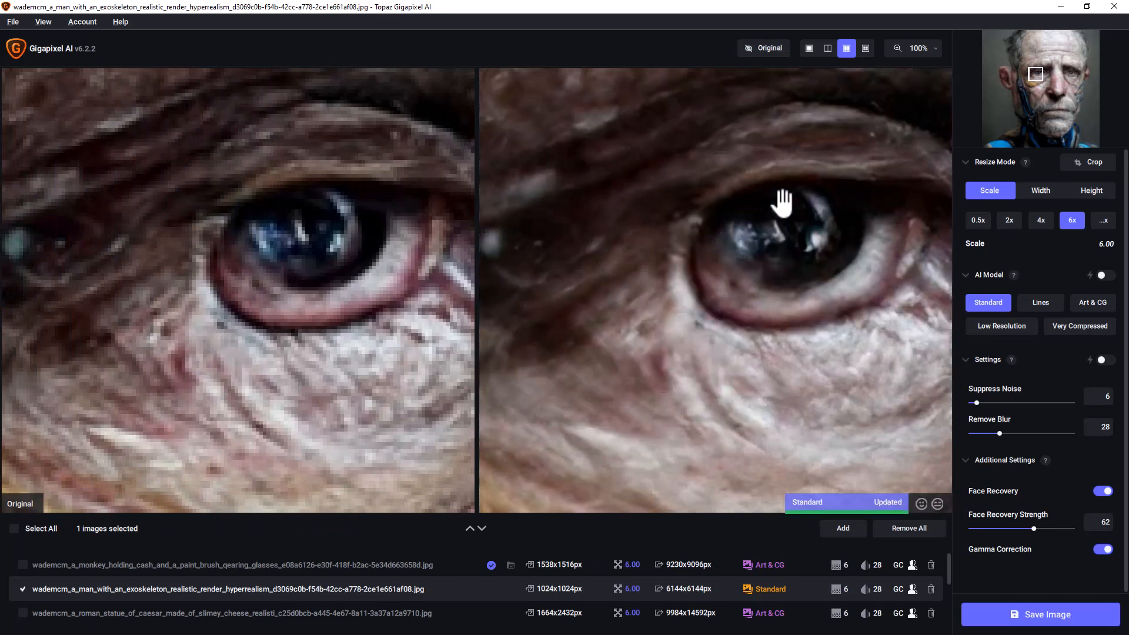
mouse_move(834, 540)
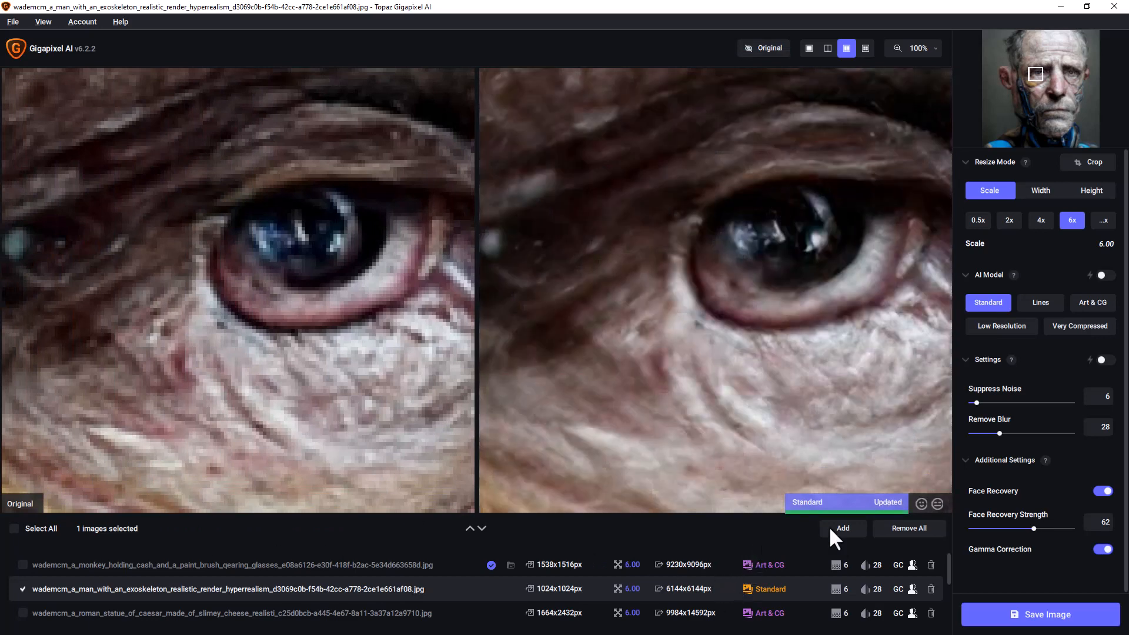
- Pick the duck-lips youtuber selfie from the image list and switch it from Art & CG to Standard
left_click(230, 613)
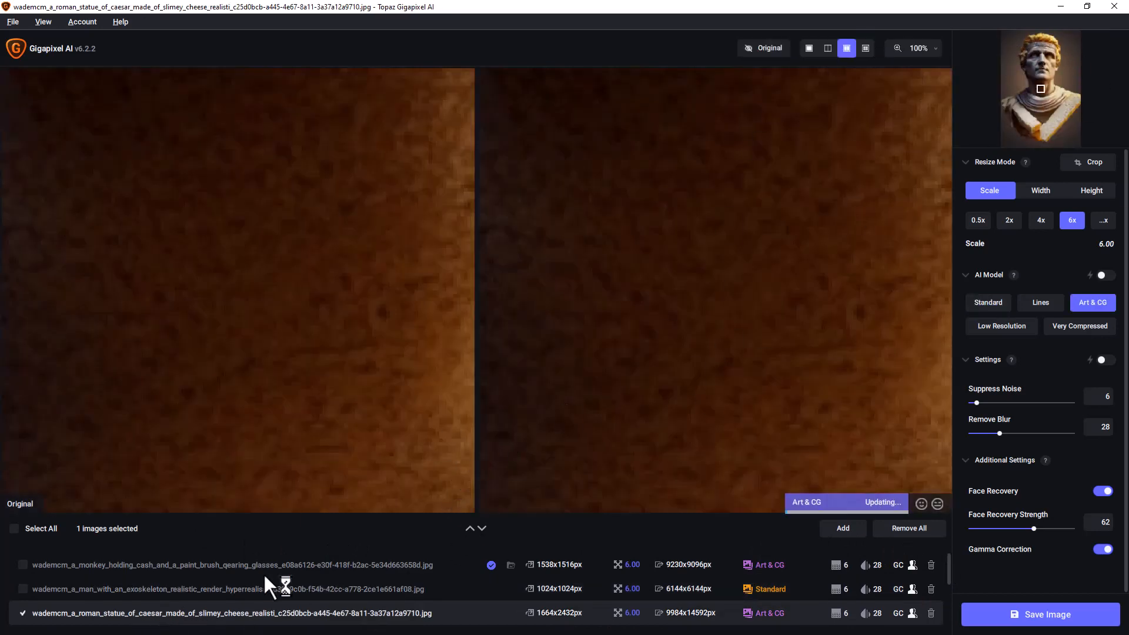
scroll("down", 3)
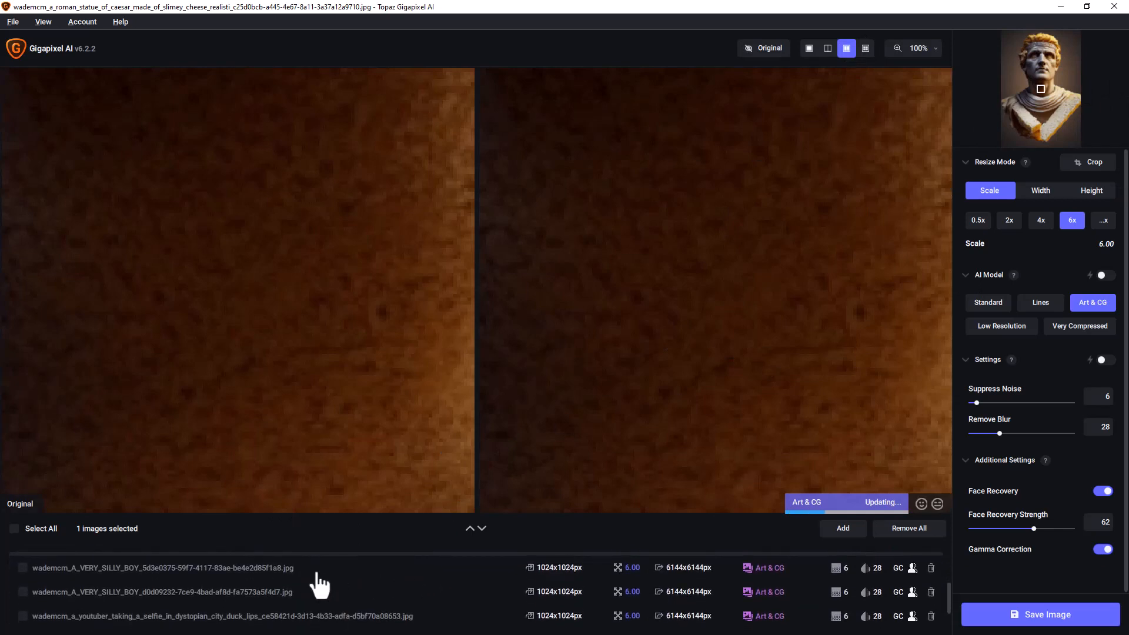
left_click(223, 615)
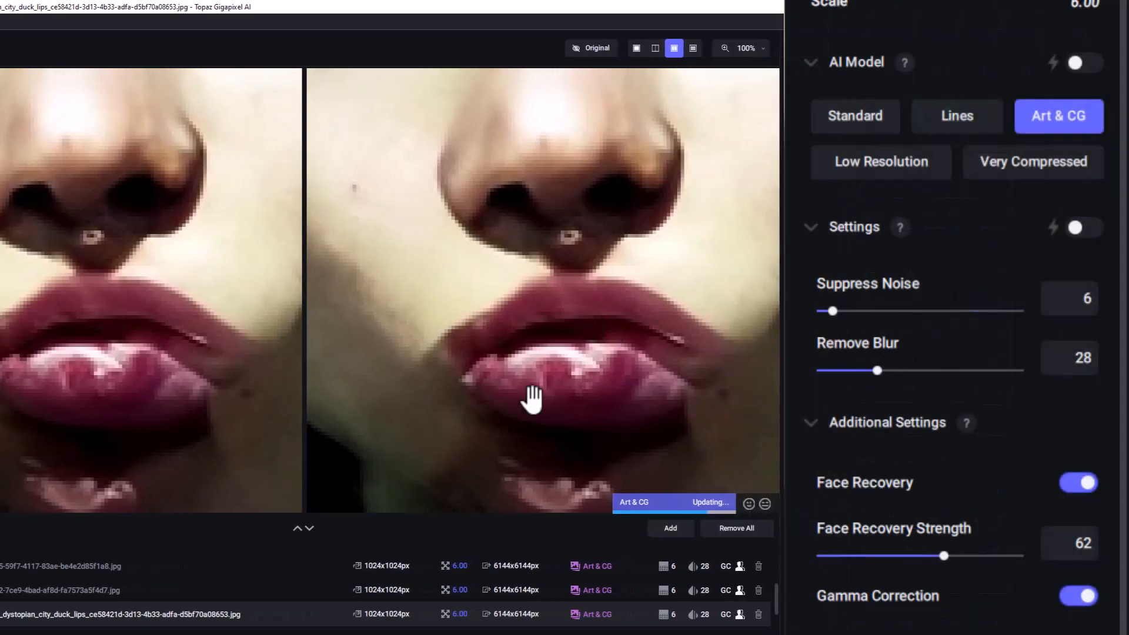
left_click(854, 116)
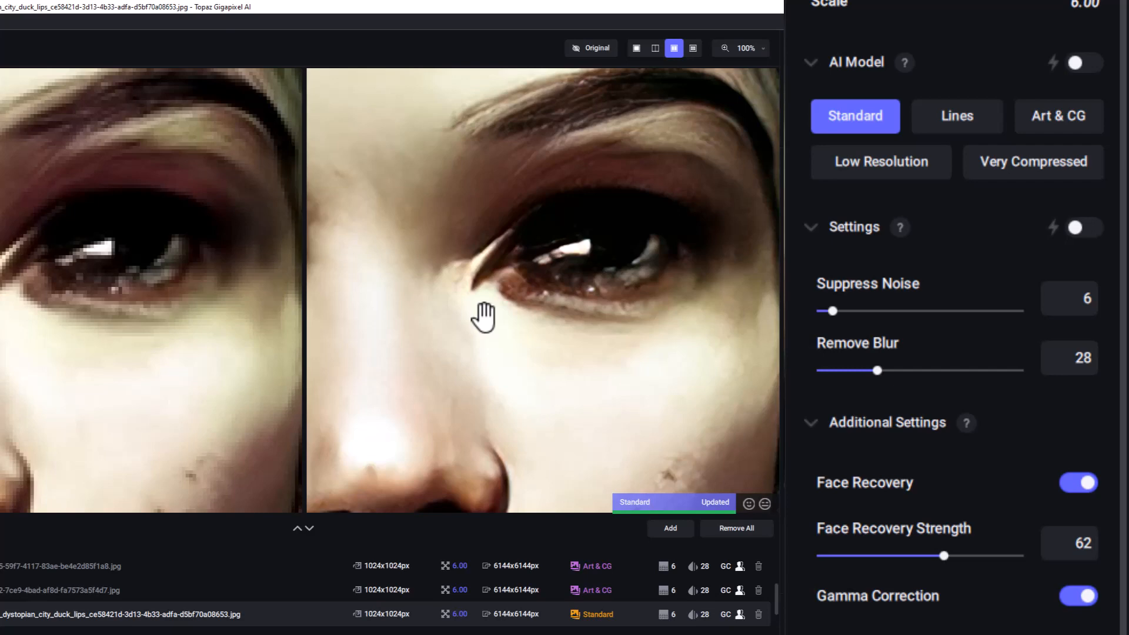
mouse_move(495, 260)
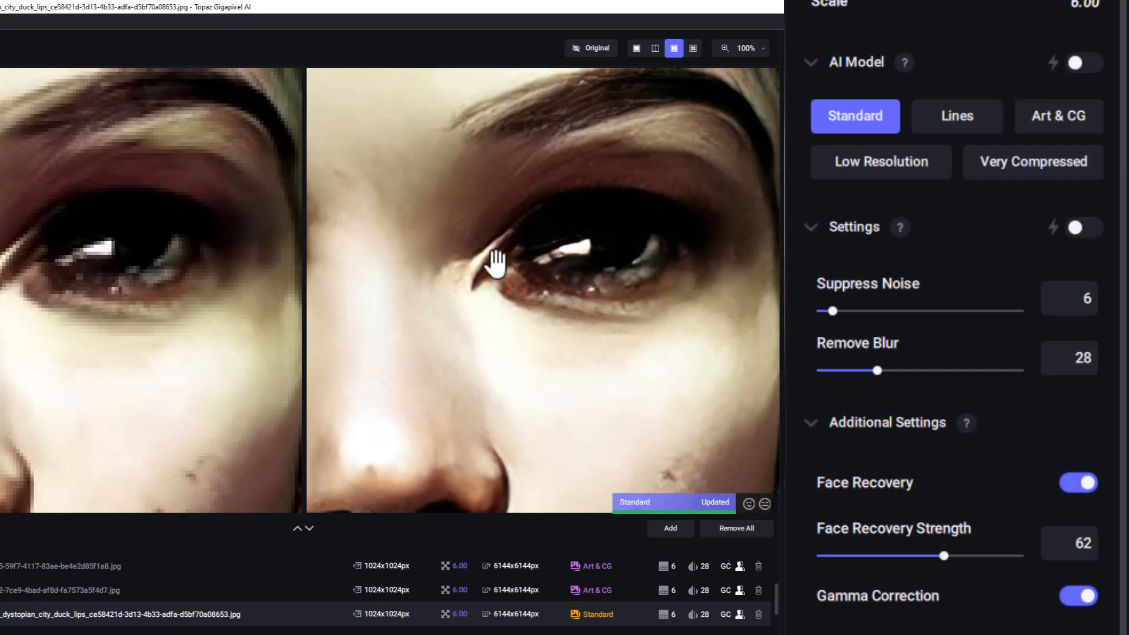
mouse_move(437, 318)
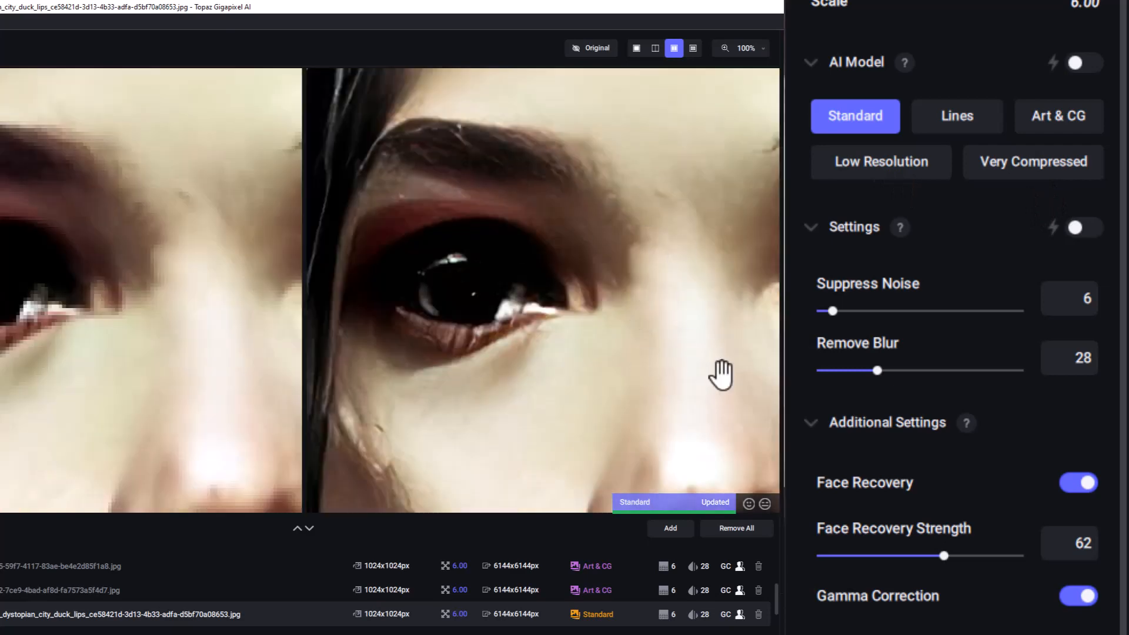
mouse_move(650, 309)
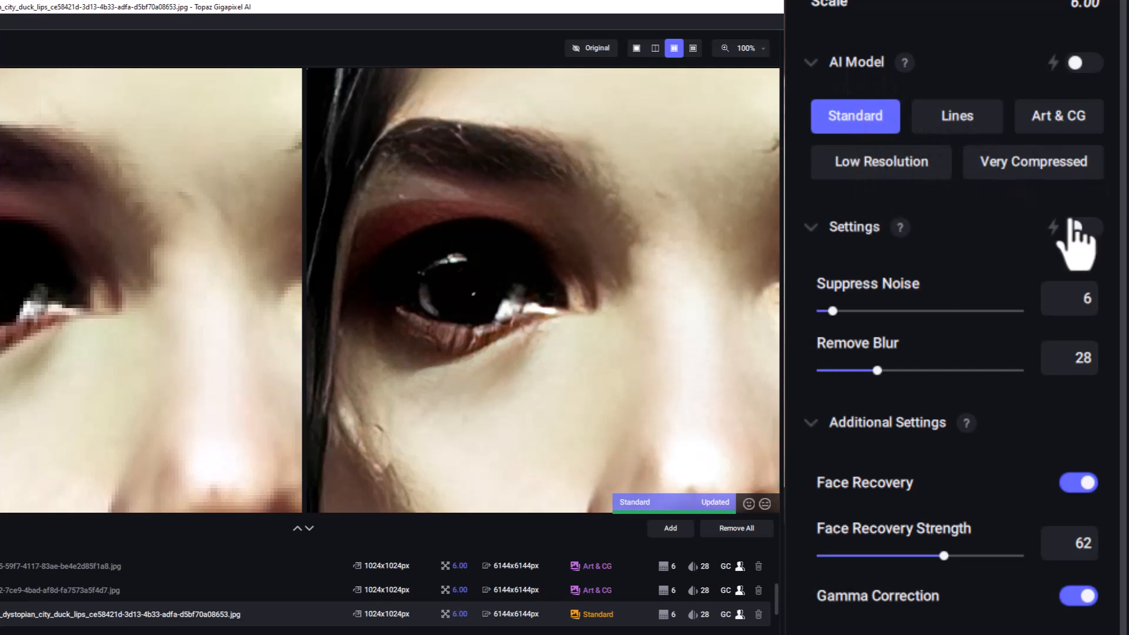
mouse_move(869, 454)
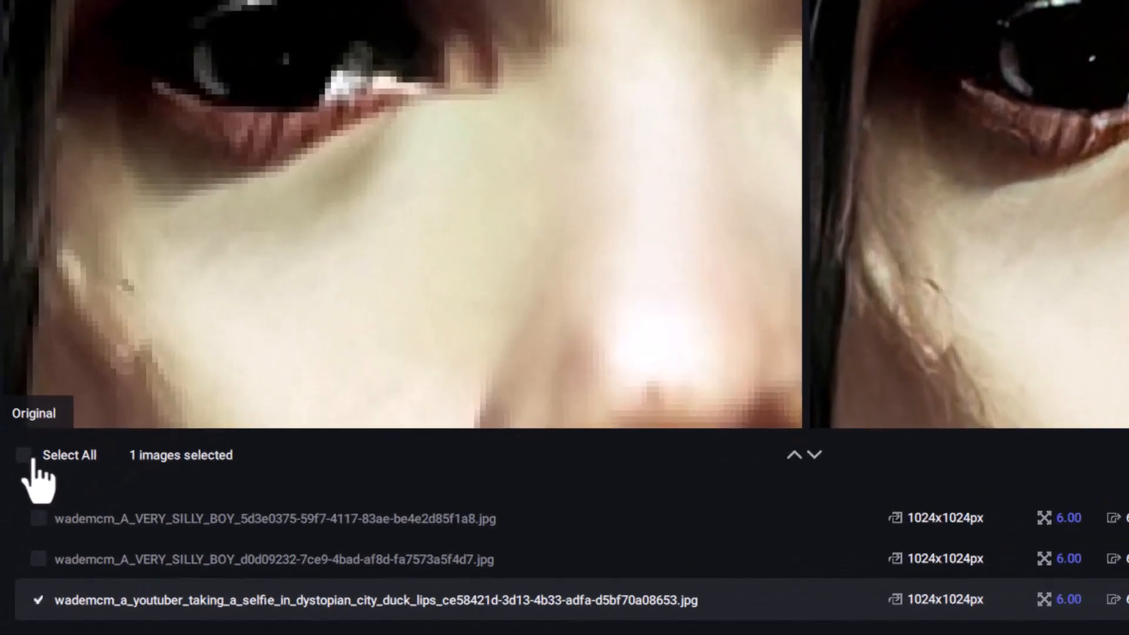
- Select all queued images except the already upscaled monkey image
left_click(25, 455)
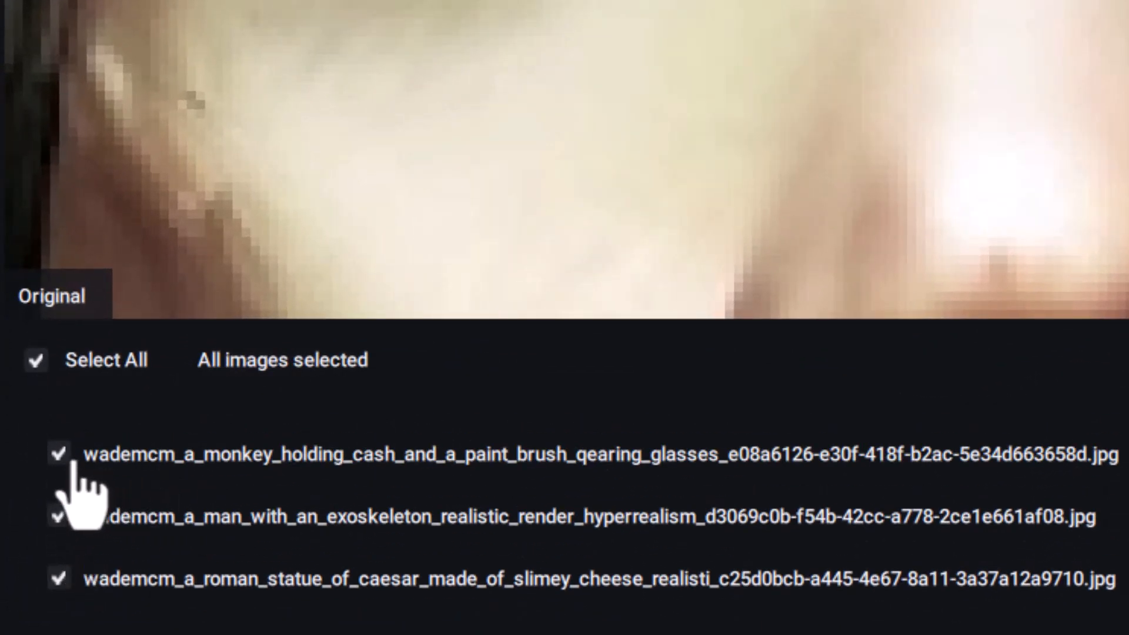
left_click(60, 454)
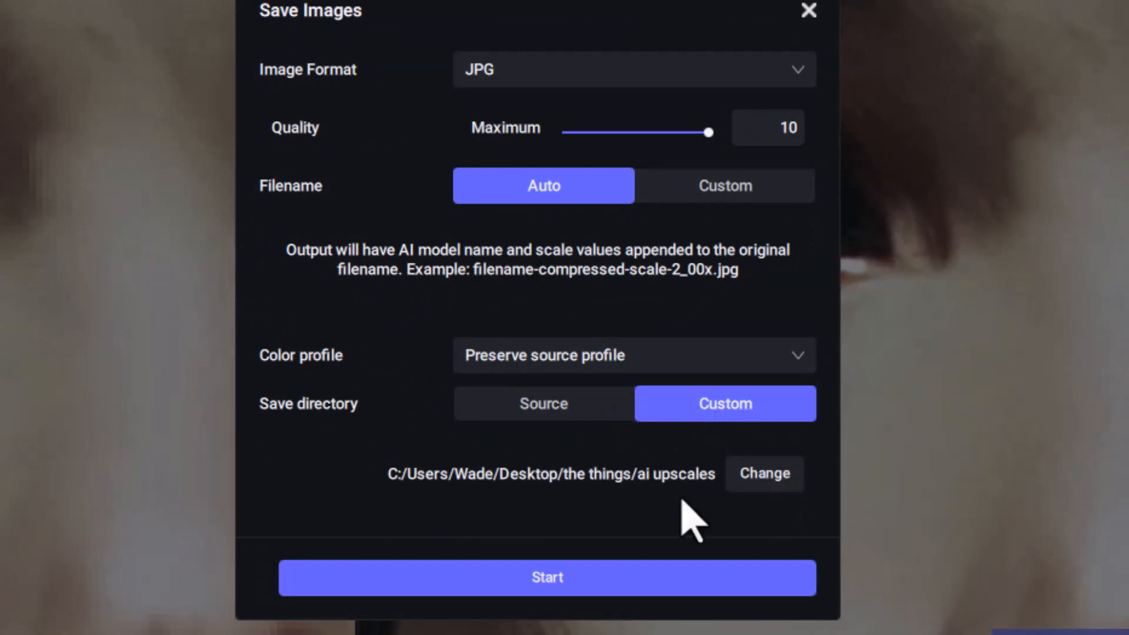
mouse_move(696, 481)
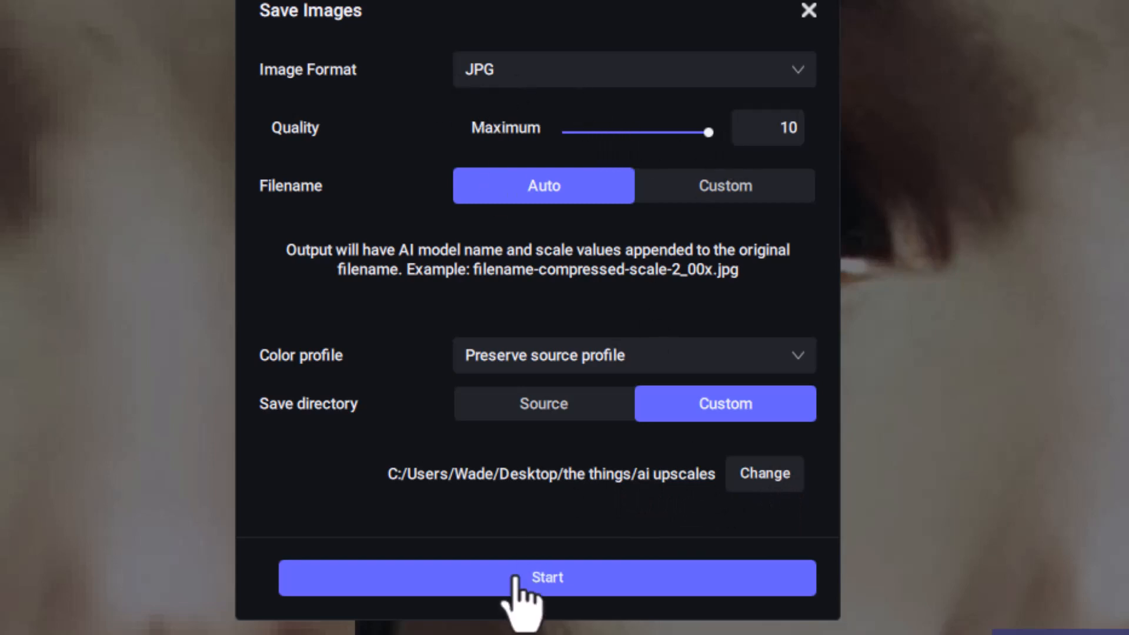
- Run the 6x batch upscale on the six faces, then open their output folder
left_click(546, 576)
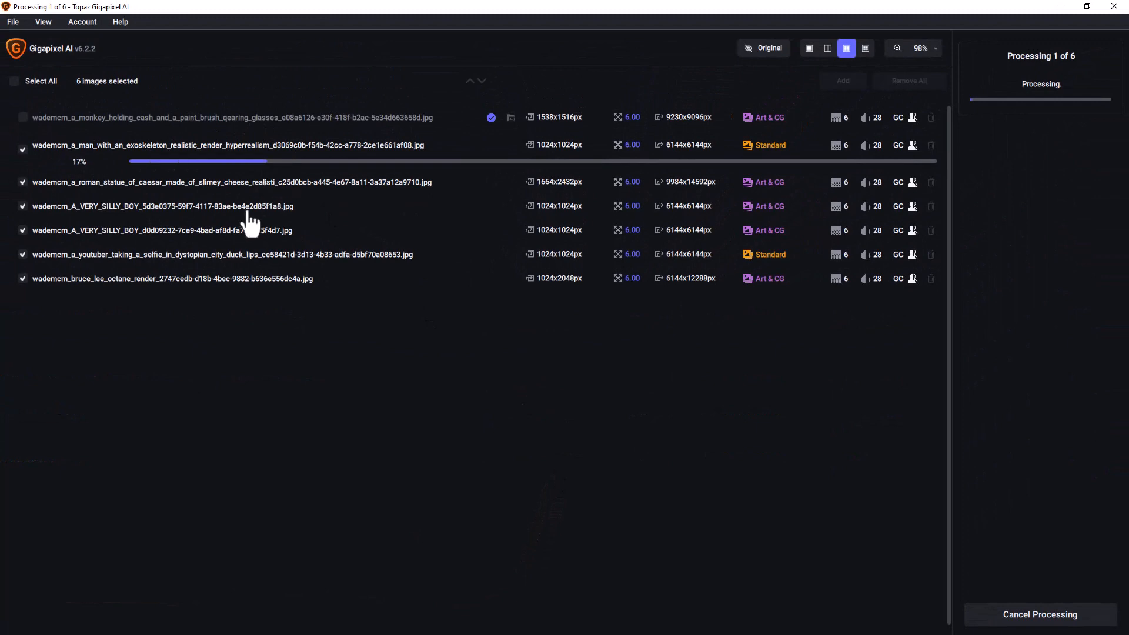
mouse_move(363, 117)
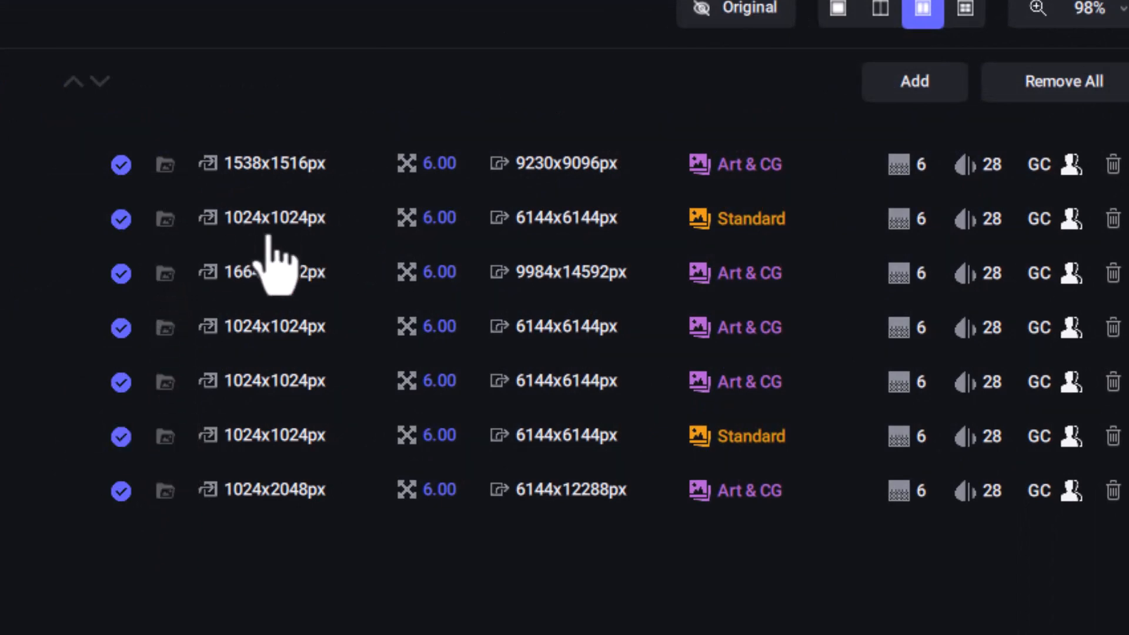
mouse_move(267, 393)
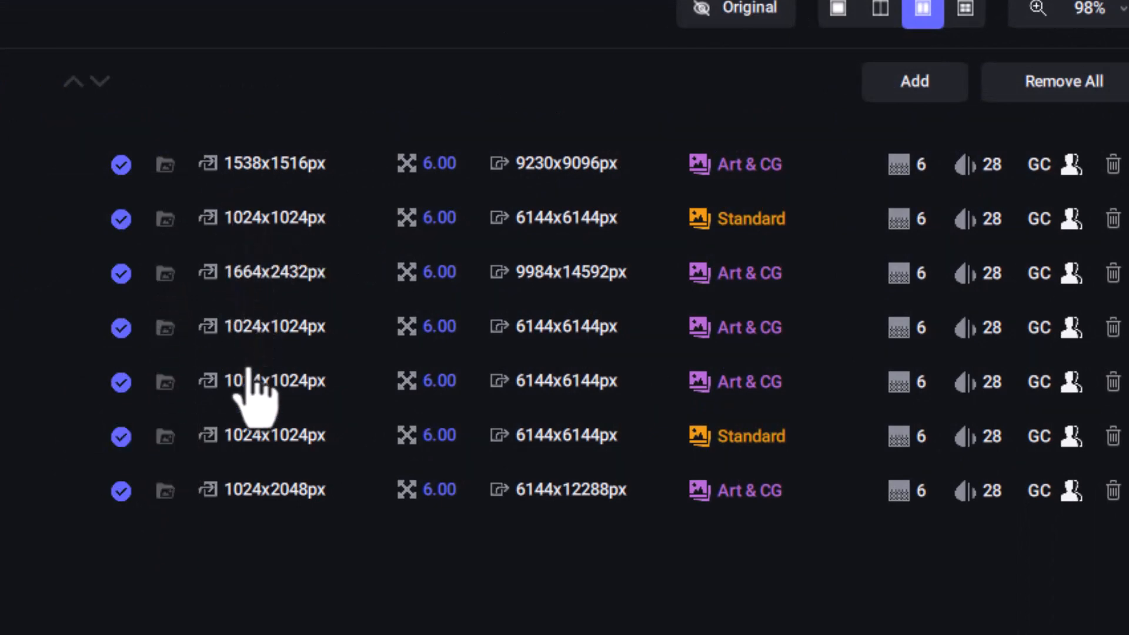
mouse_move(569, 237)
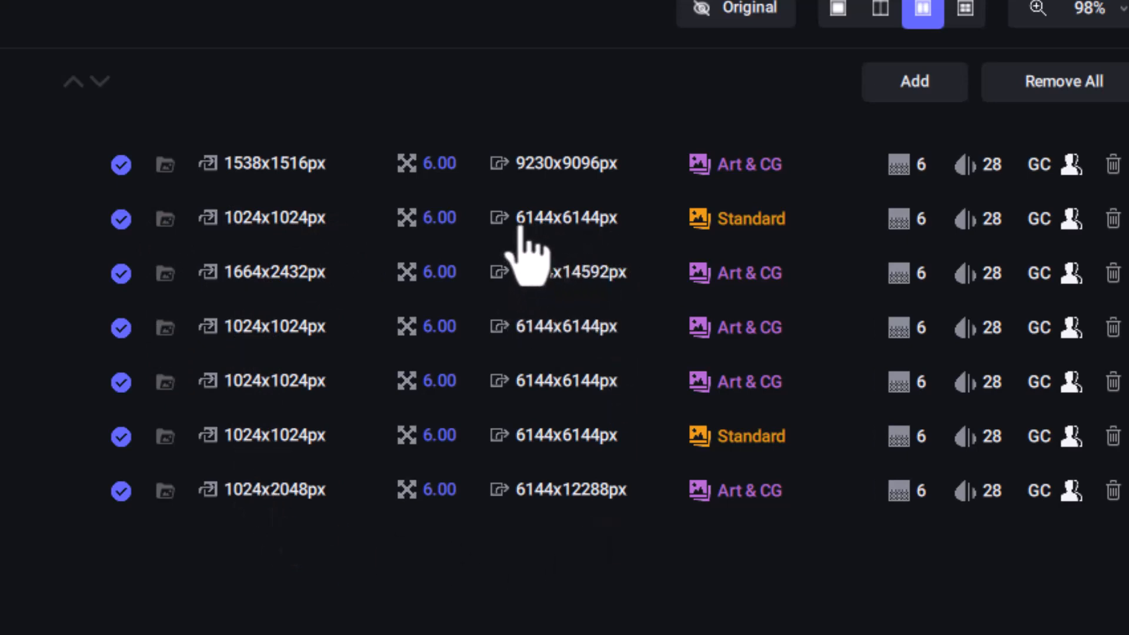
mouse_move(532, 302)
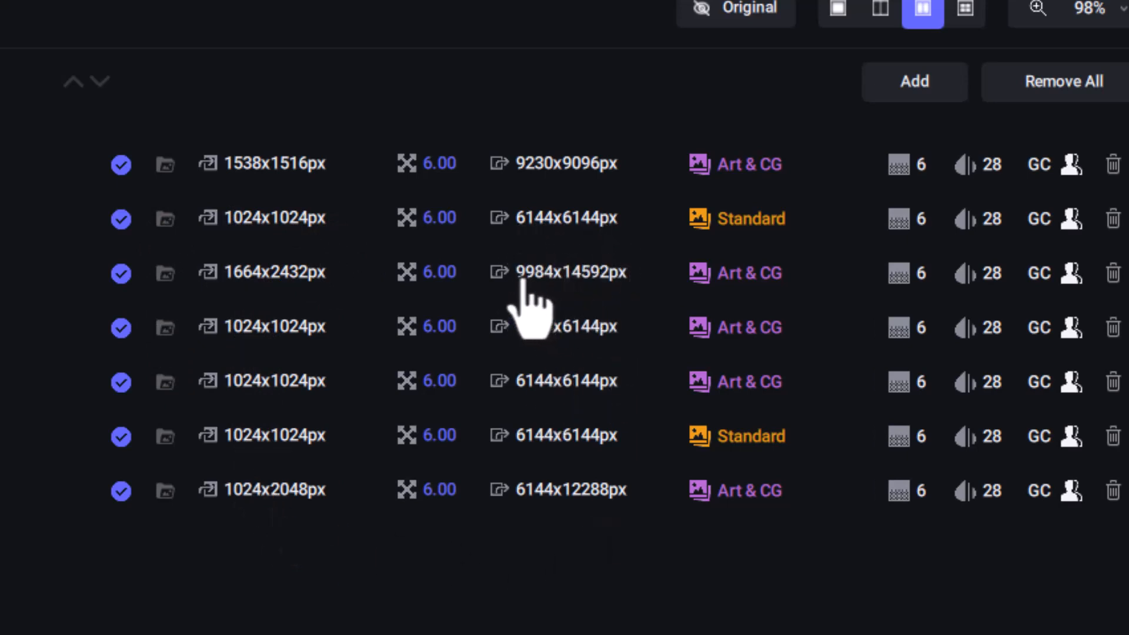
mouse_move(612, 310)
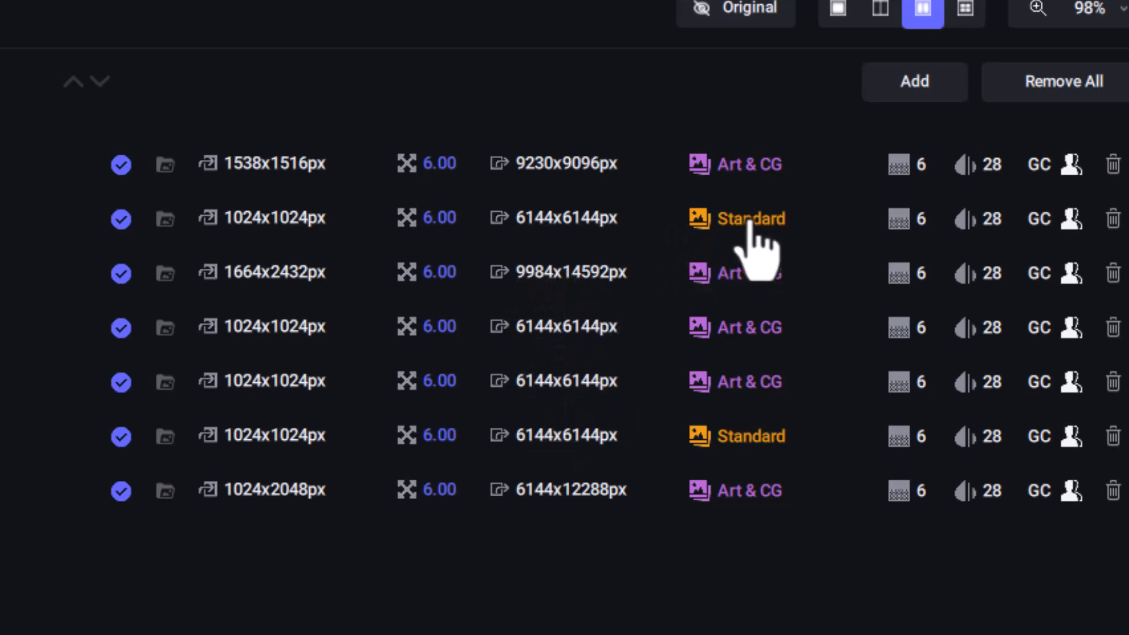
mouse_move(788, 453)
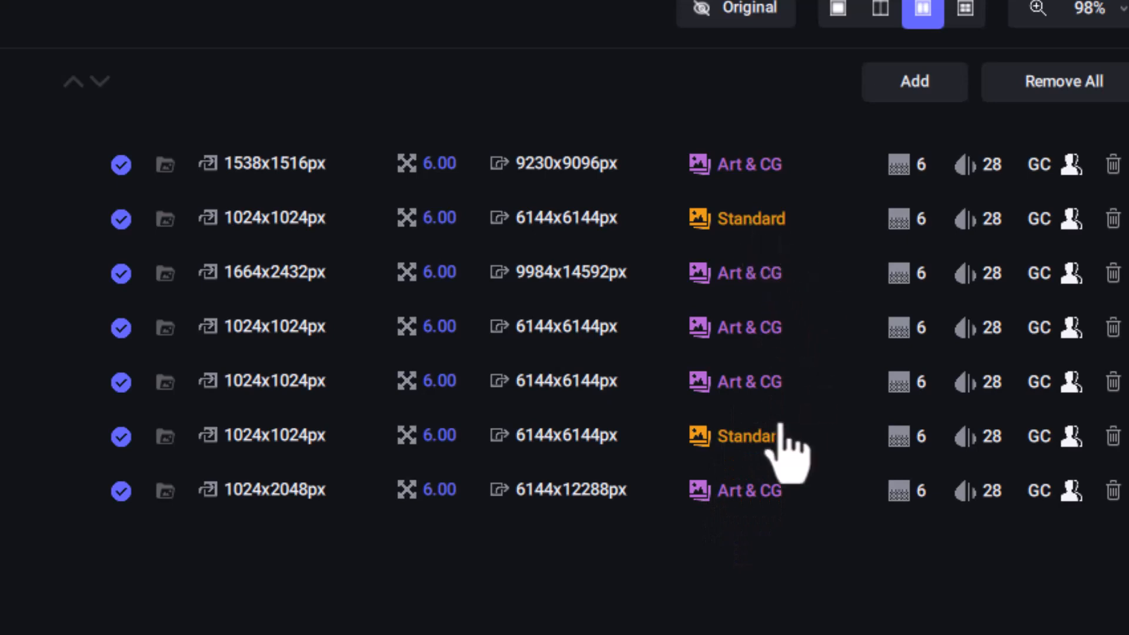
mouse_move(720, 554)
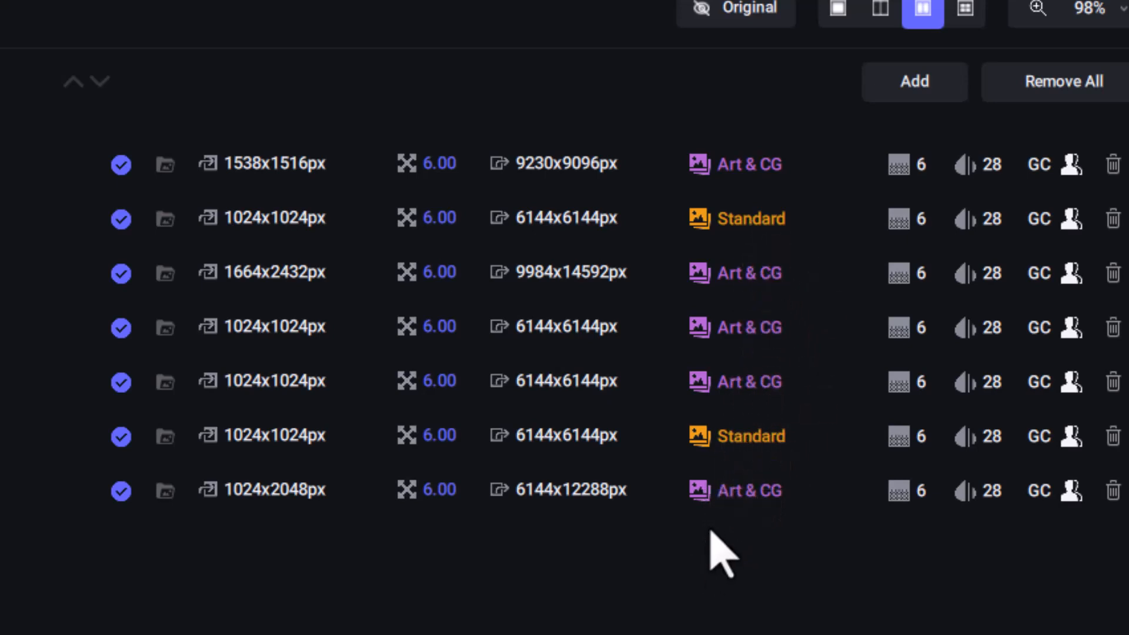
mouse_move(928, 547)
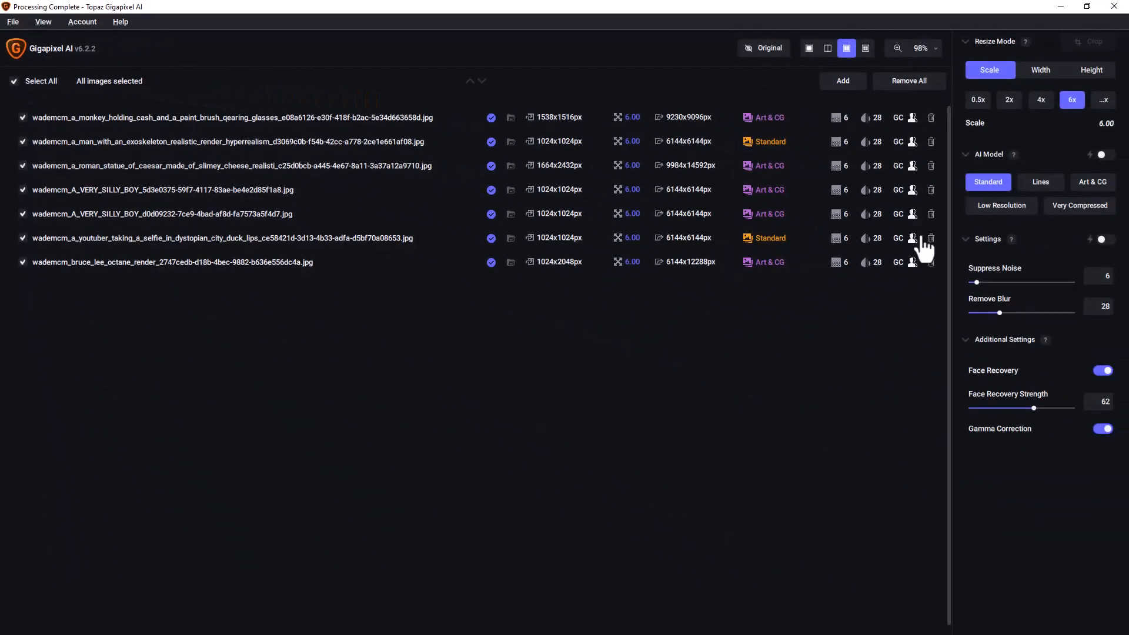
left_click(13, 81)
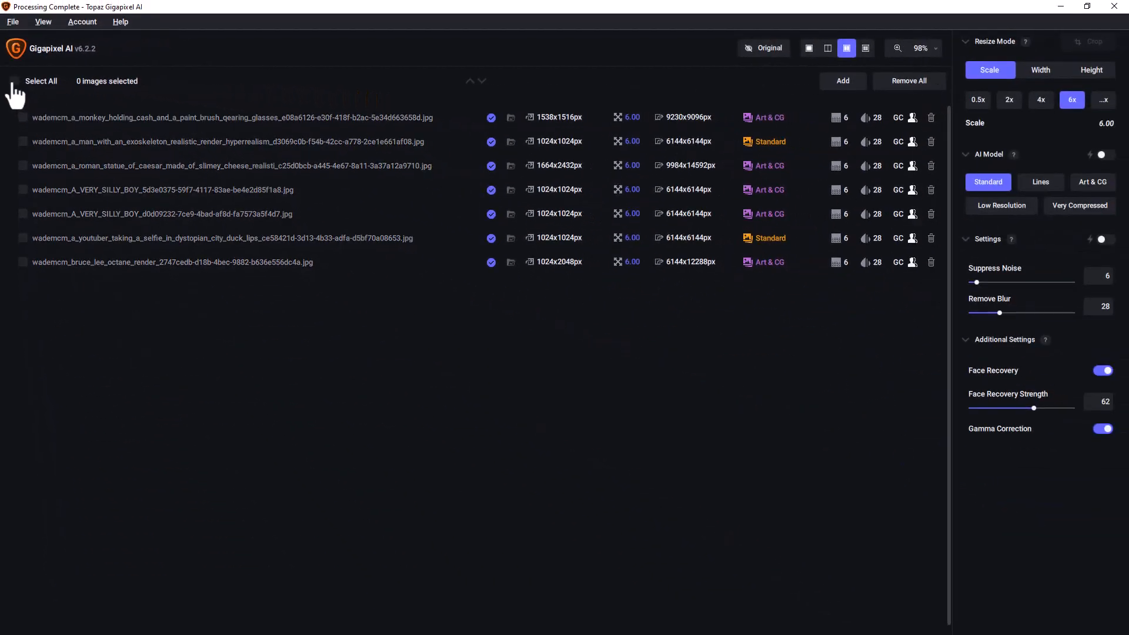
mouse_move(511, 261)
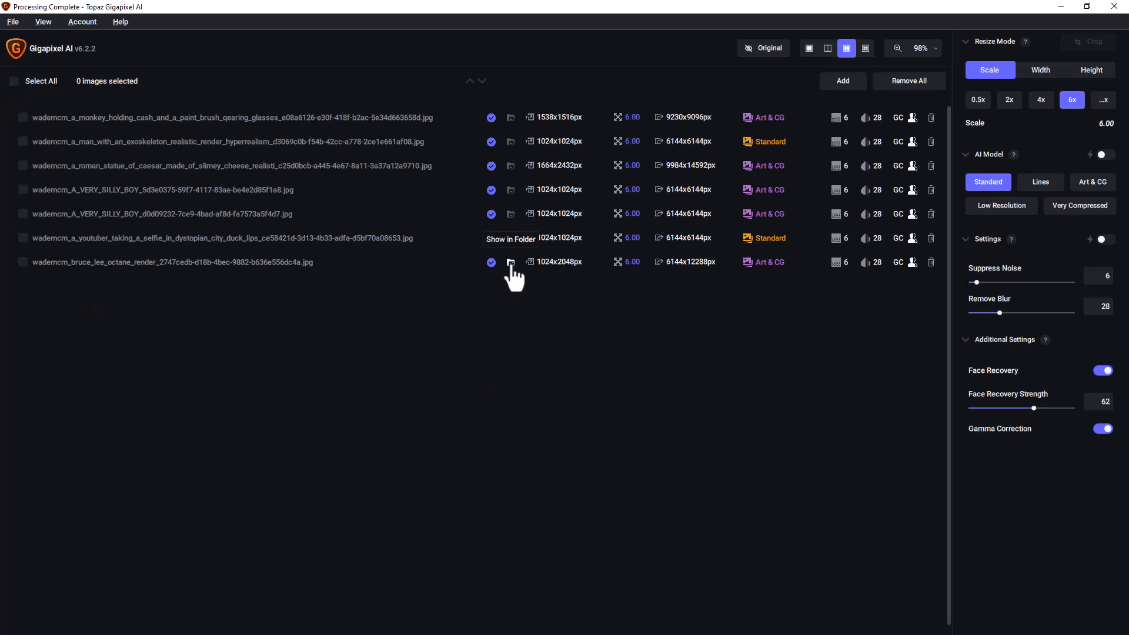
left_click(510, 253)
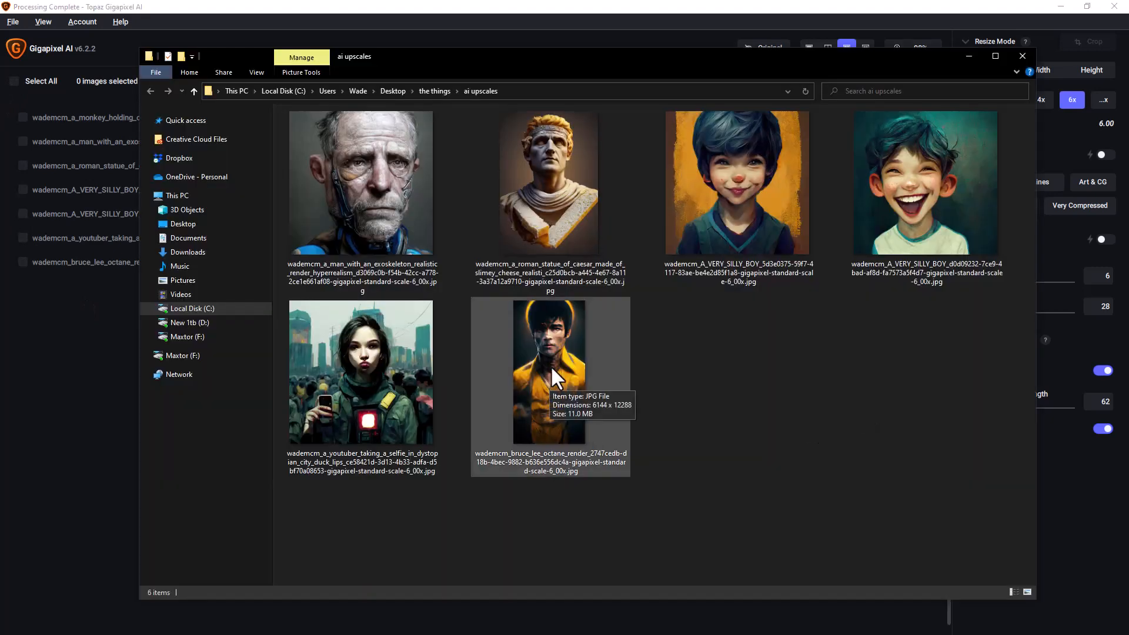